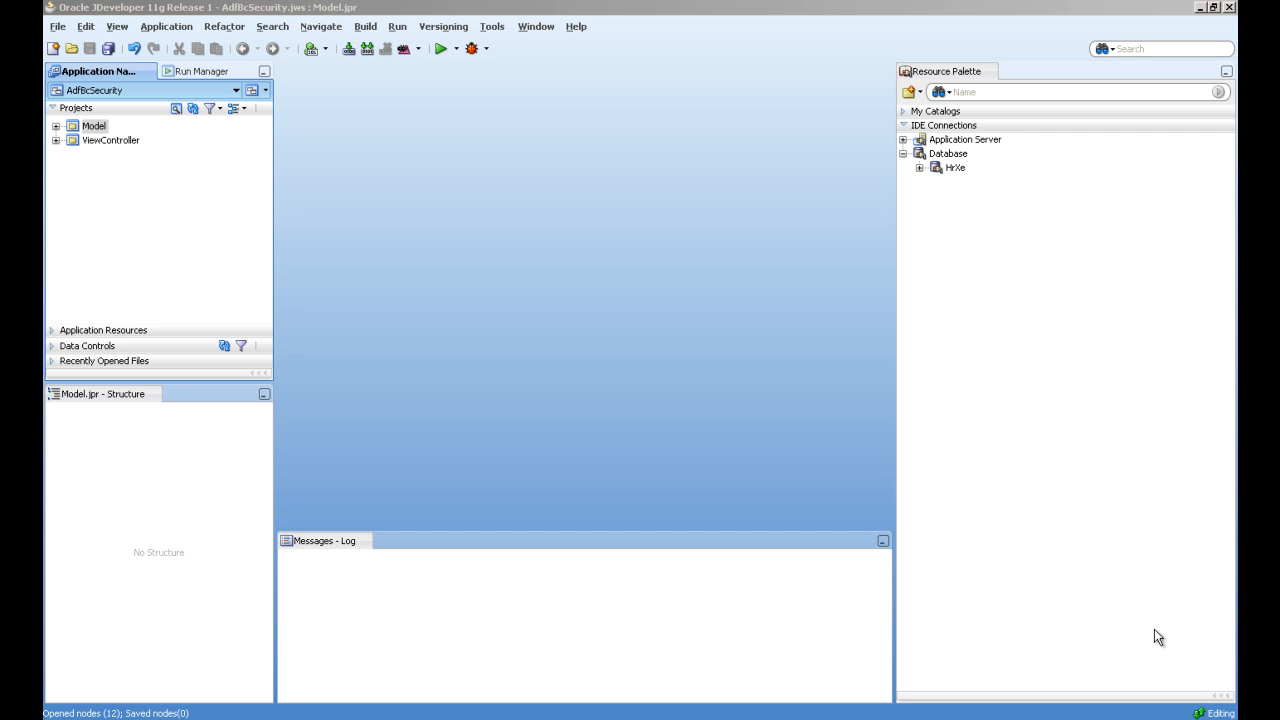
{"action": "mouse_move", "coordinate": [52, 140]}
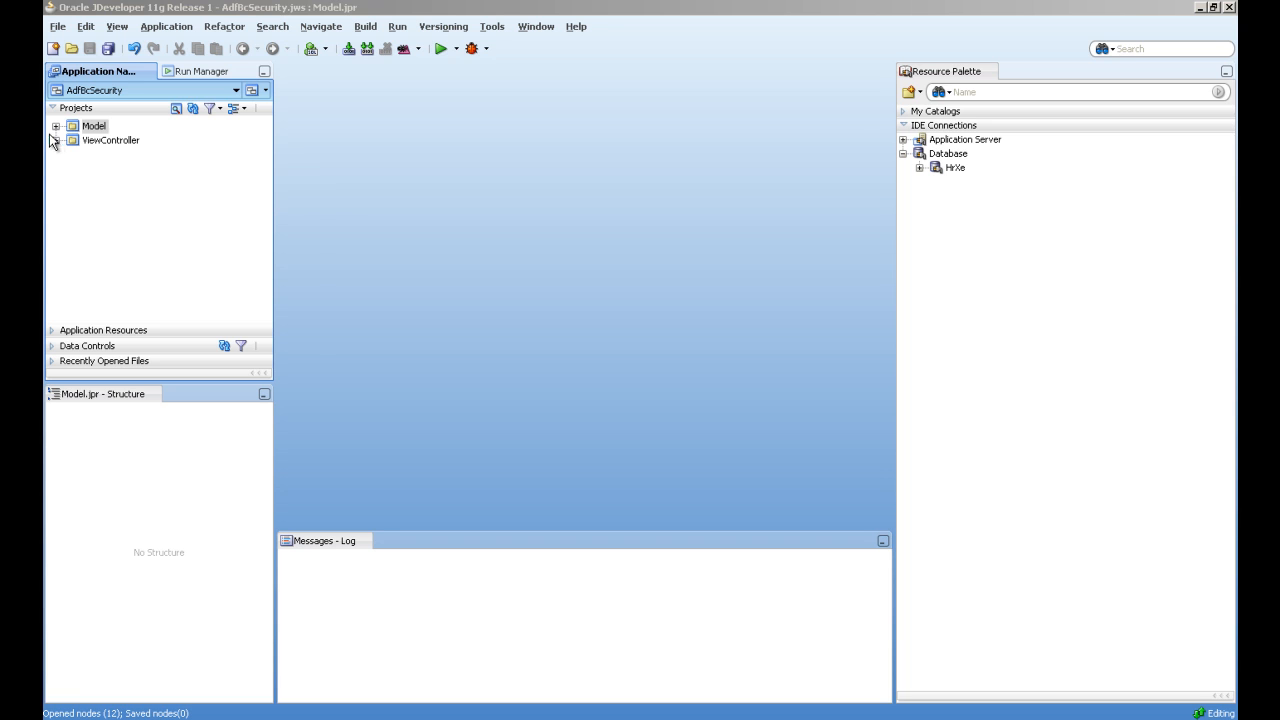
Open the Employees entity from org.bagsorc1.model and select its Salary attribute
{"action": "left_click", "coordinate": [56, 124]}
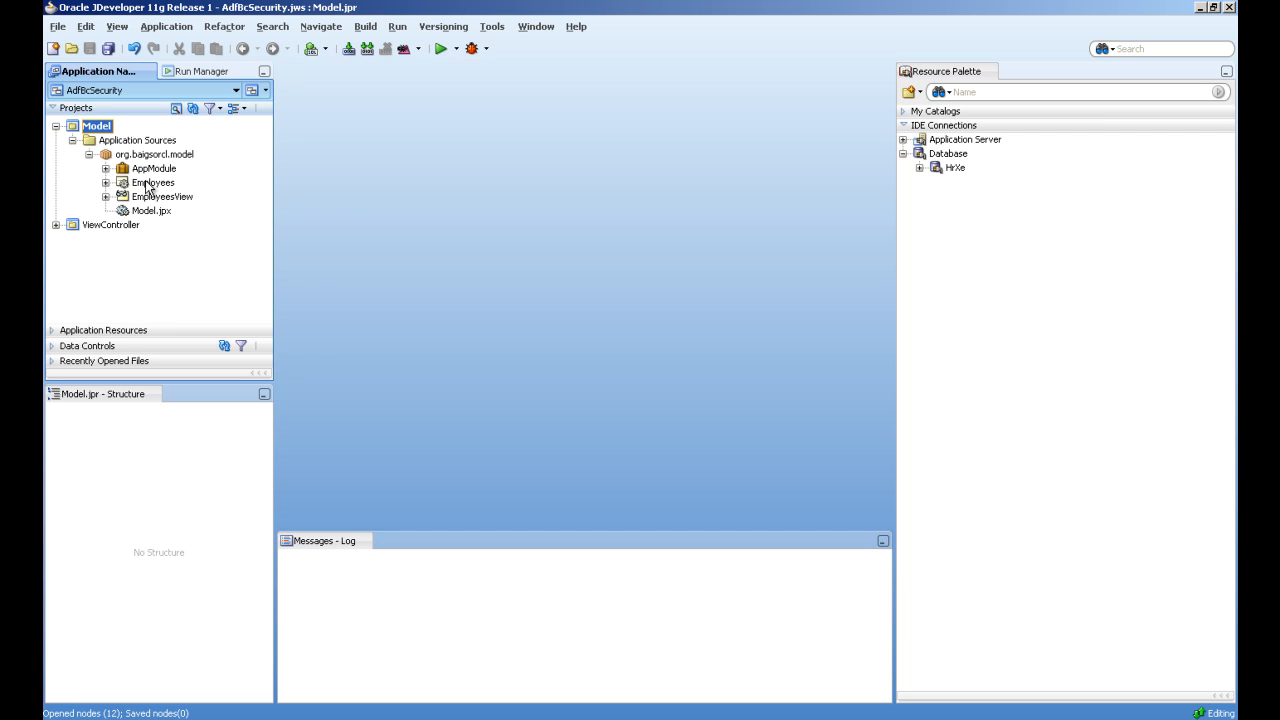
{"action": "mouse_move", "coordinate": [152, 184]}
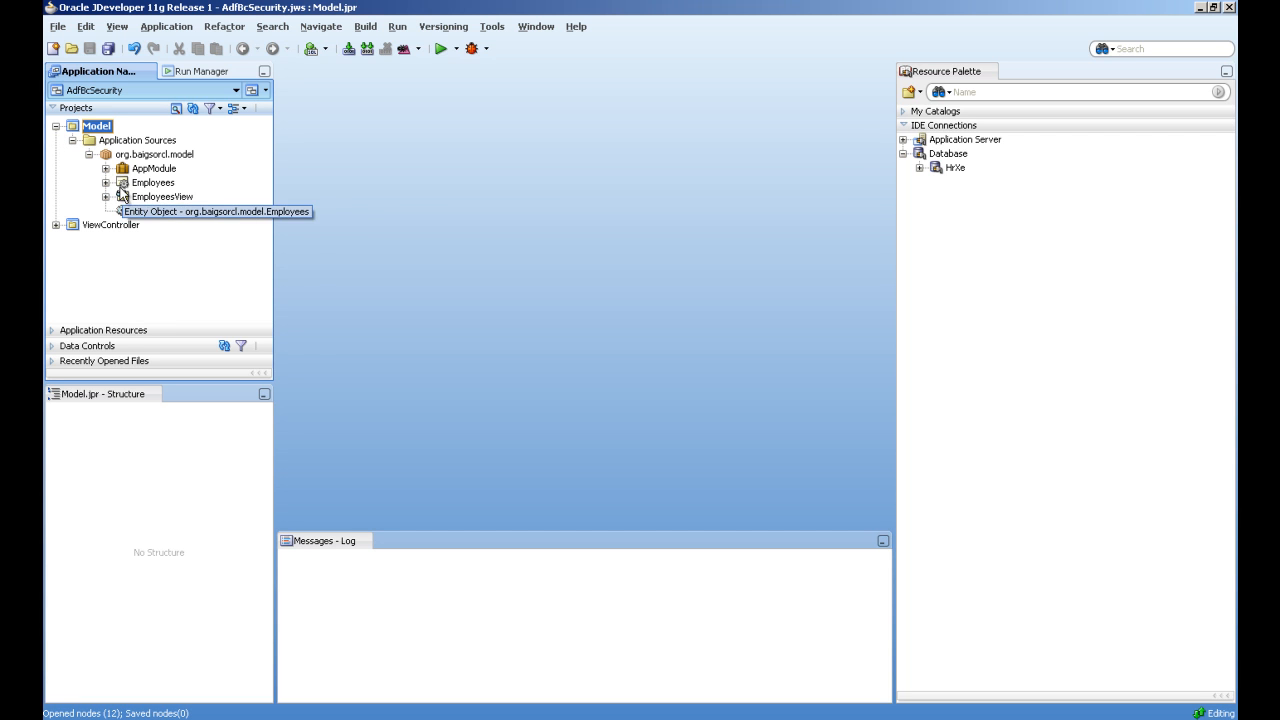
{"action": "left_click", "coordinate": [152, 182]}
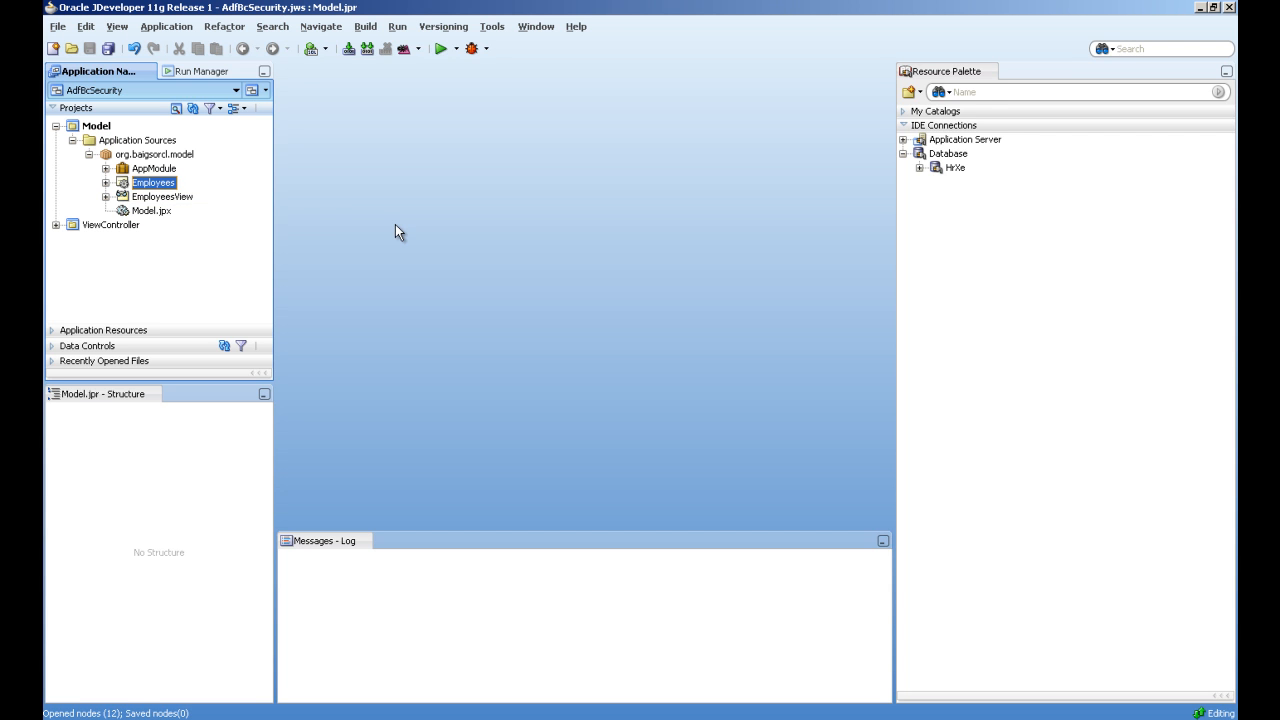
{"action": "double_click", "coordinate": [152, 182]}
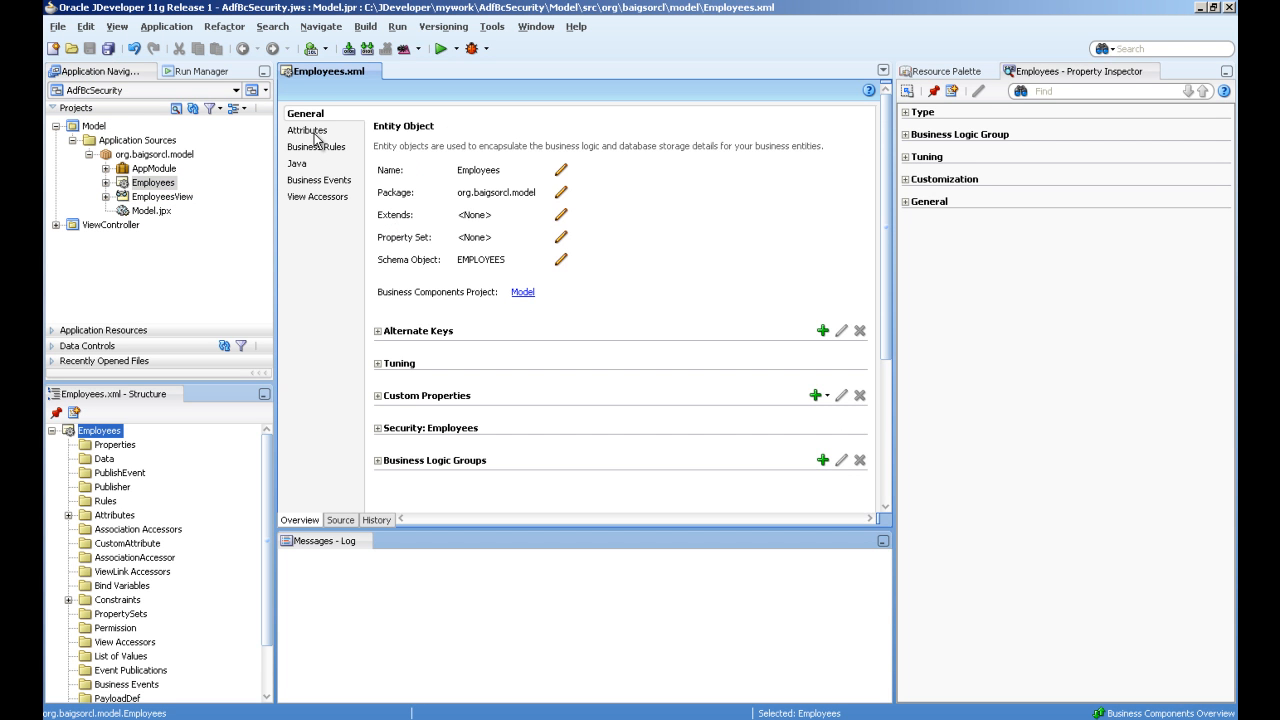
{"action": "left_click", "coordinate": [308, 130]}
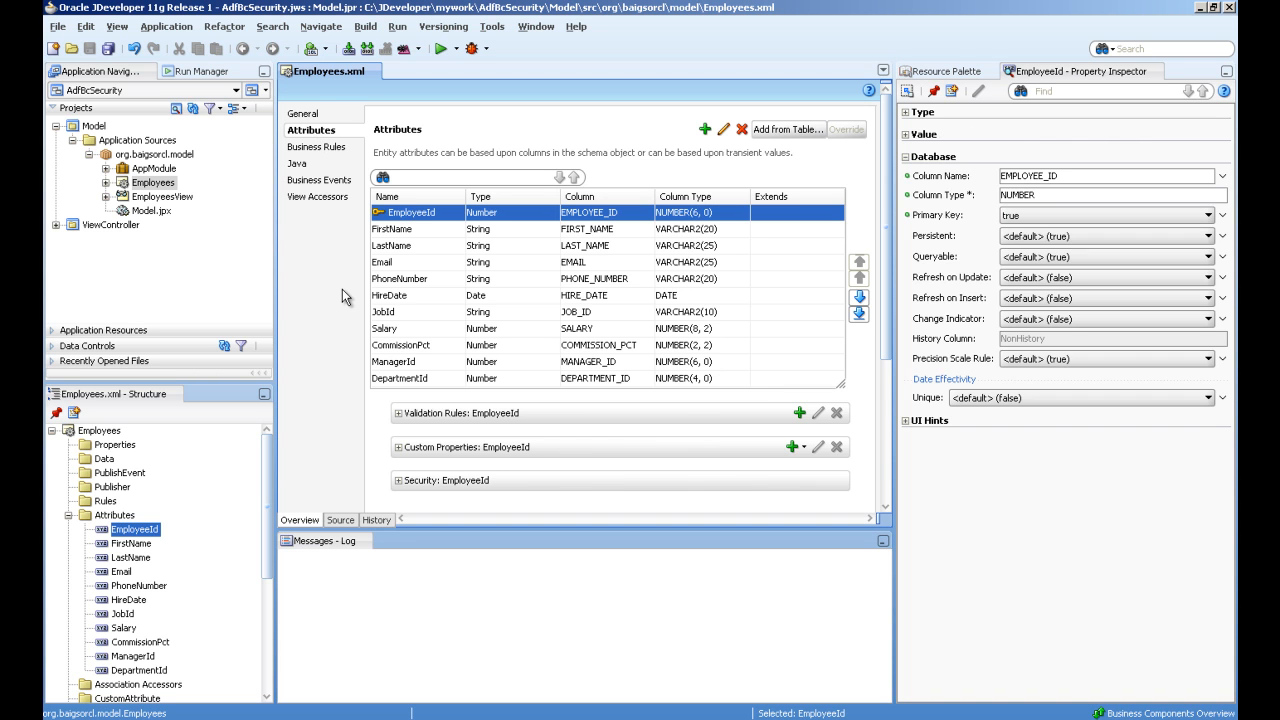
{"action": "mouse_move", "coordinate": [408, 332]}
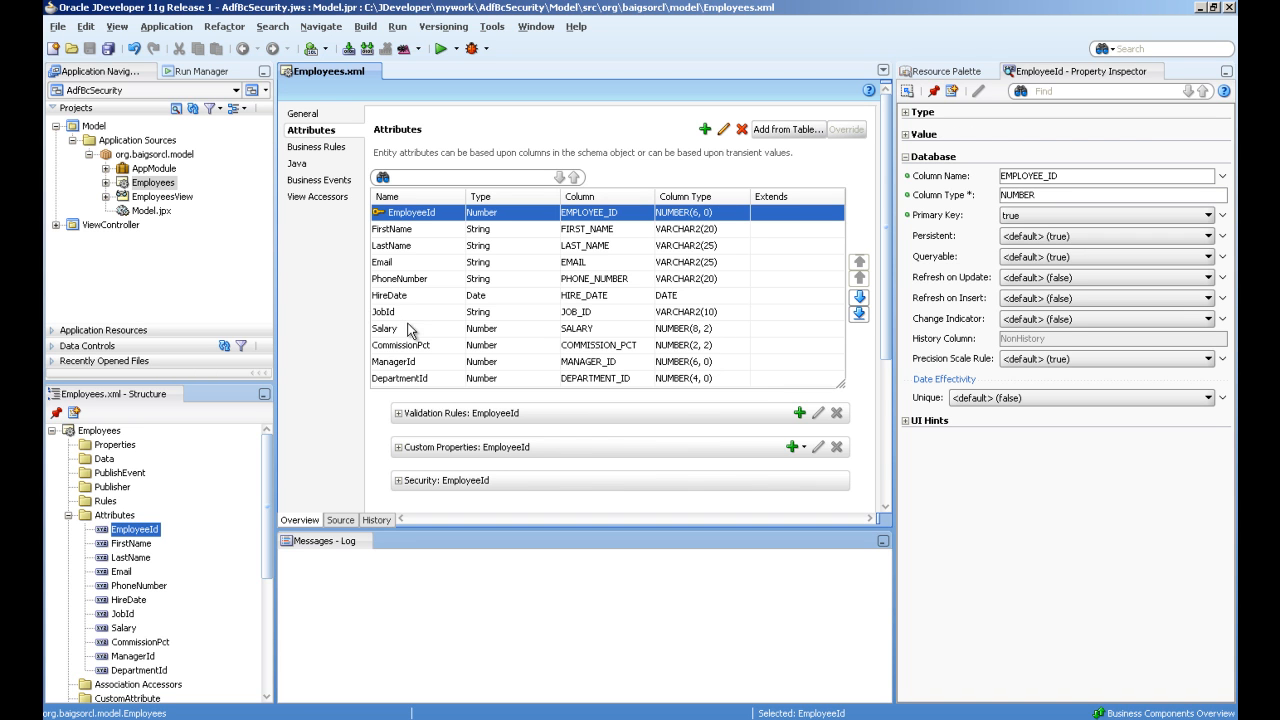
{"action": "left_click", "coordinate": [384, 328]}
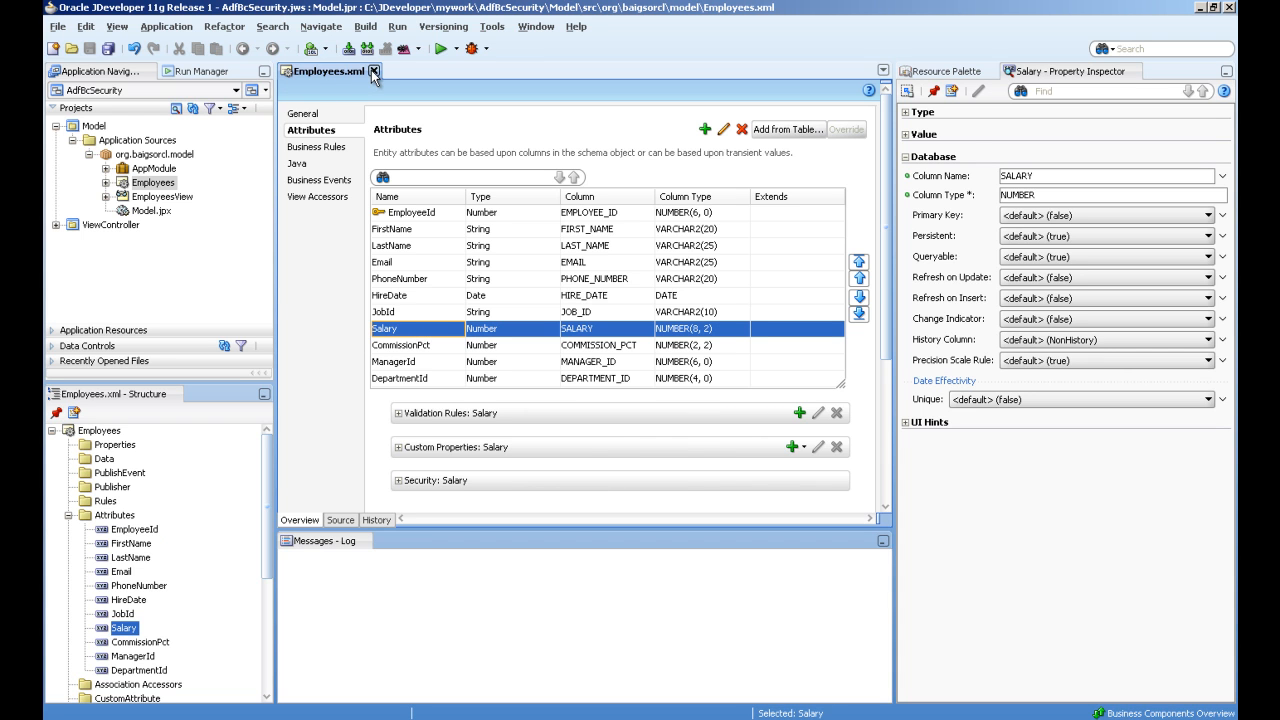
Close Employees.xml and start the Configure ADF Security wizard from the Application menu
{"action": "left_click", "coordinate": [372, 72]}
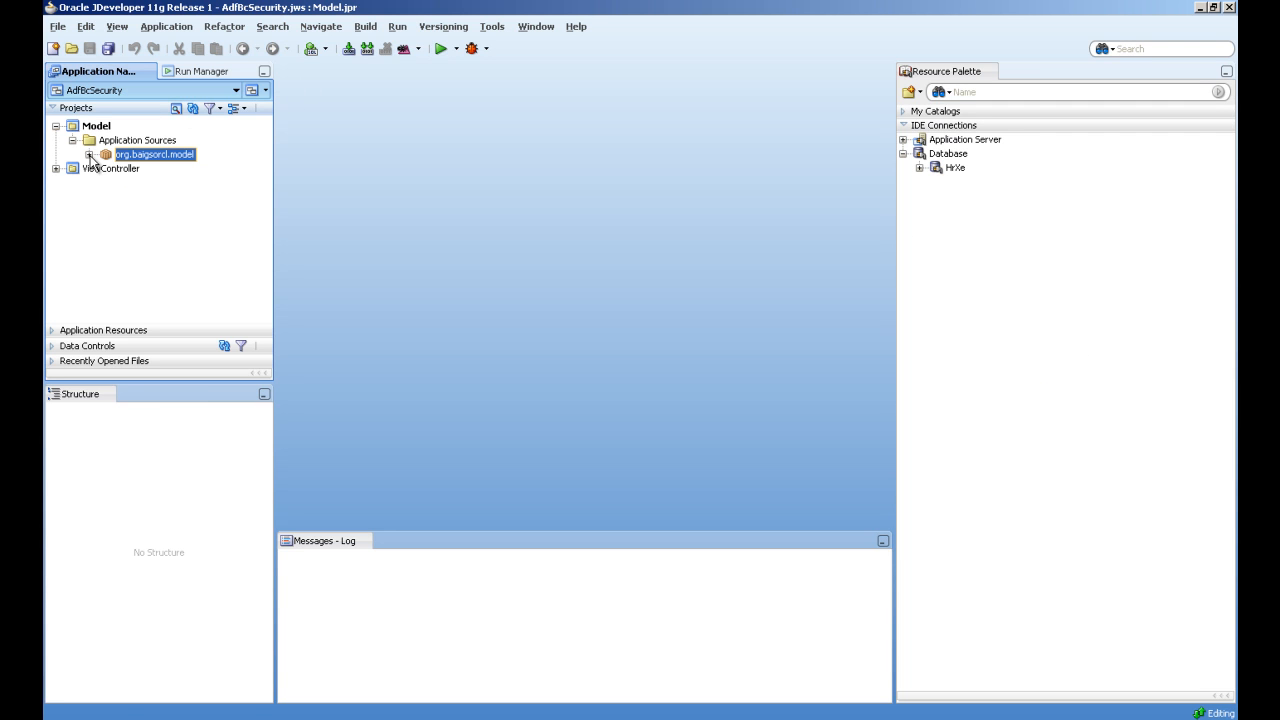
{"action": "left_click", "coordinate": [96, 124]}
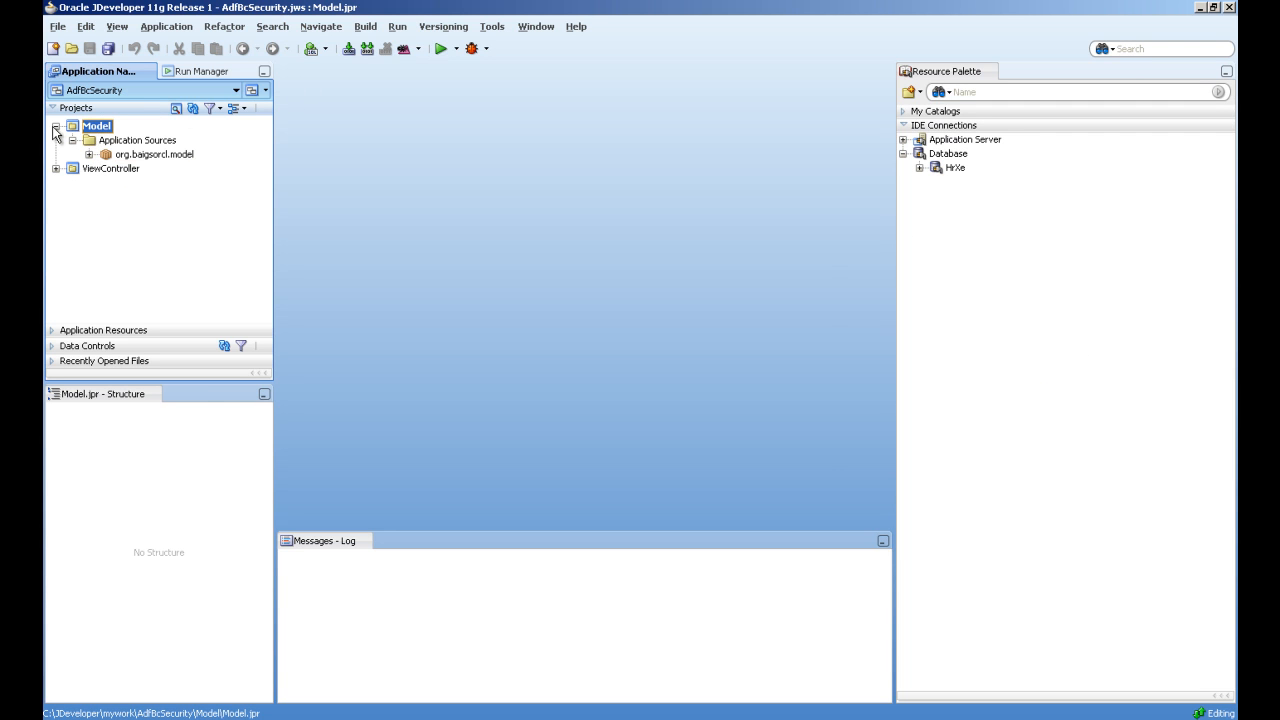
{"action": "left_click", "coordinate": [56, 124]}
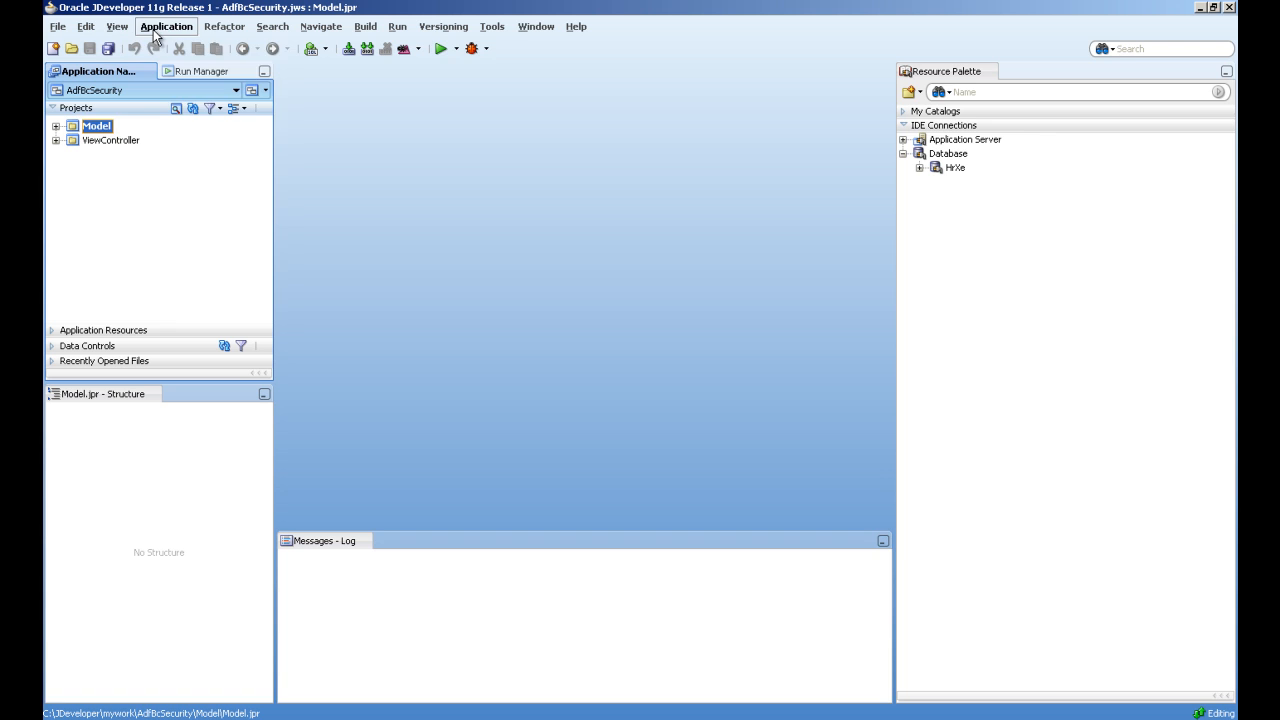
{"action": "left_click", "coordinate": [166, 26]}
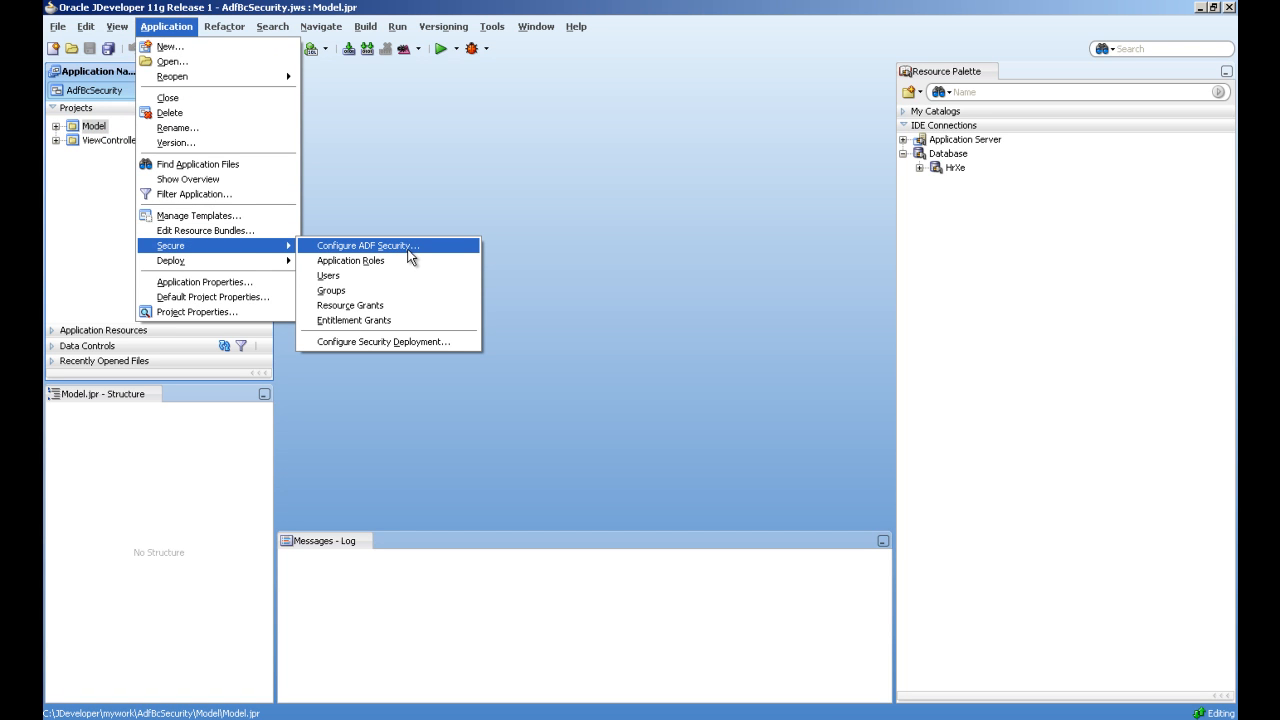
{"action": "left_click", "coordinate": [368, 244]}
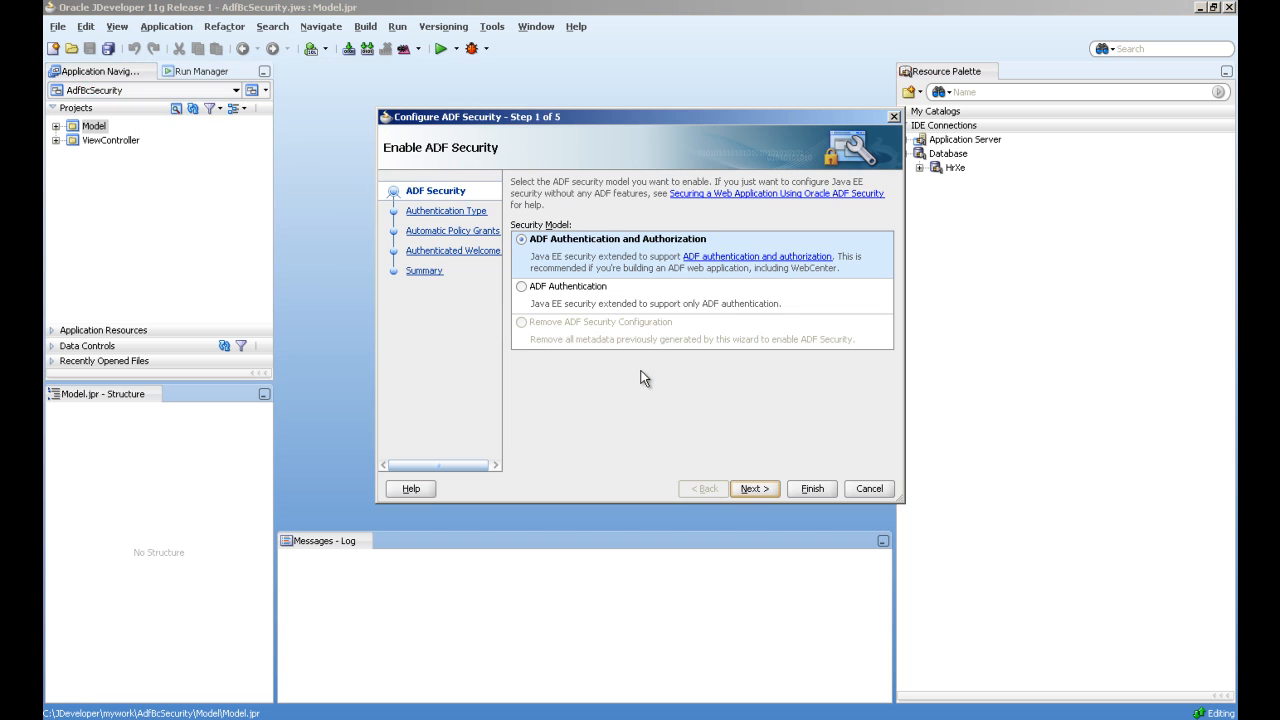
{"action": "mouse_move", "coordinate": [756, 488]}
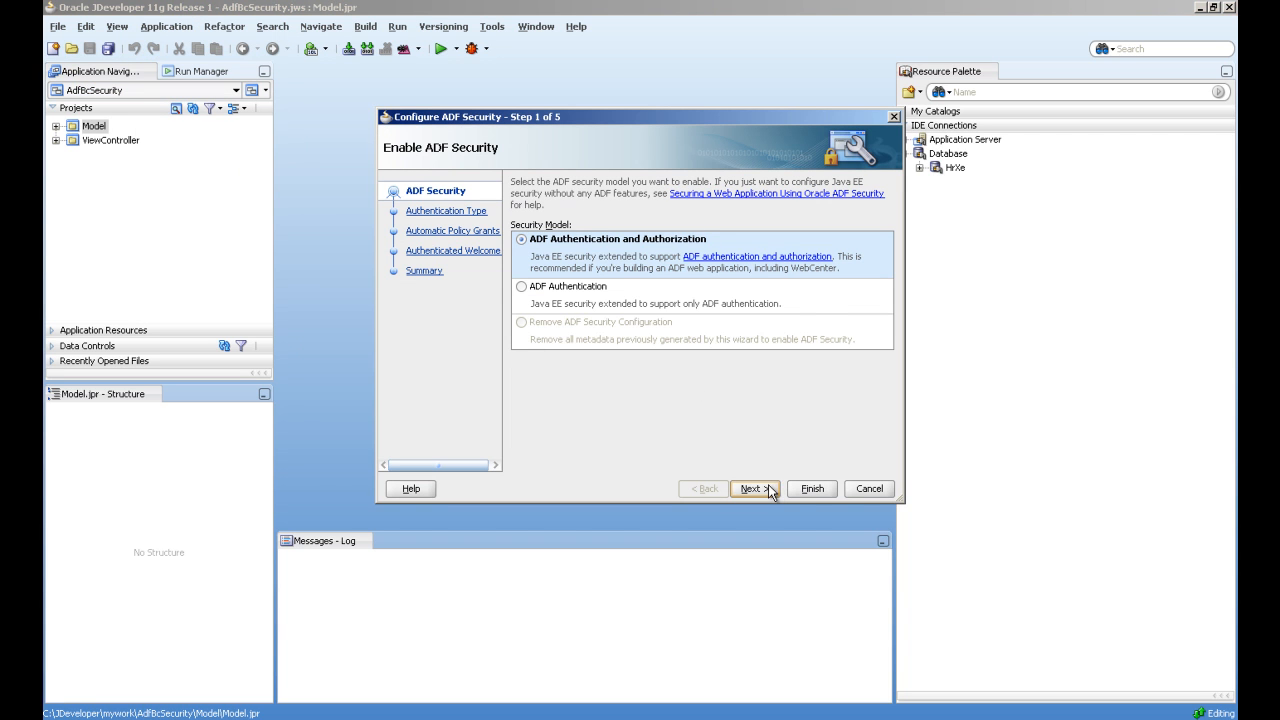
Accept ADF authentication and authorization with HTTP Basic, no policy grants, no welcome redirect, and finish
{"action": "left_click", "coordinate": [752, 488]}
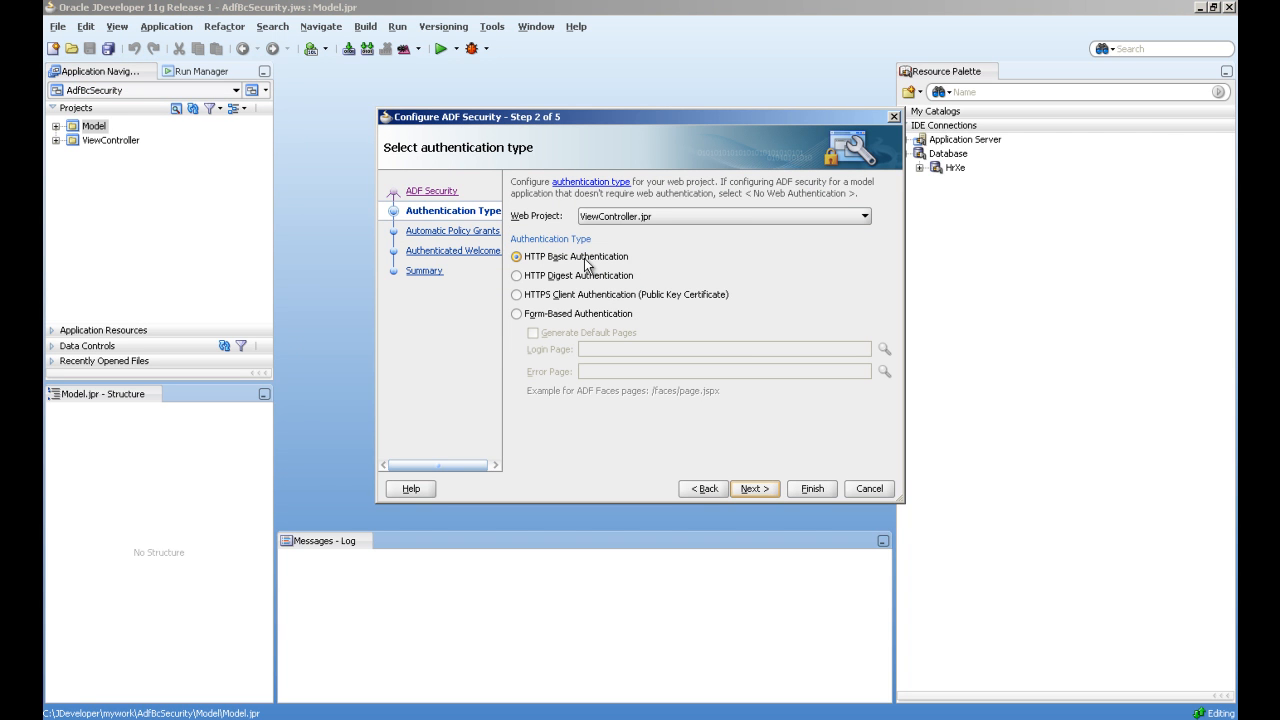
{"action": "left_click", "coordinate": [752, 488]}
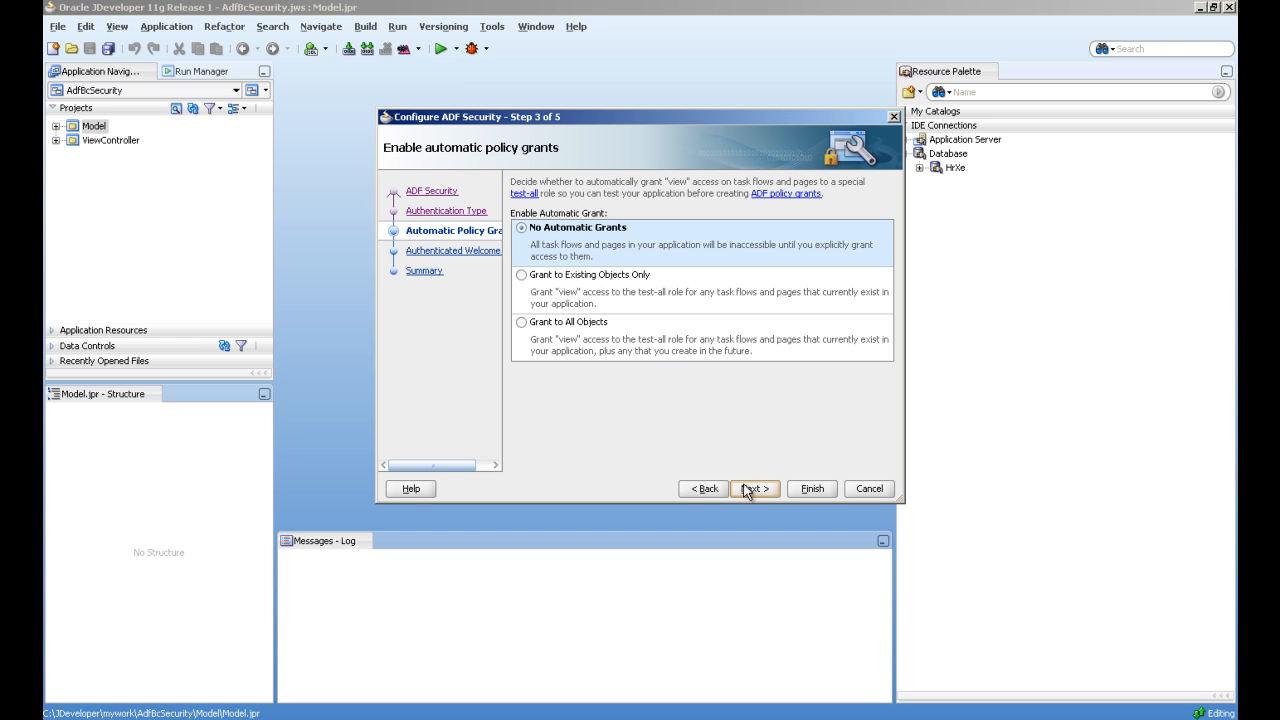
{"action": "left_click", "coordinate": [752, 488]}
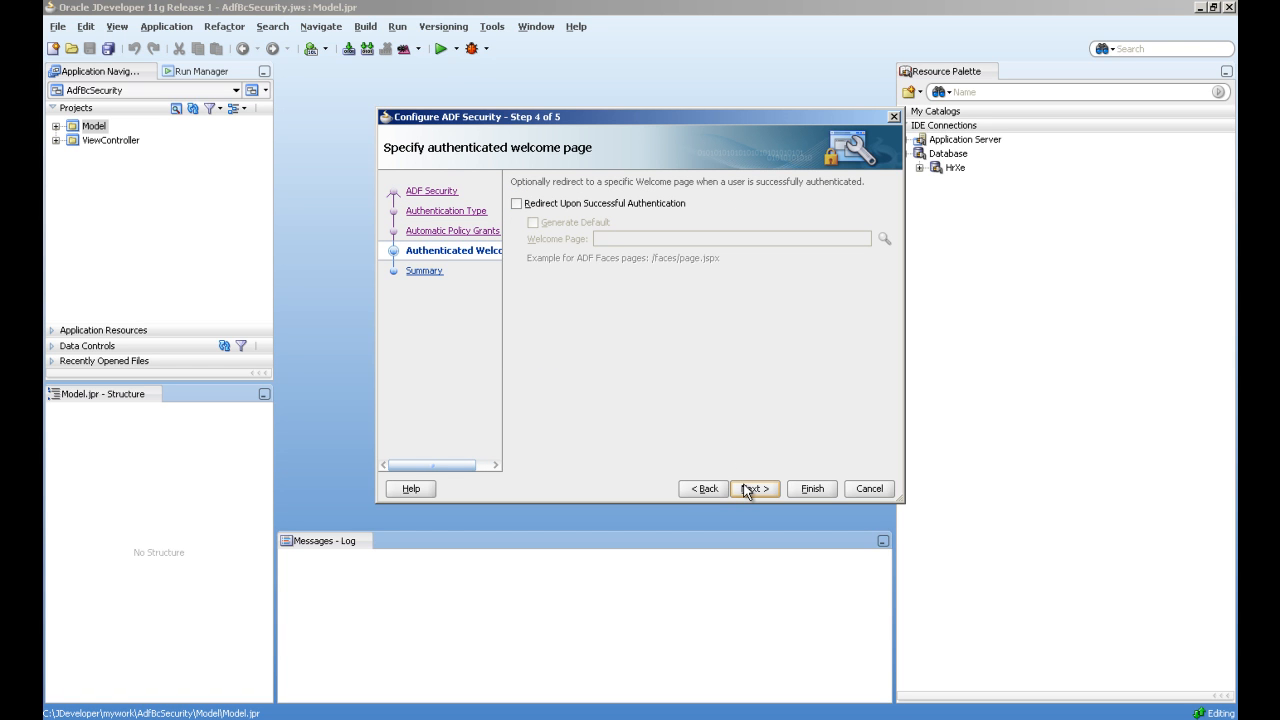
{"action": "left_click", "coordinate": [752, 488]}
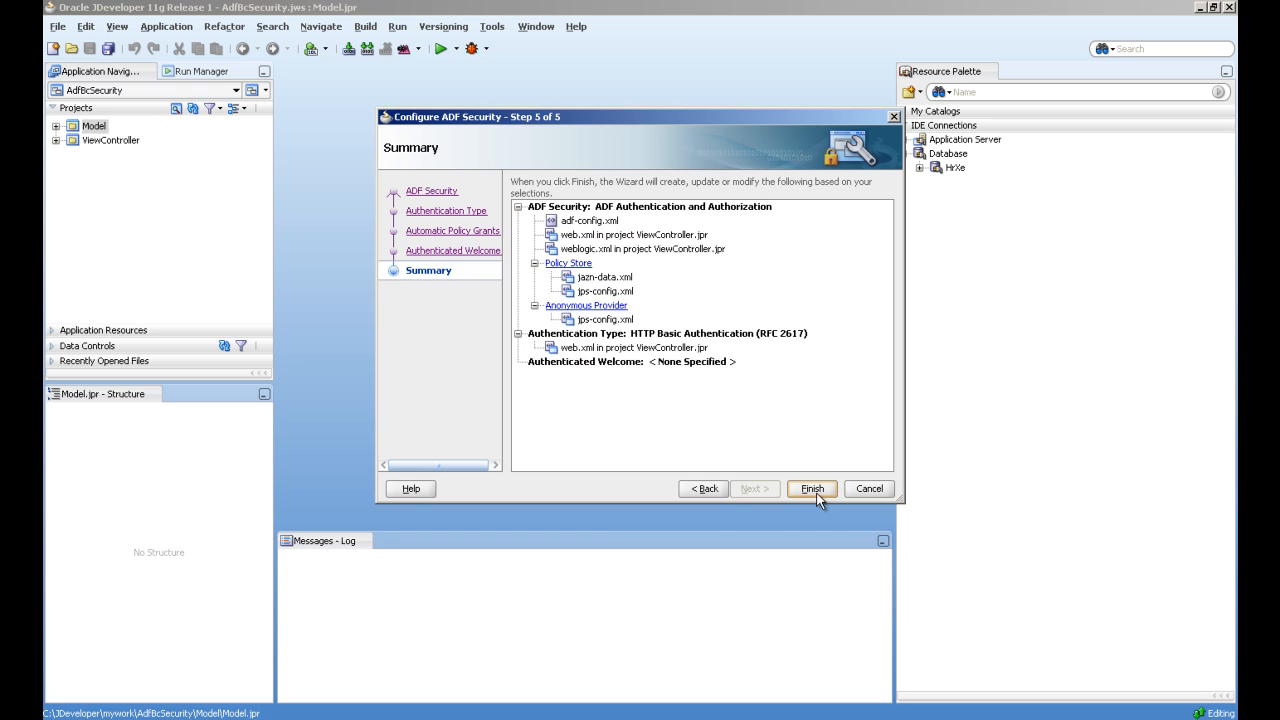
{"action": "left_click", "coordinate": [812, 488]}
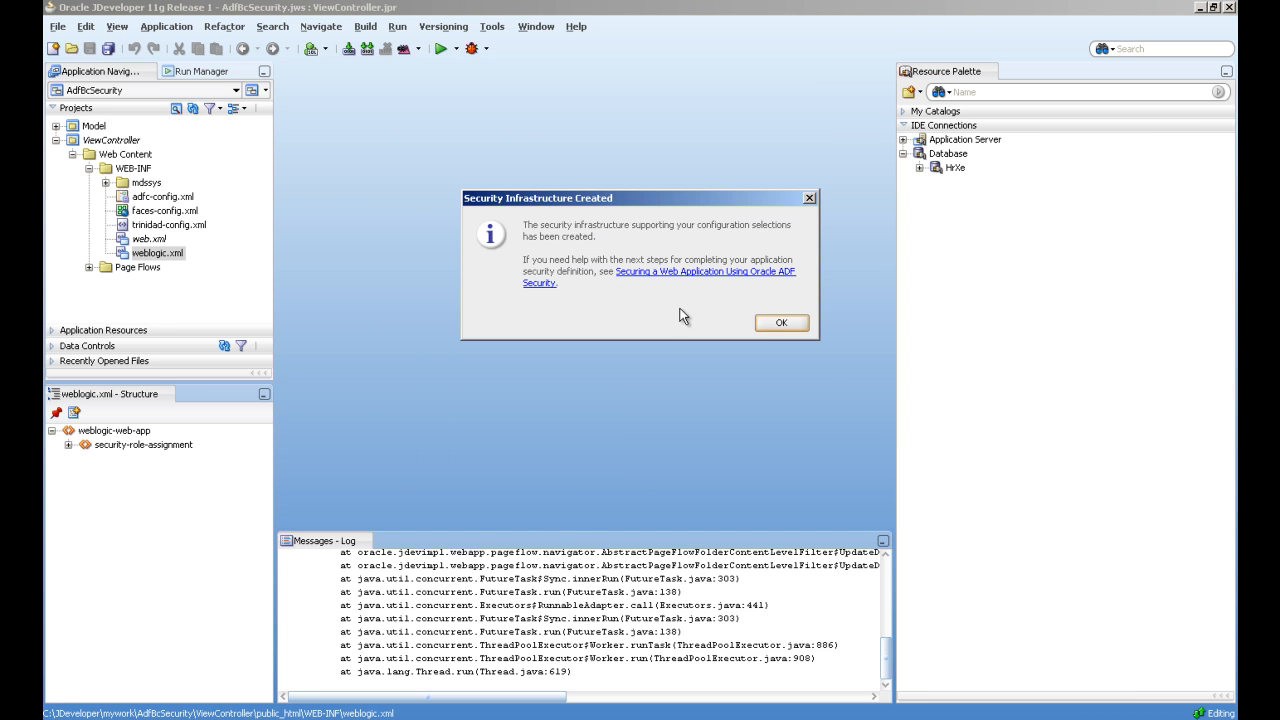
Dismiss the confirmation and open jazn-data.xml from the META-INF descriptors
{"action": "left_click", "coordinate": [780, 322]}
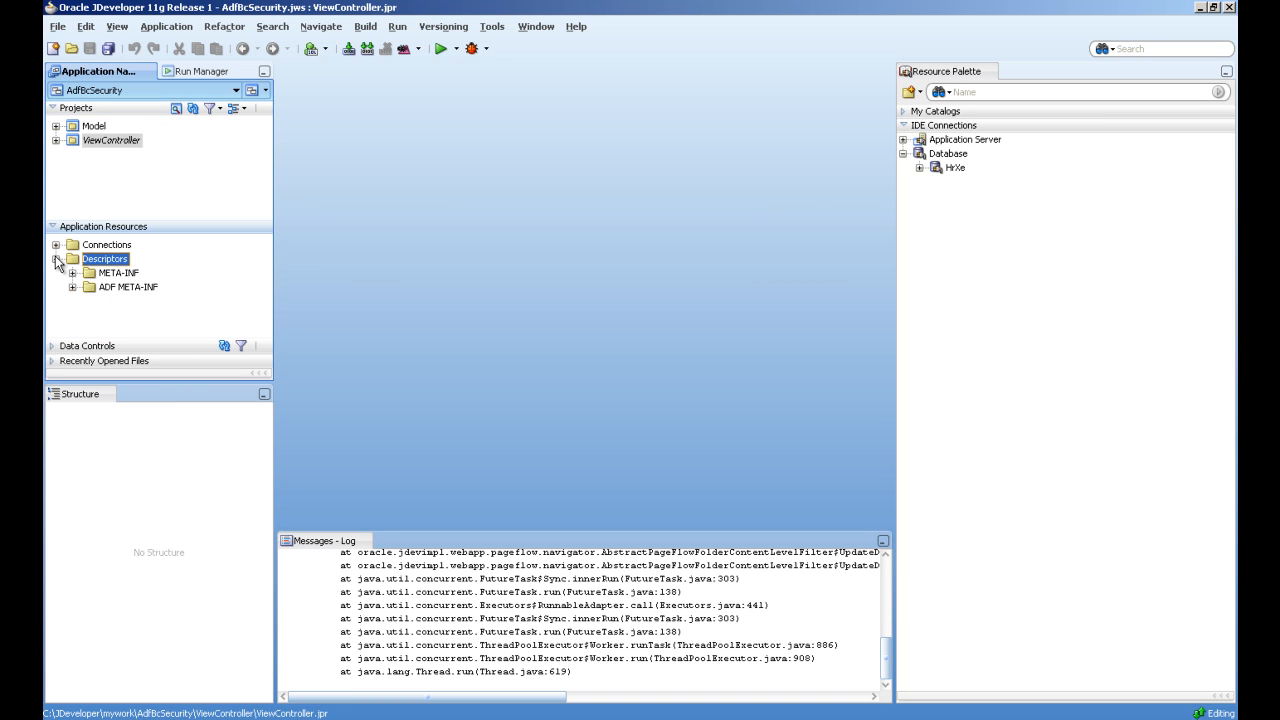
{"action": "left_click", "coordinate": [72, 286]}
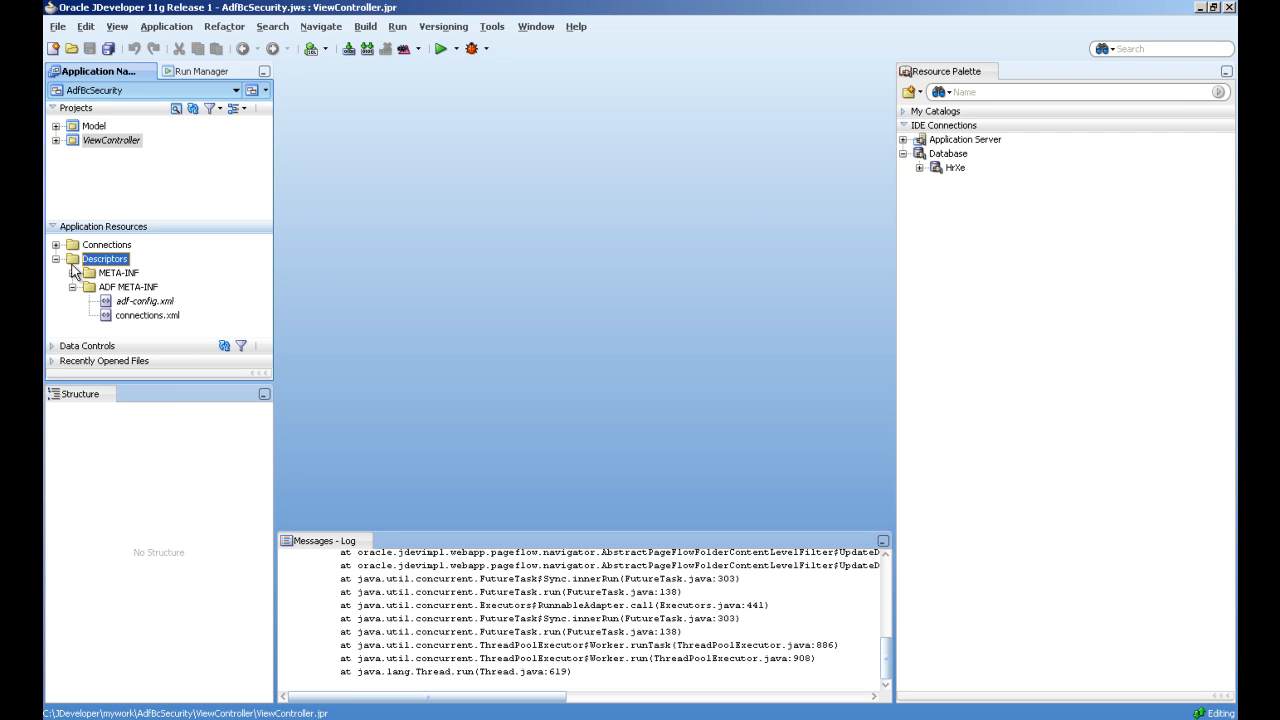
{"action": "left_click", "coordinate": [74, 272]}
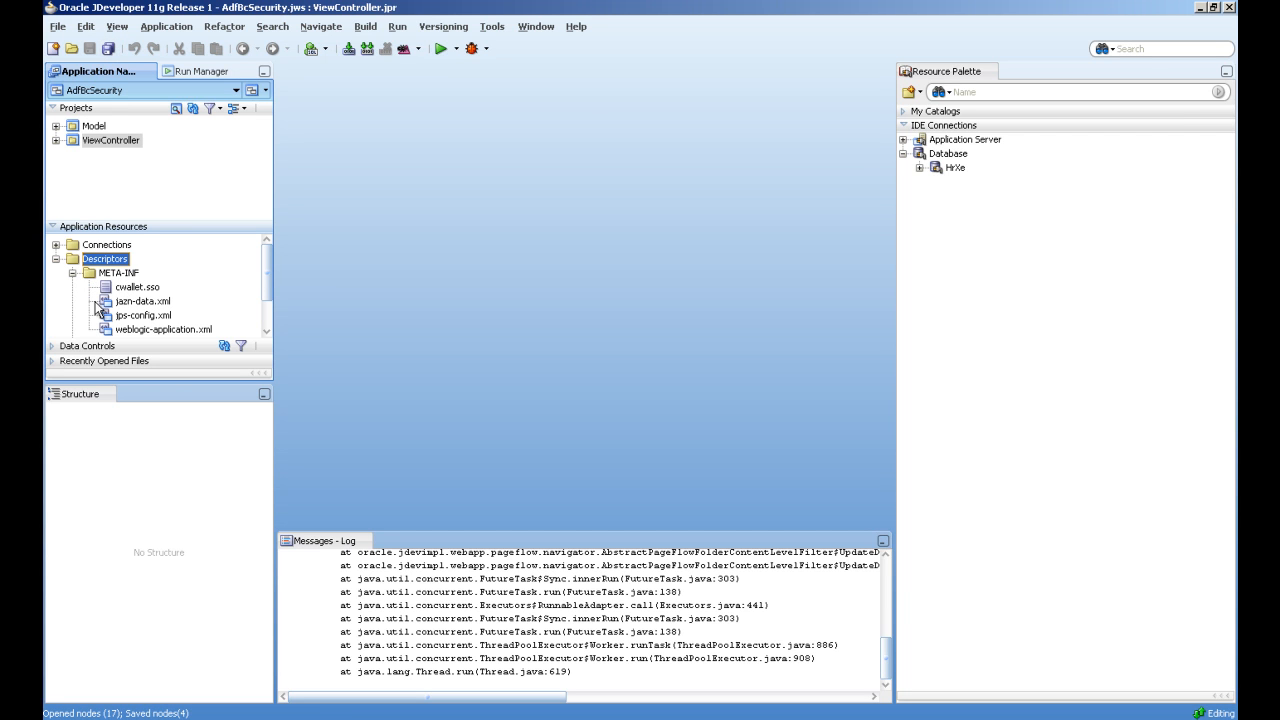
{"action": "left_click", "coordinate": [142, 300]}
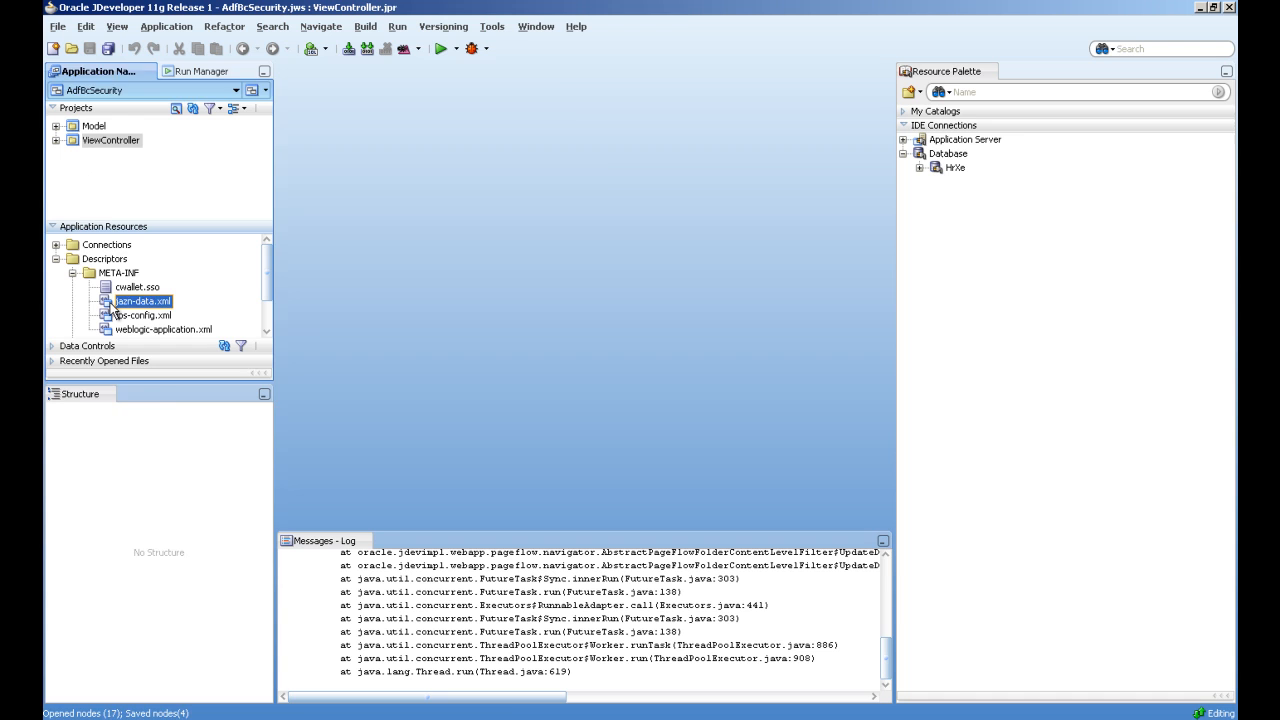
{"action": "double_click", "coordinate": [140, 300]}
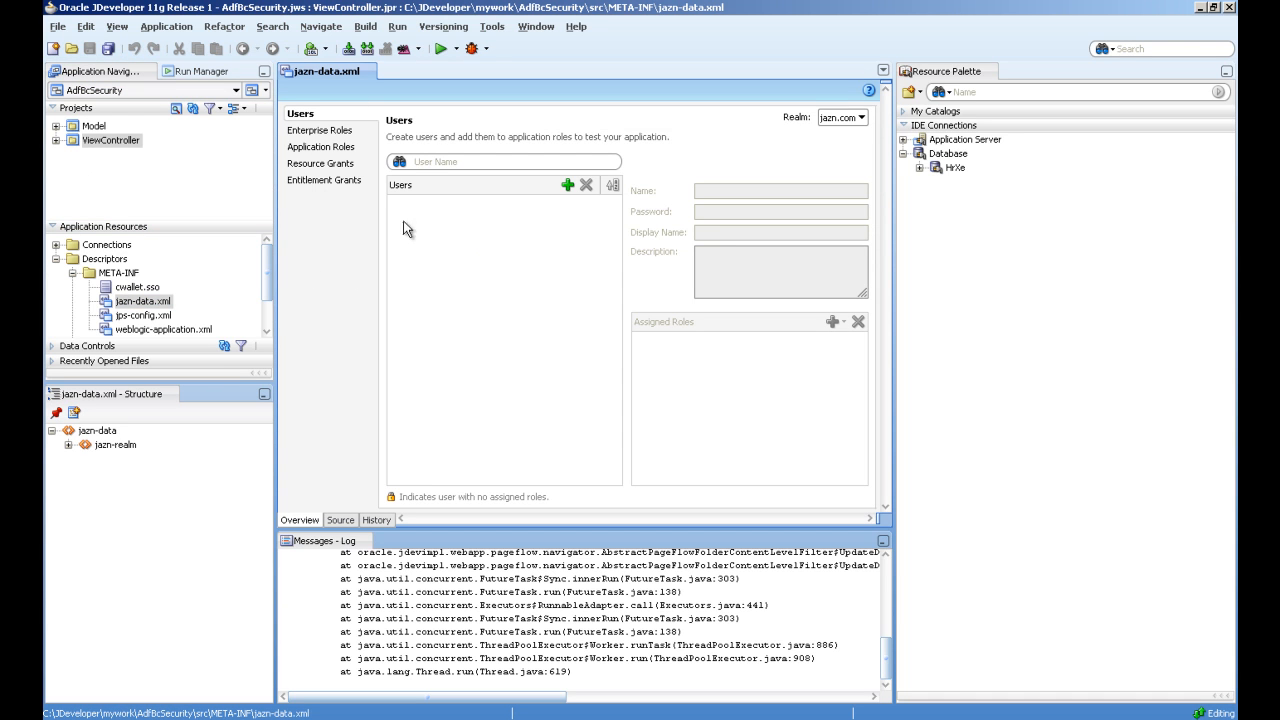
{"action": "mouse_move", "coordinate": [604, 266]}
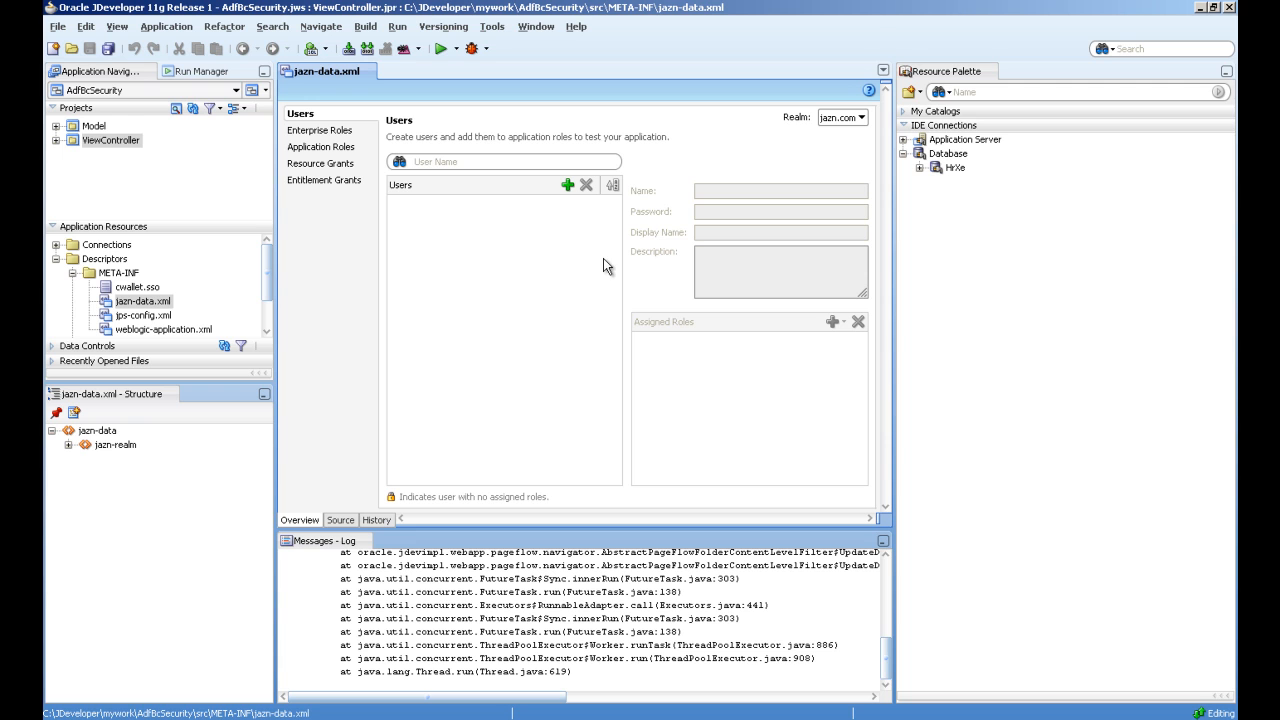
{"action": "mouse_move", "coordinate": [556, 244]}
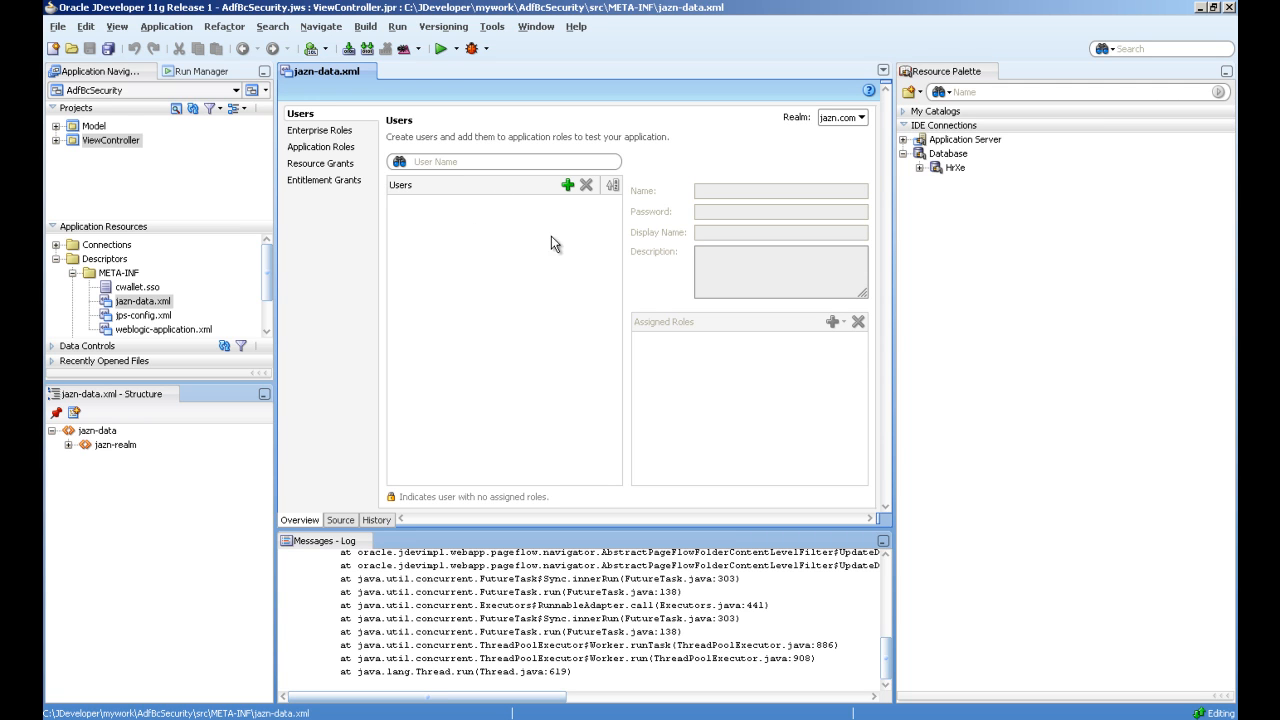
{"action": "mouse_move", "coordinate": [568, 184]}
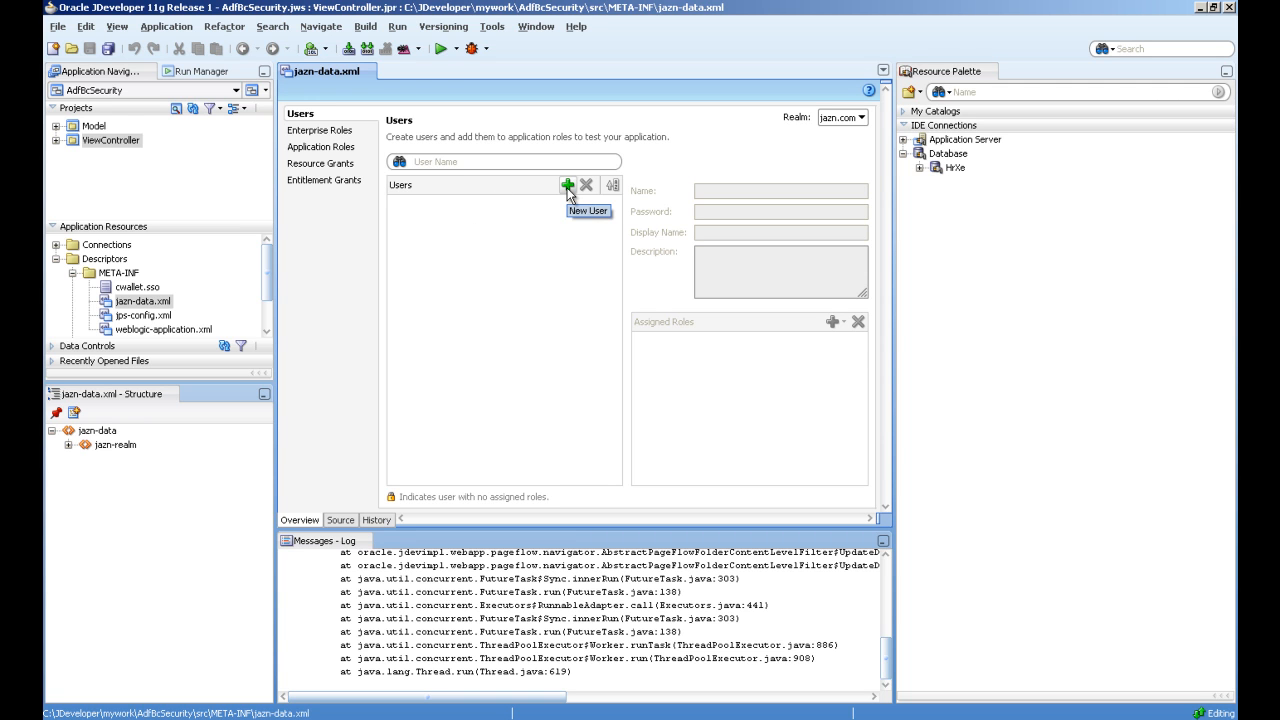
Add users john and scott to the security store and enter scott's password
{"action": "left_click", "coordinate": [568, 184]}
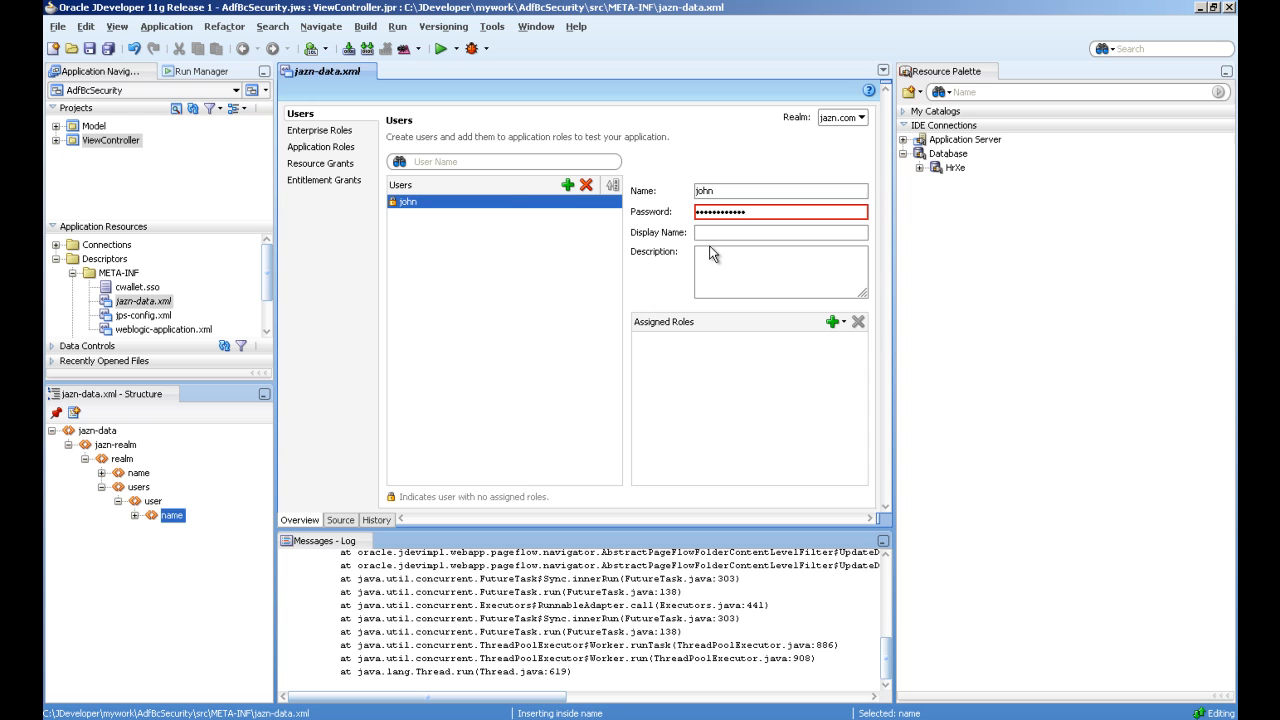
{"action": "left_click", "coordinate": [568, 184]}
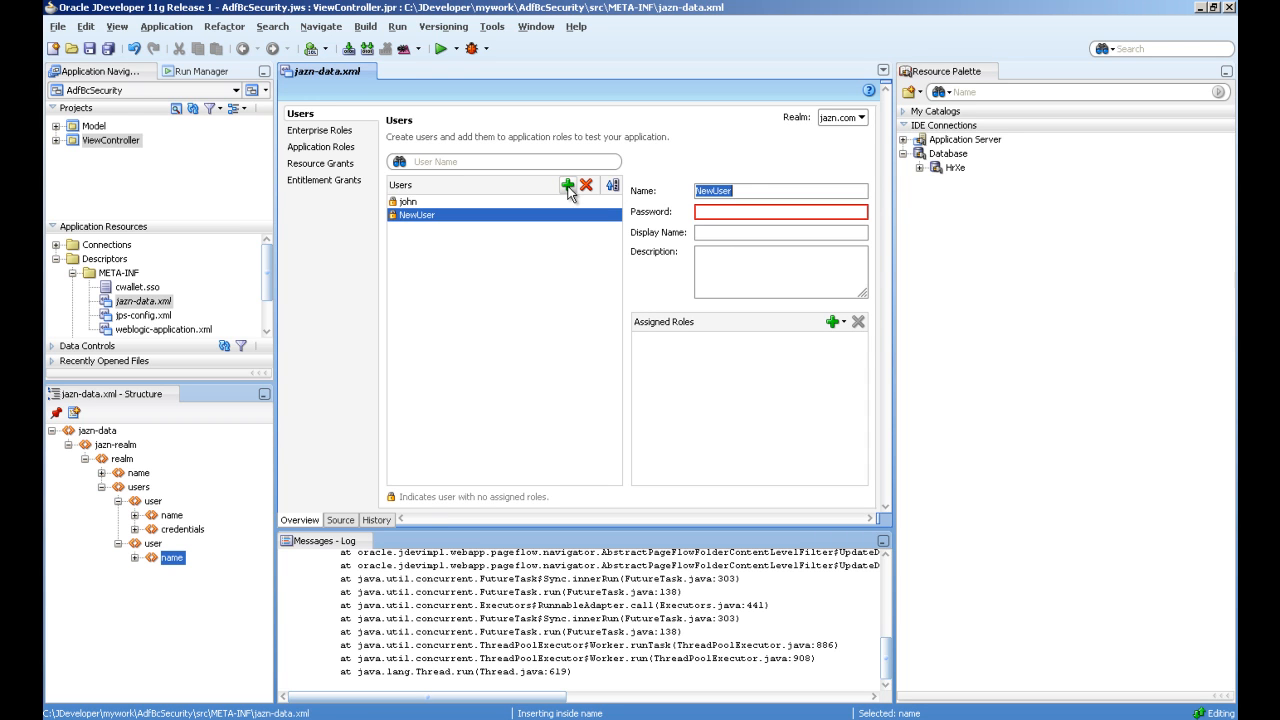
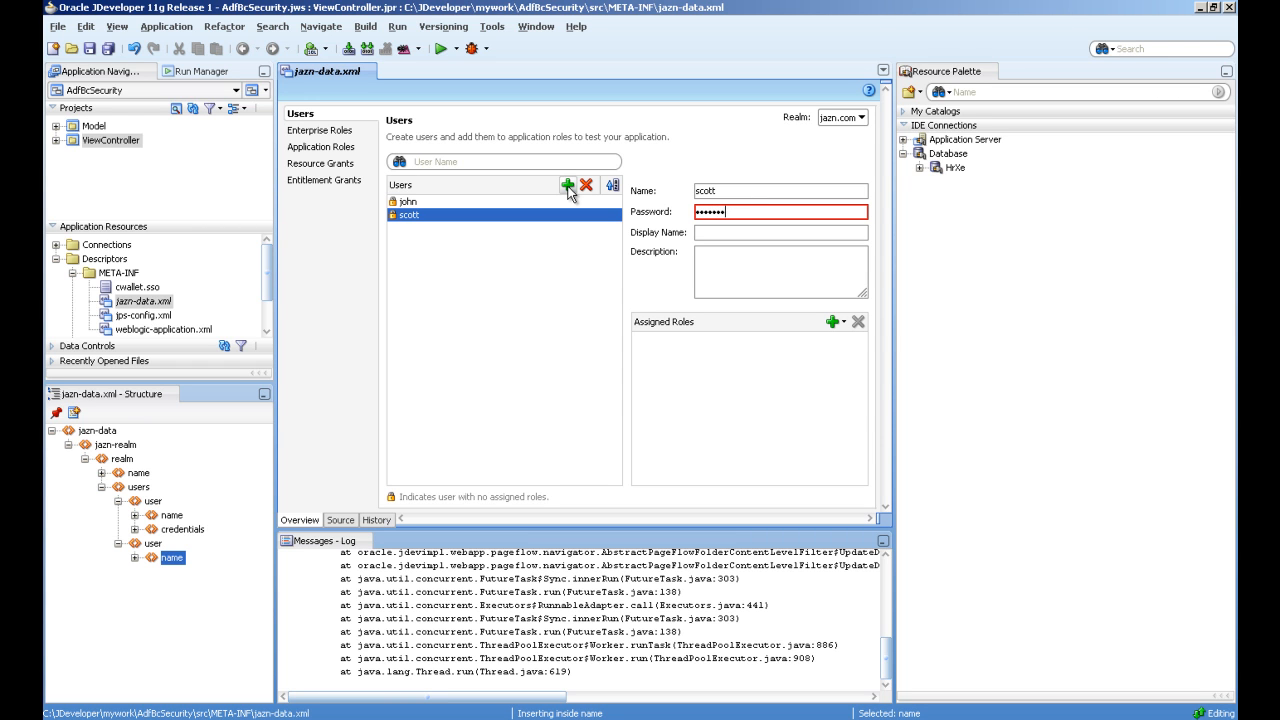
{"action": "key", "text": "Backspace"}
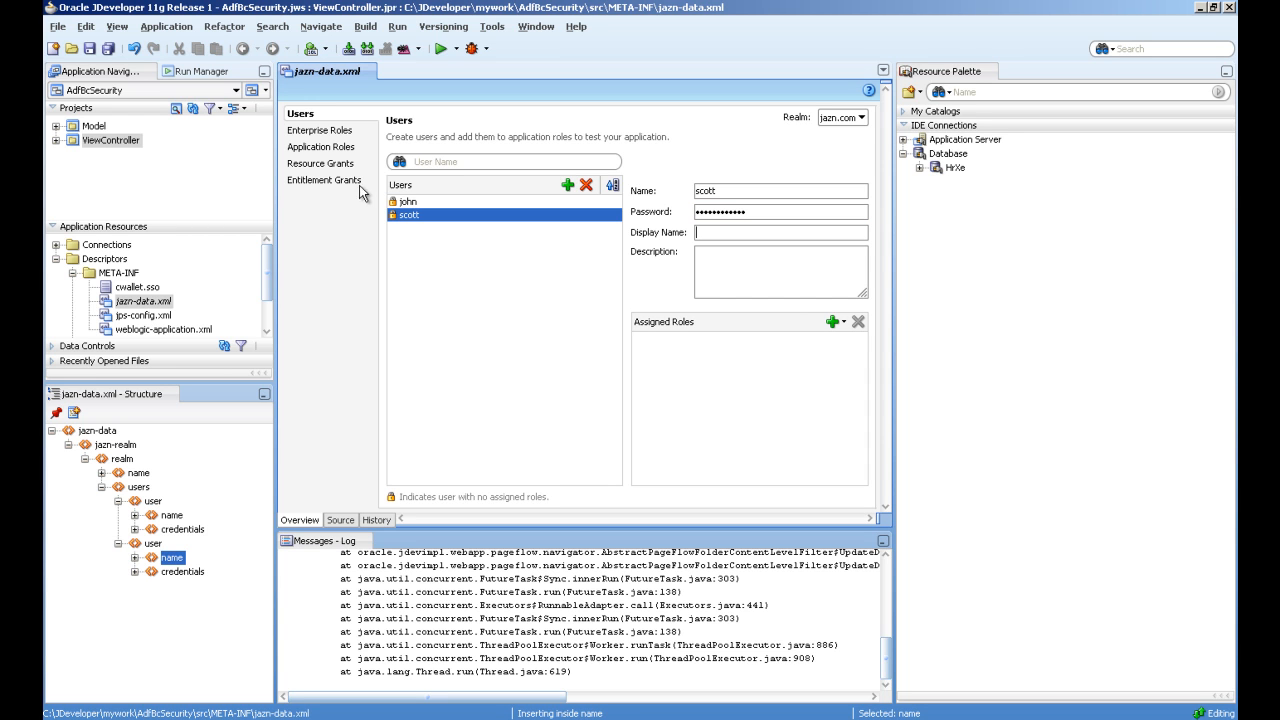
Create enterprise roles cs_admin and cs_basic, then move to Application Roles
{"action": "left_click", "coordinate": [320, 130]}
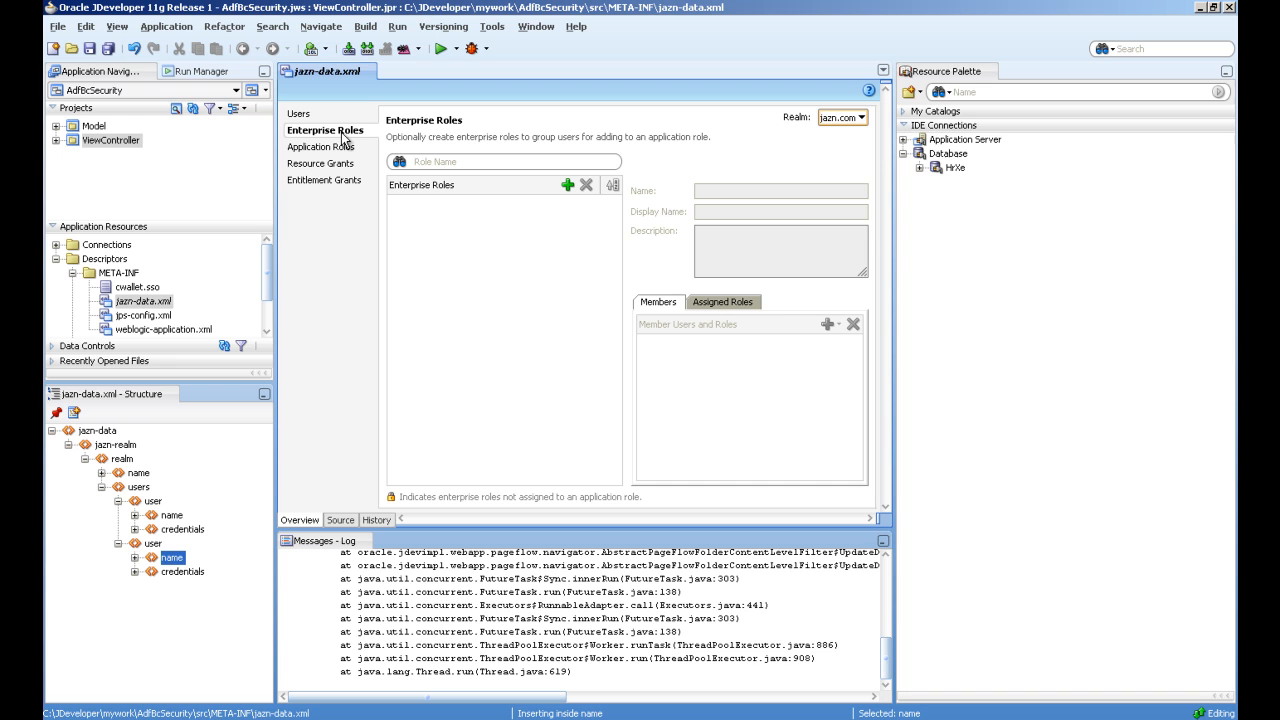
{"action": "left_click", "coordinate": [568, 184]}
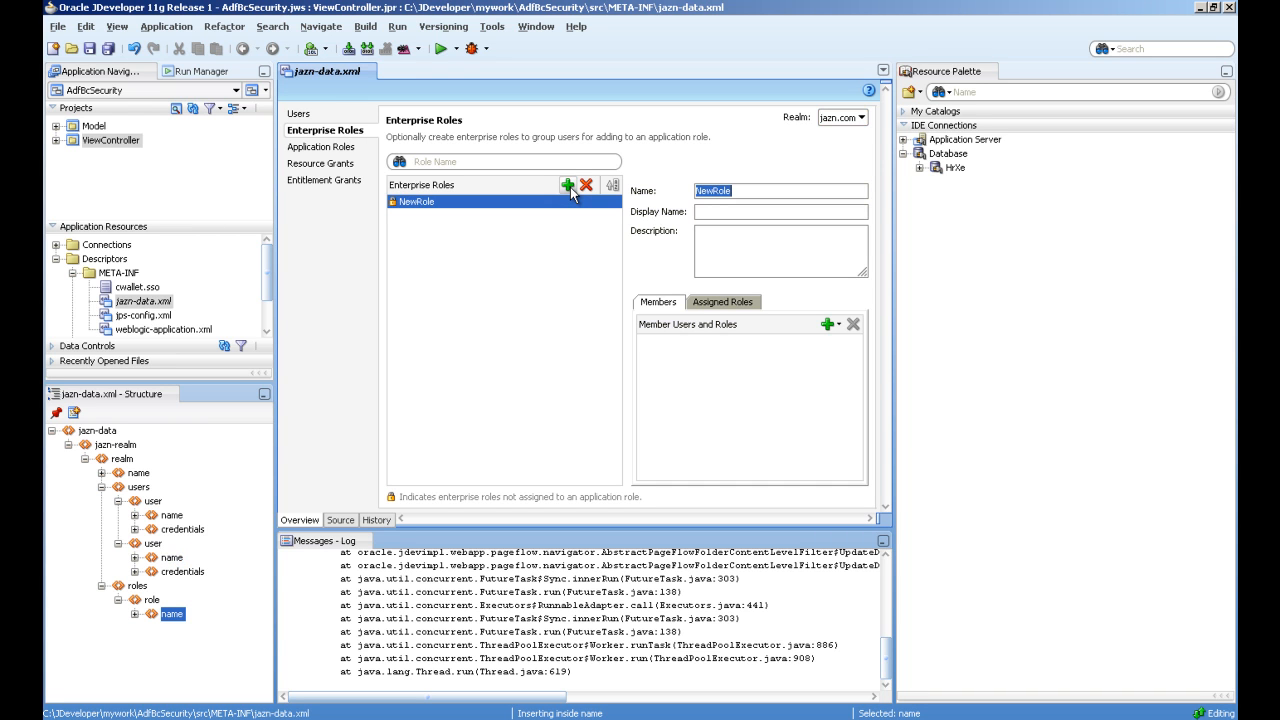
{"action": "type", "text": "cs_admin"}
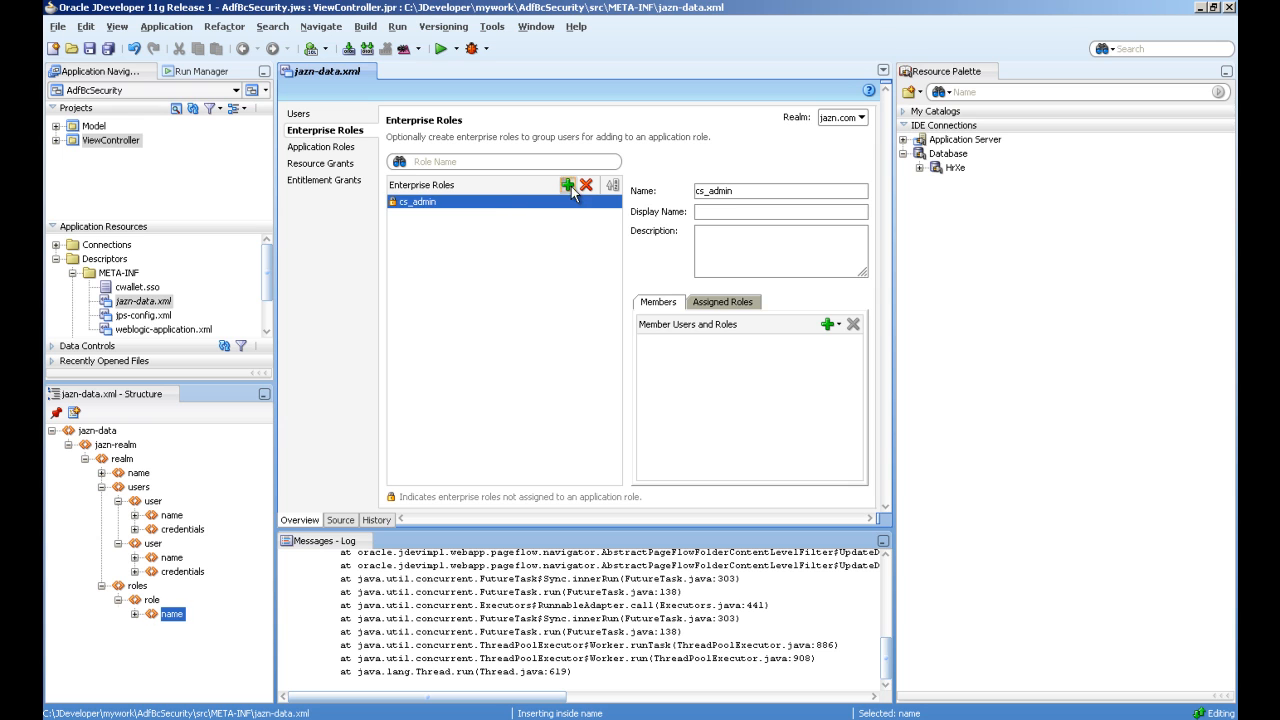
{"action": "left_click", "coordinate": [568, 184]}
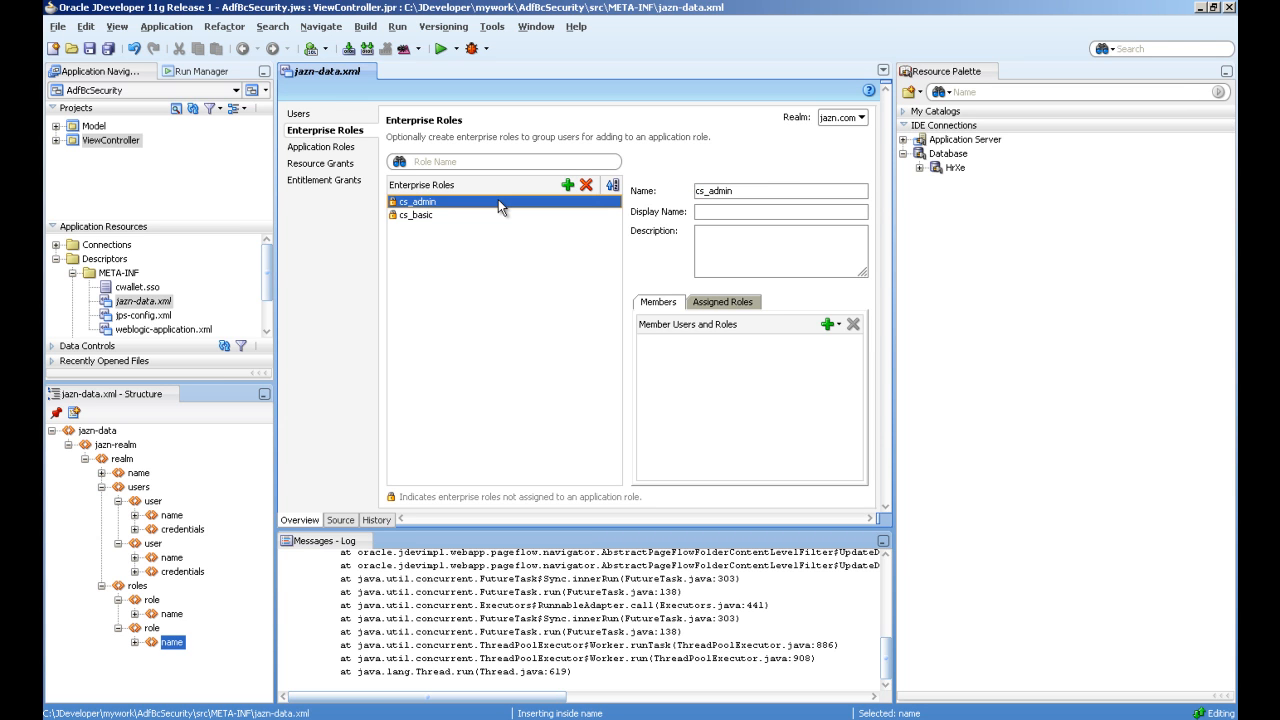
{"action": "mouse_move", "coordinate": [438, 216]}
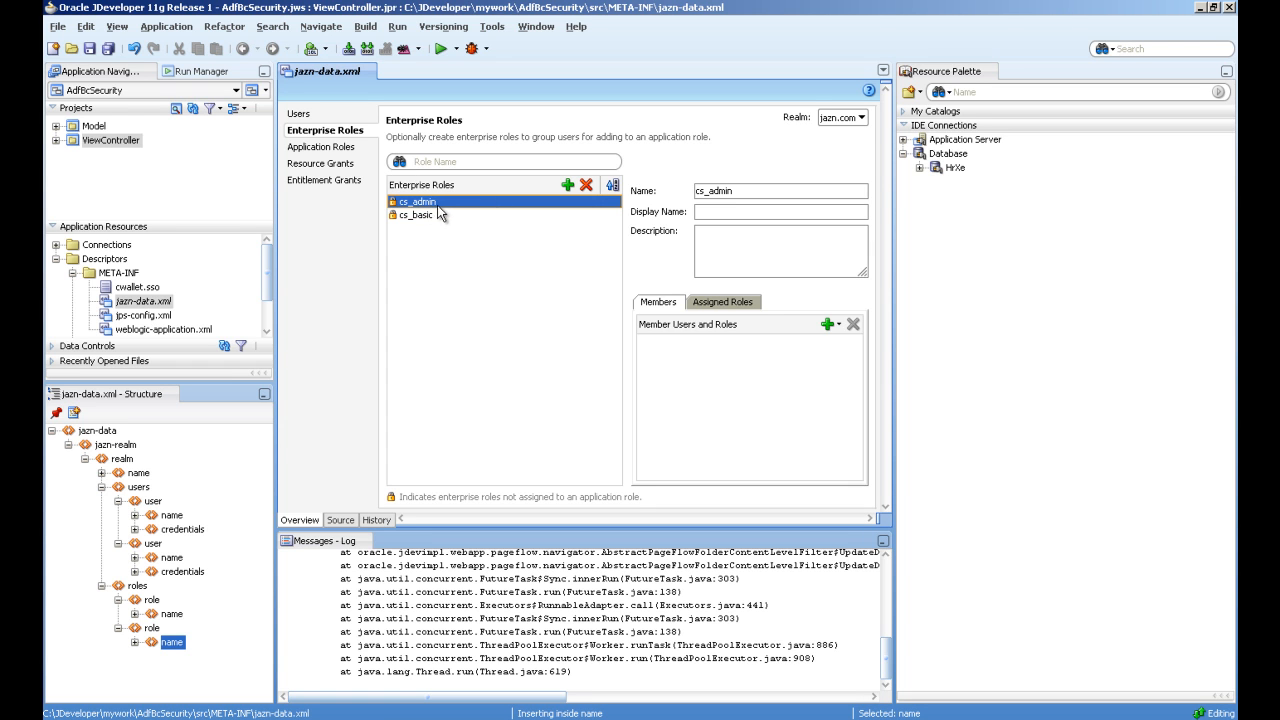
{"action": "mouse_move", "coordinate": [450, 212]}
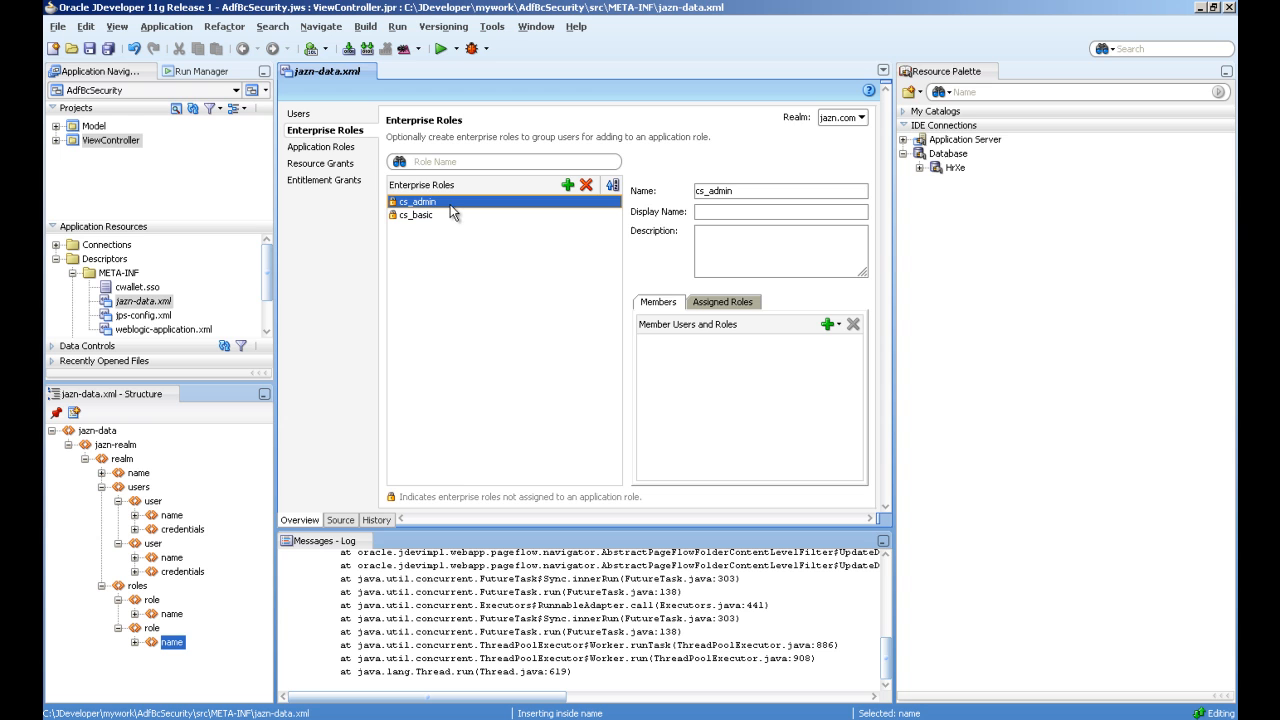
{"action": "left_click", "coordinate": [320, 148]}
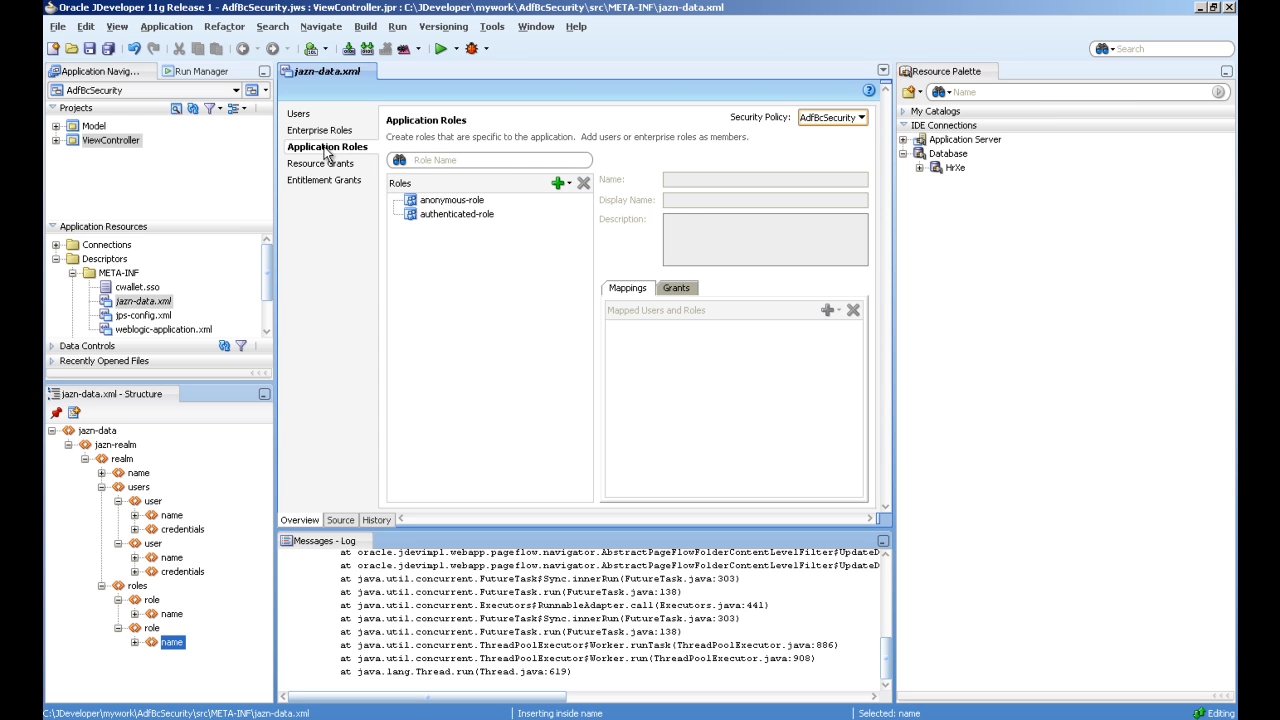
Create application roles admin and basic
{"action": "left_click", "coordinate": [558, 182]}
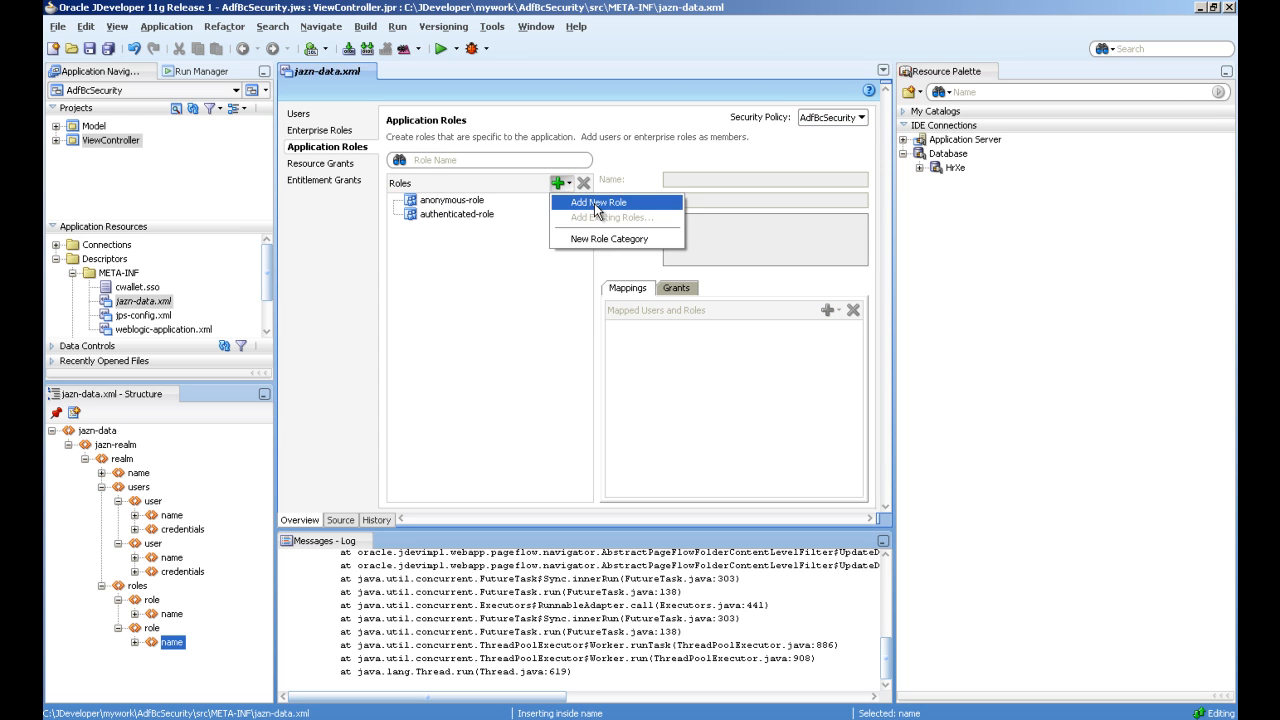
{"action": "left_click", "coordinate": [598, 202]}
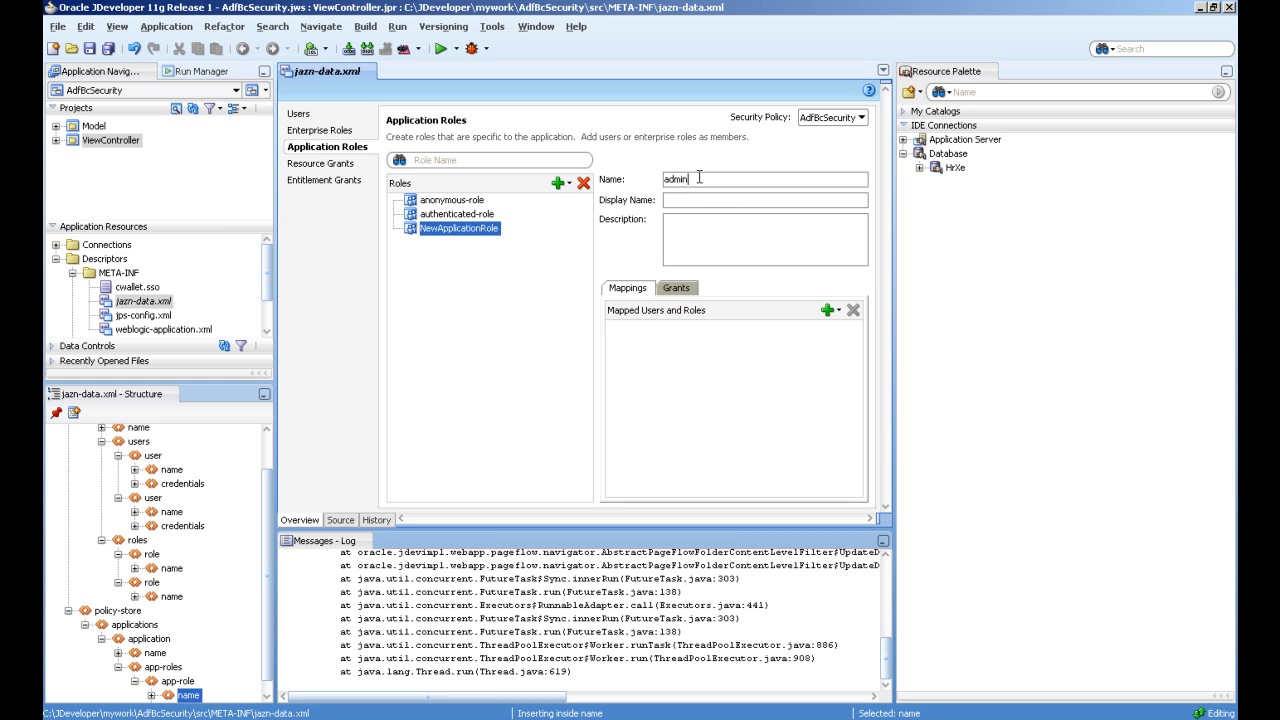
{"action": "left_click", "coordinate": [556, 182]}
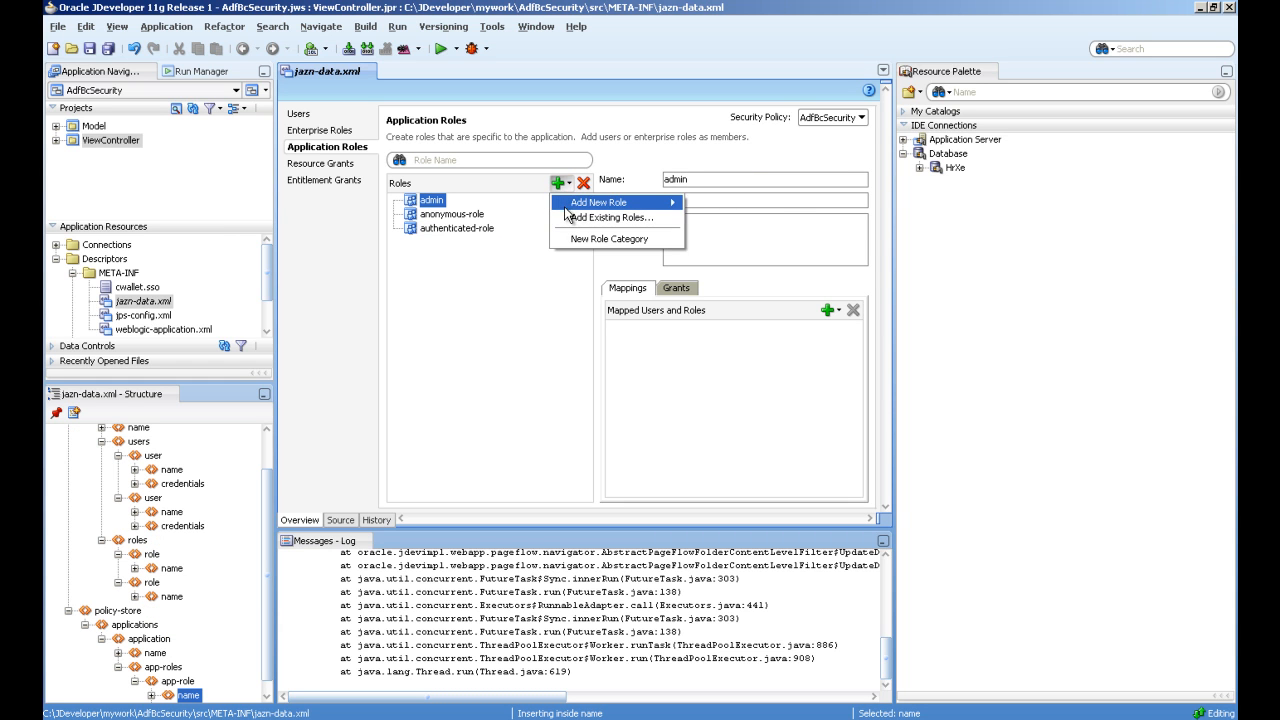
{"action": "left_click", "coordinate": [598, 202]}
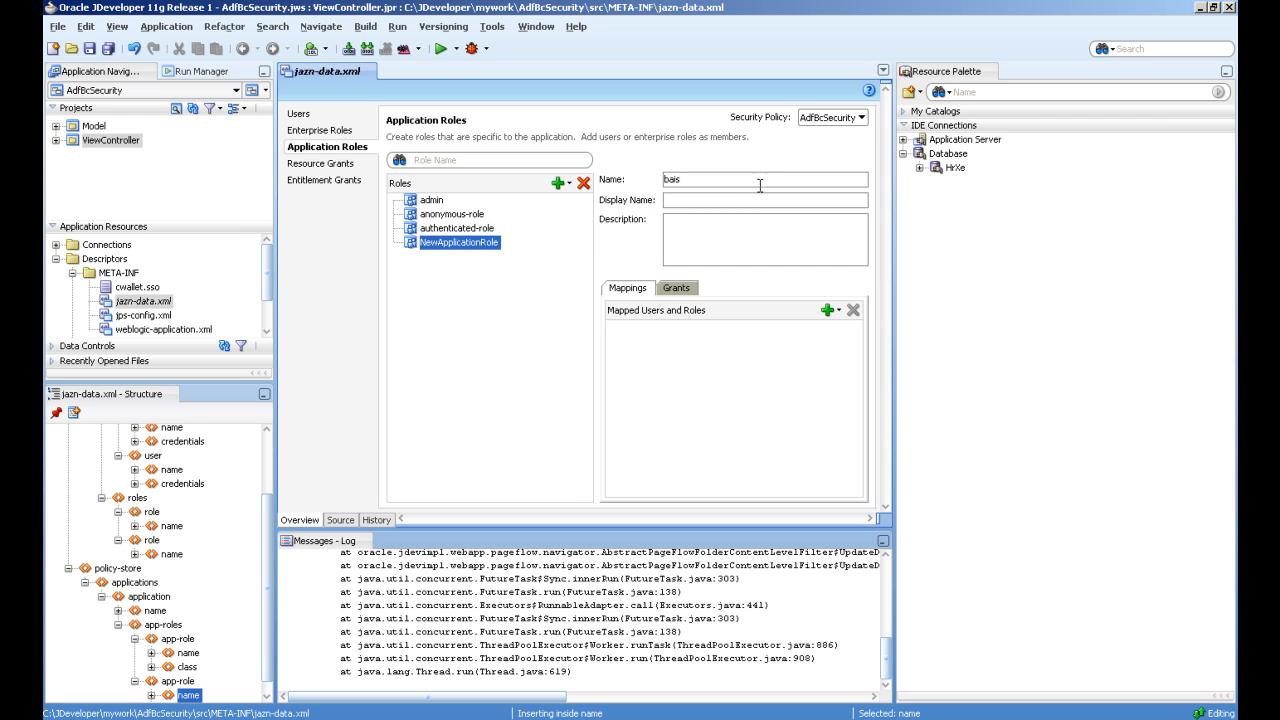
{"action": "type", "text": "basic"}
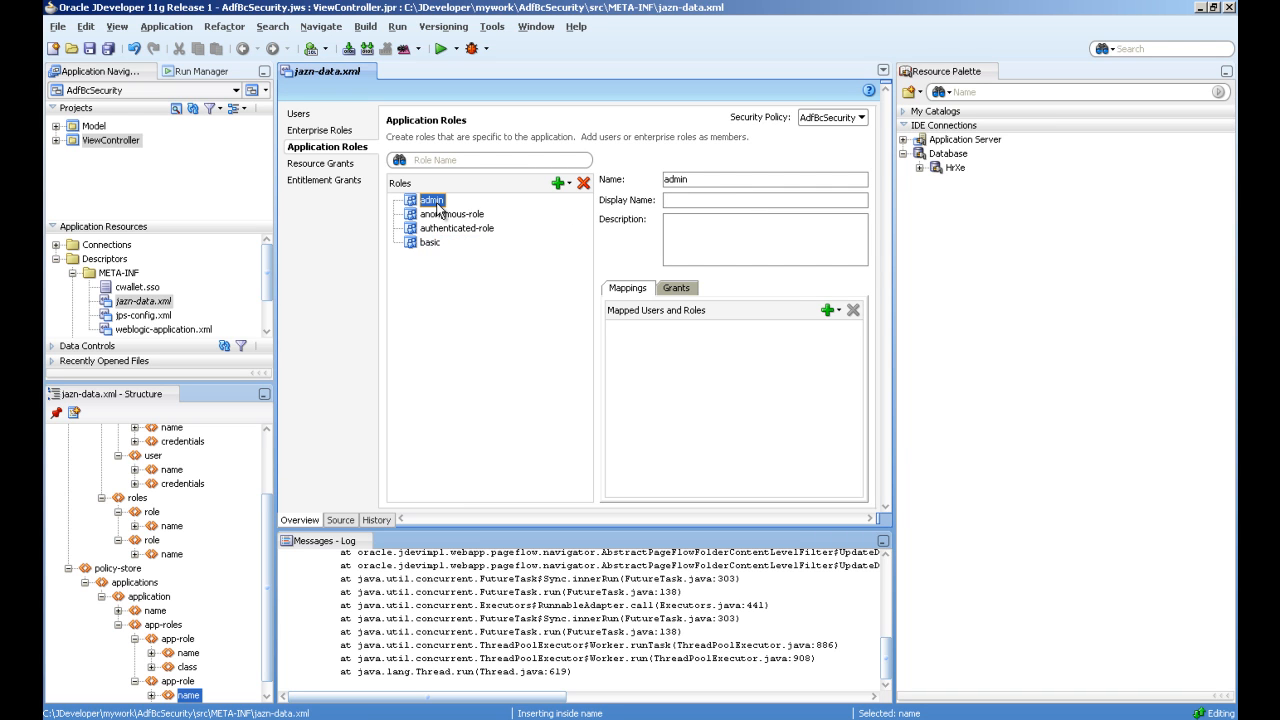
Add john as a member of admin and scott as a member of basic
{"action": "left_click", "coordinate": [676, 288]}
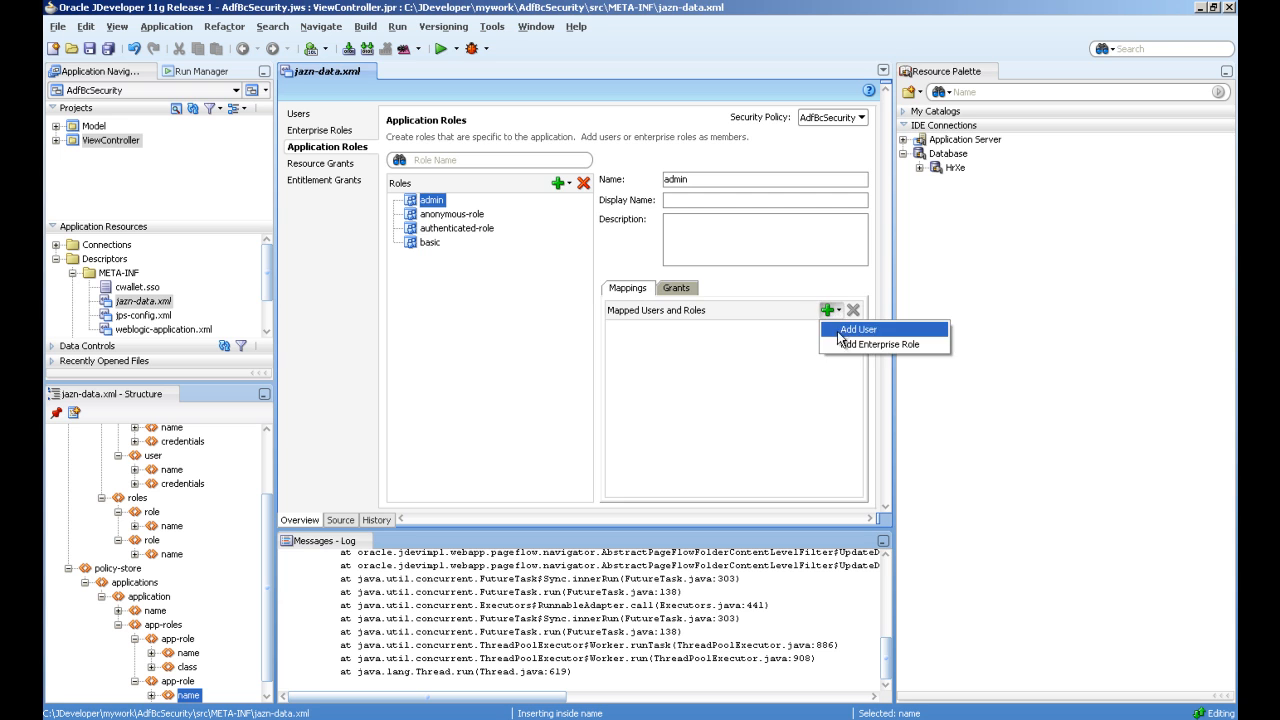
{"action": "left_click", "coordinate": [858, 328]}
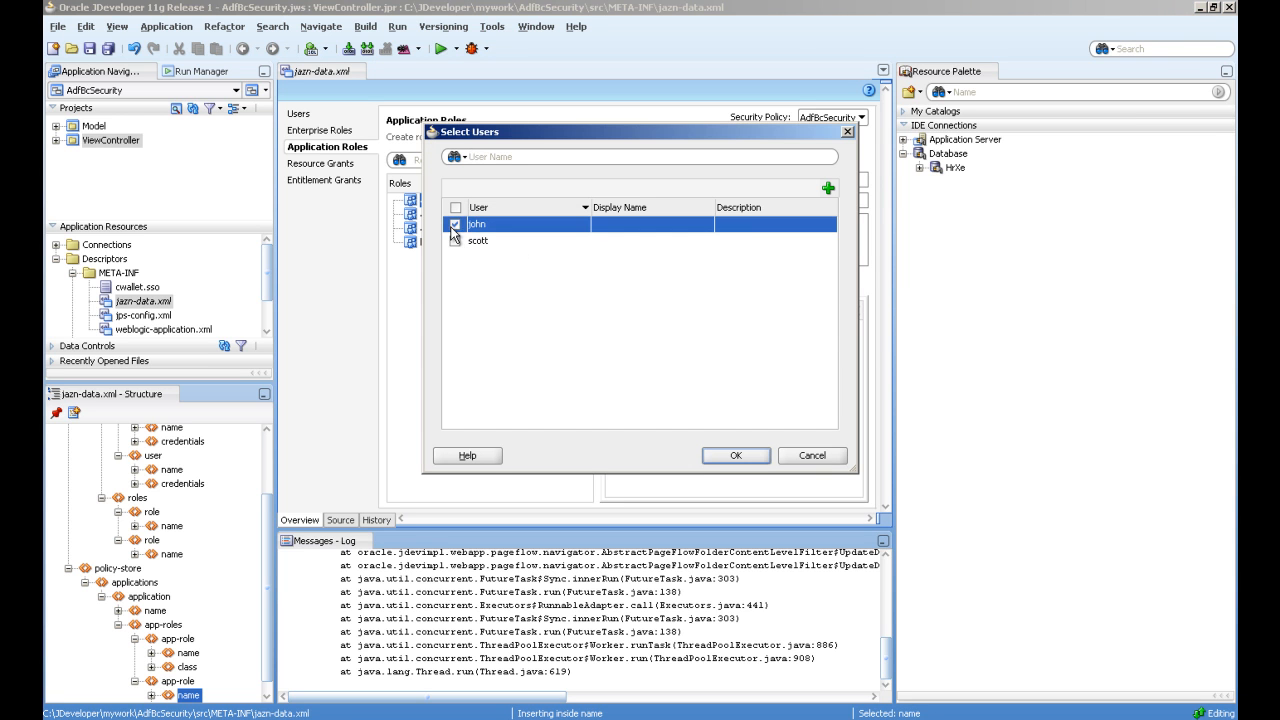
{"action": "left_click", "coordinate": [736, 456]}
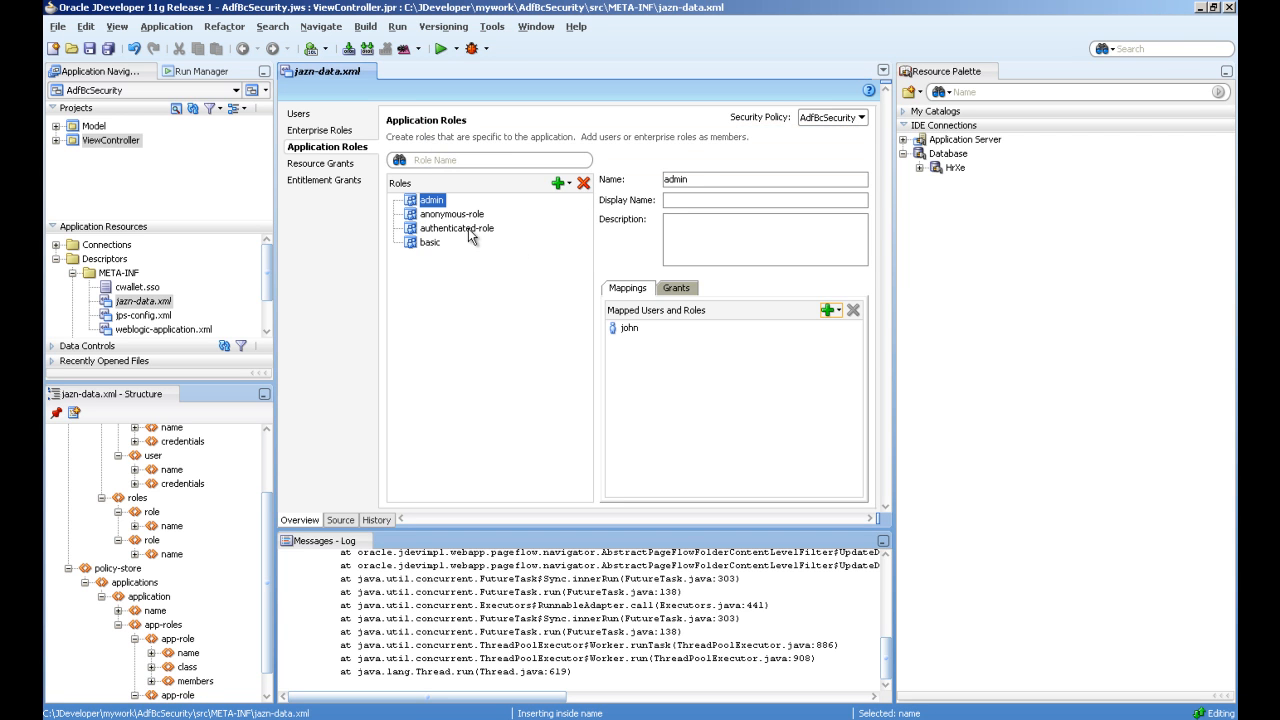
{"action": "left_click", "coordinate": [836, 308]}
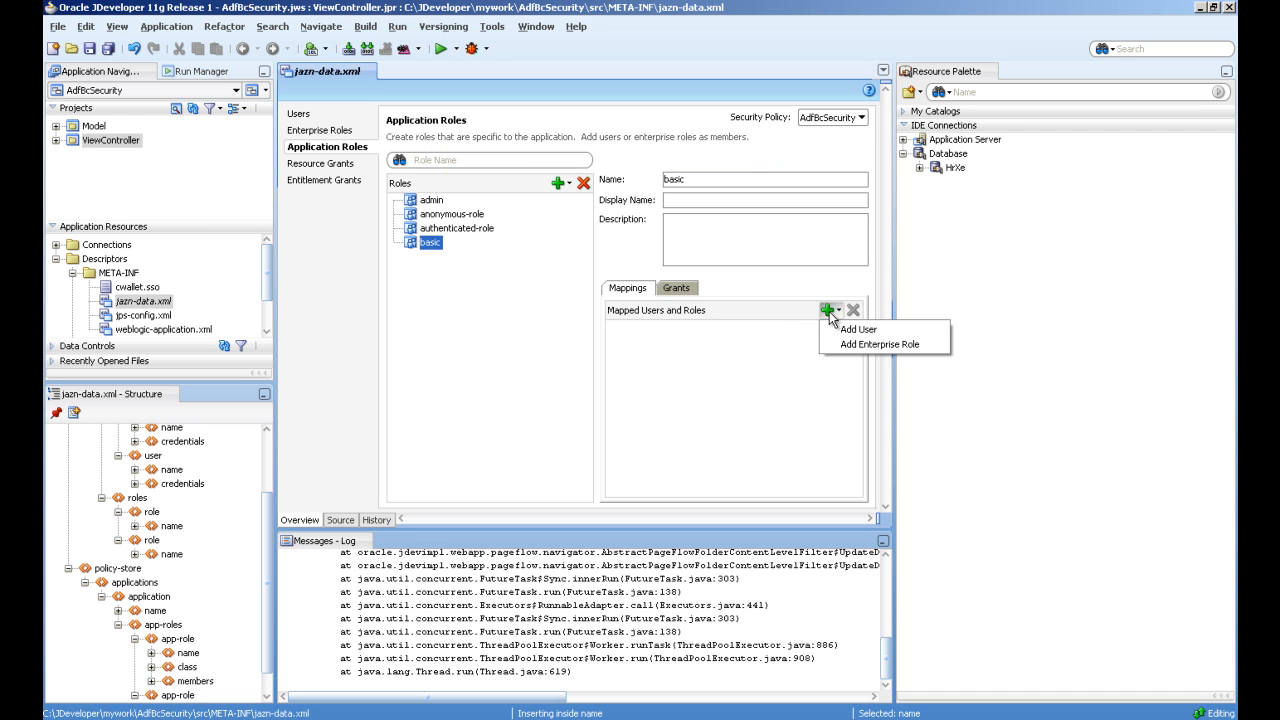
{"action": "left_click", "coordinate": [856, 328]}
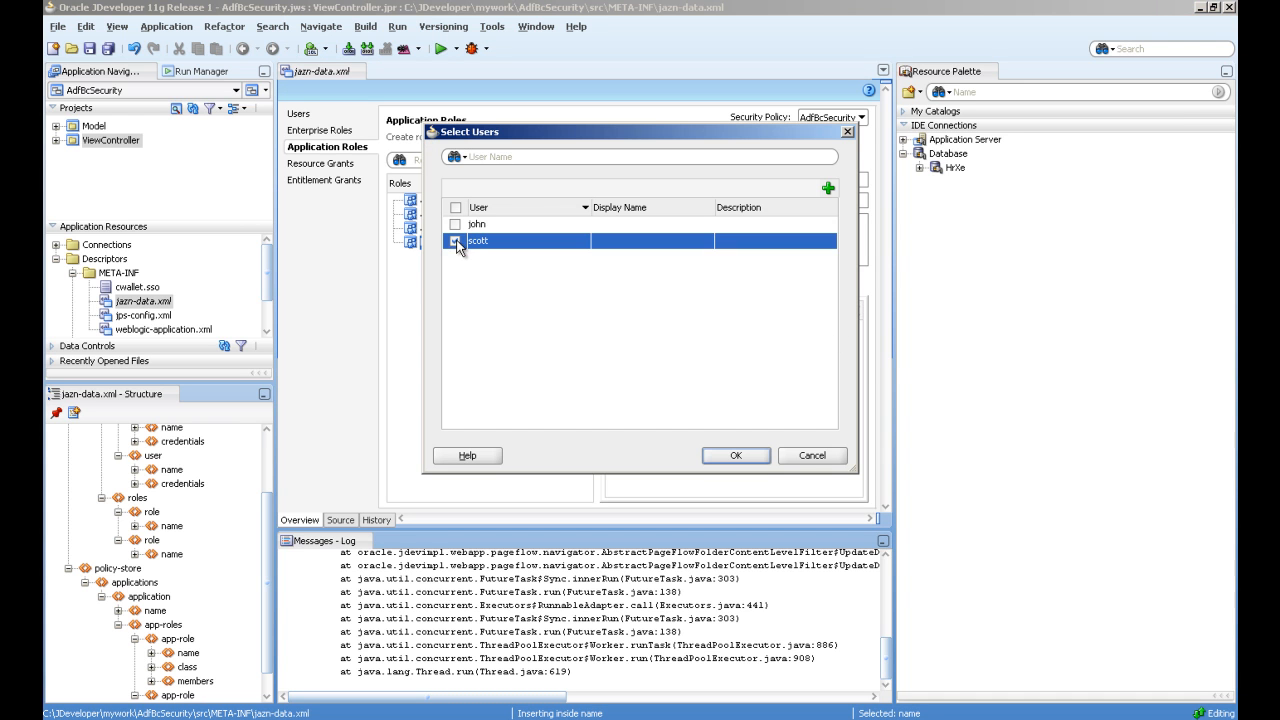
{"action": "left_click", "coordinate": [736, 456]}
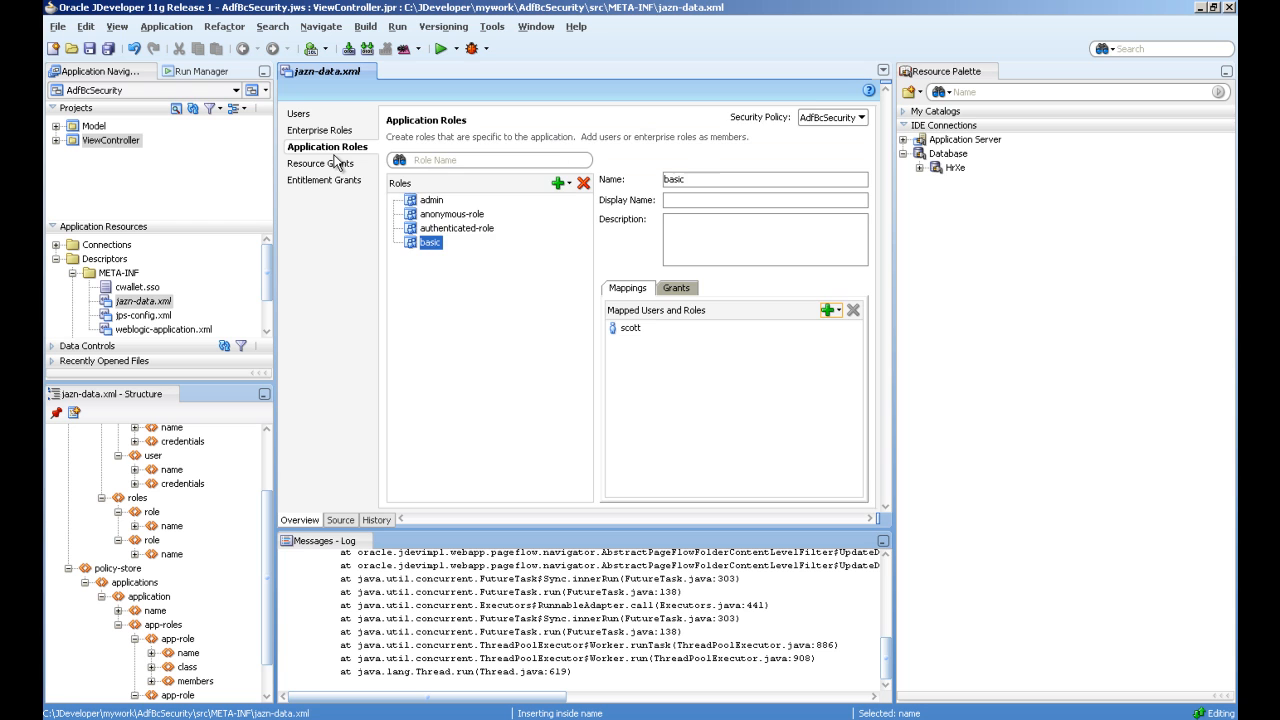
In Enterprise Roles, add john to cs_admin and scott to cs_basic
{"action": "left_click", "coordinate": [320, 130]}
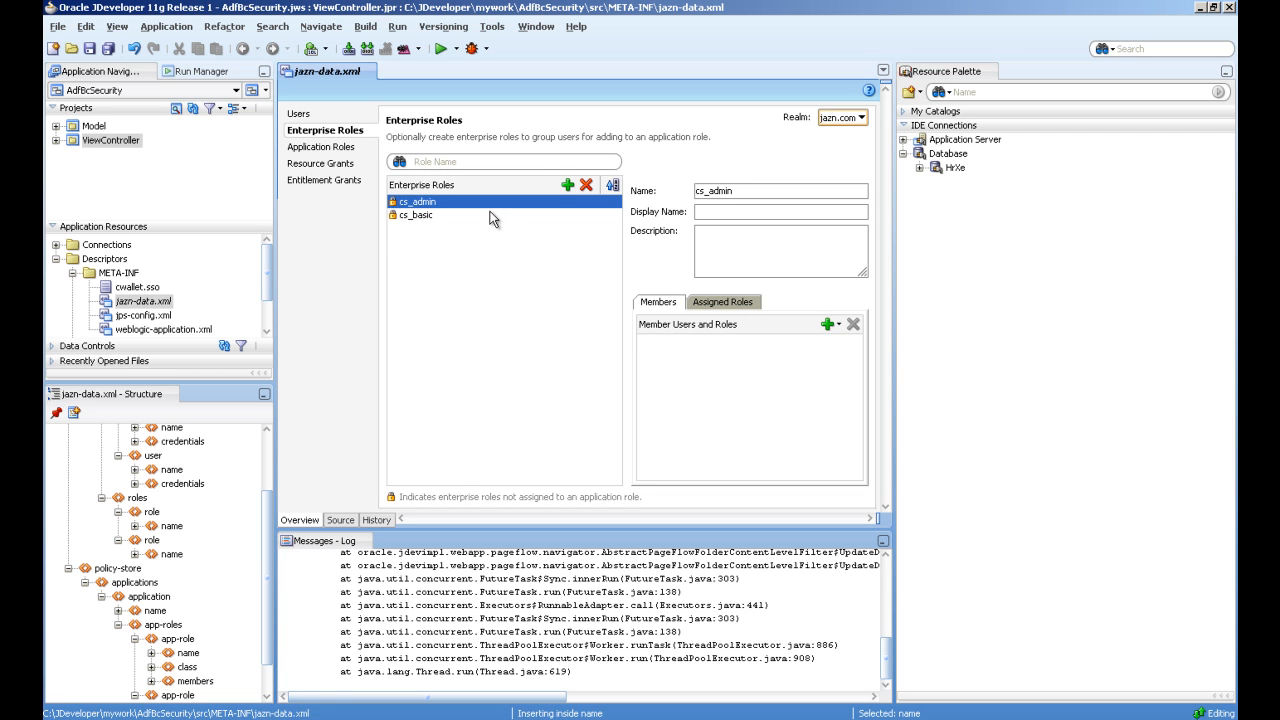
{"action": "left_click", "coordinate": [828, 324]}
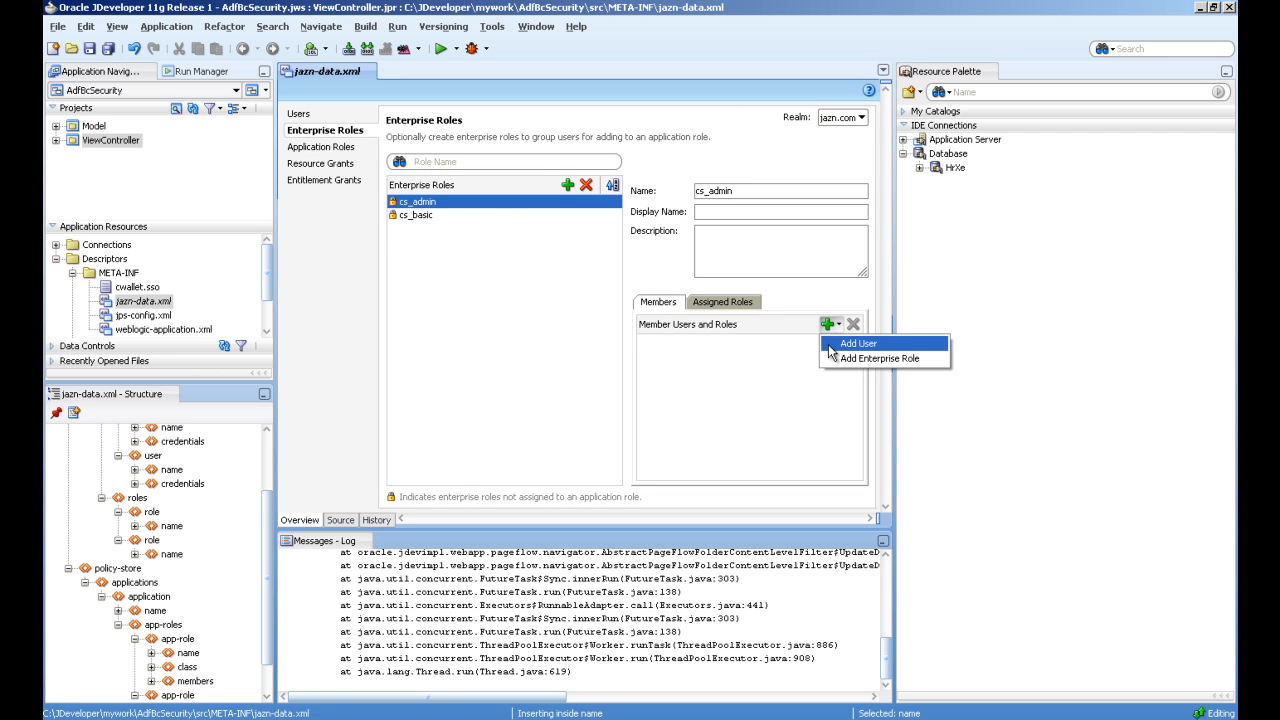
{"action": "left_click", "coordinate": [858, 344]}
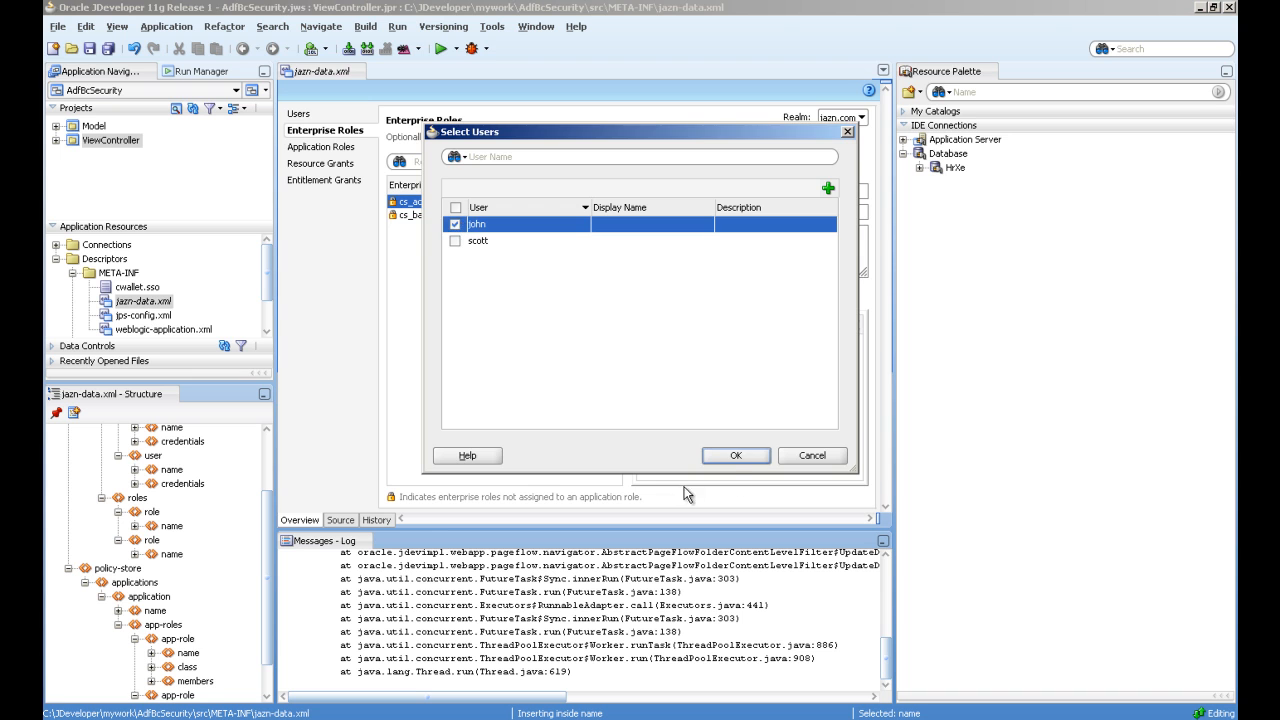
{"action": "left_click", "coordinate": [736, 456]}
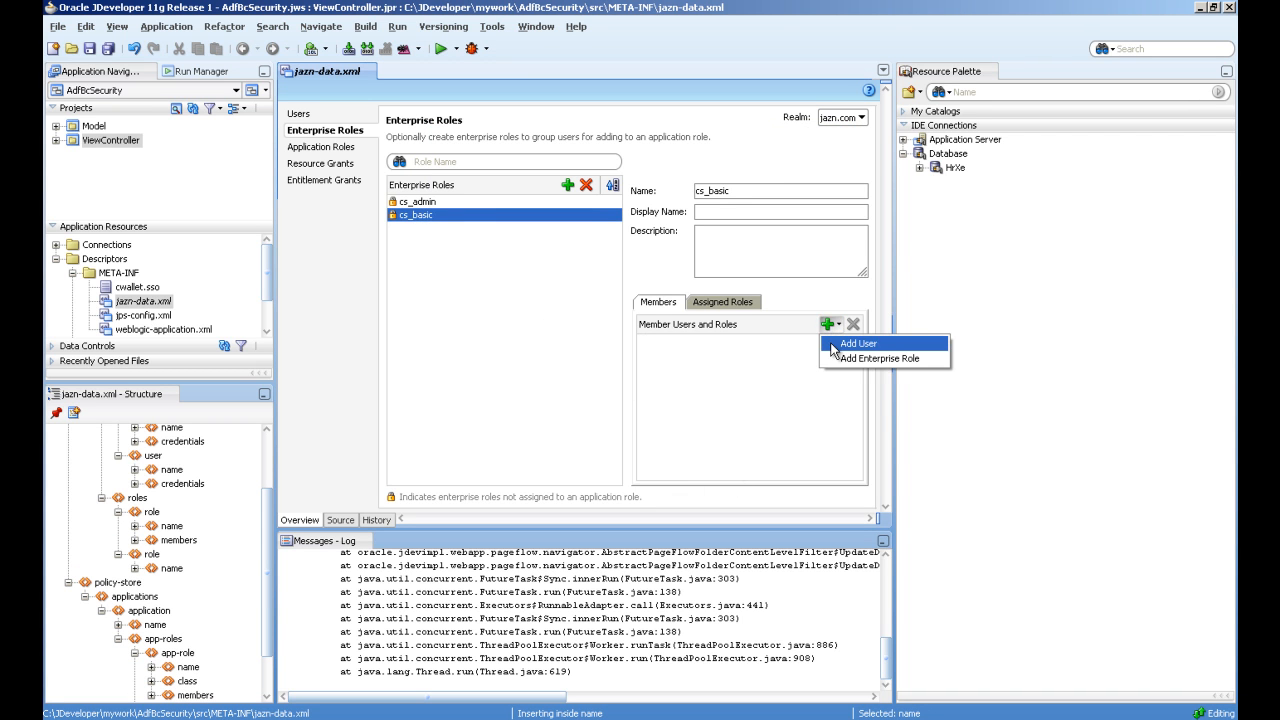
{"action": "left_click", "coordinate": [858, 344]}
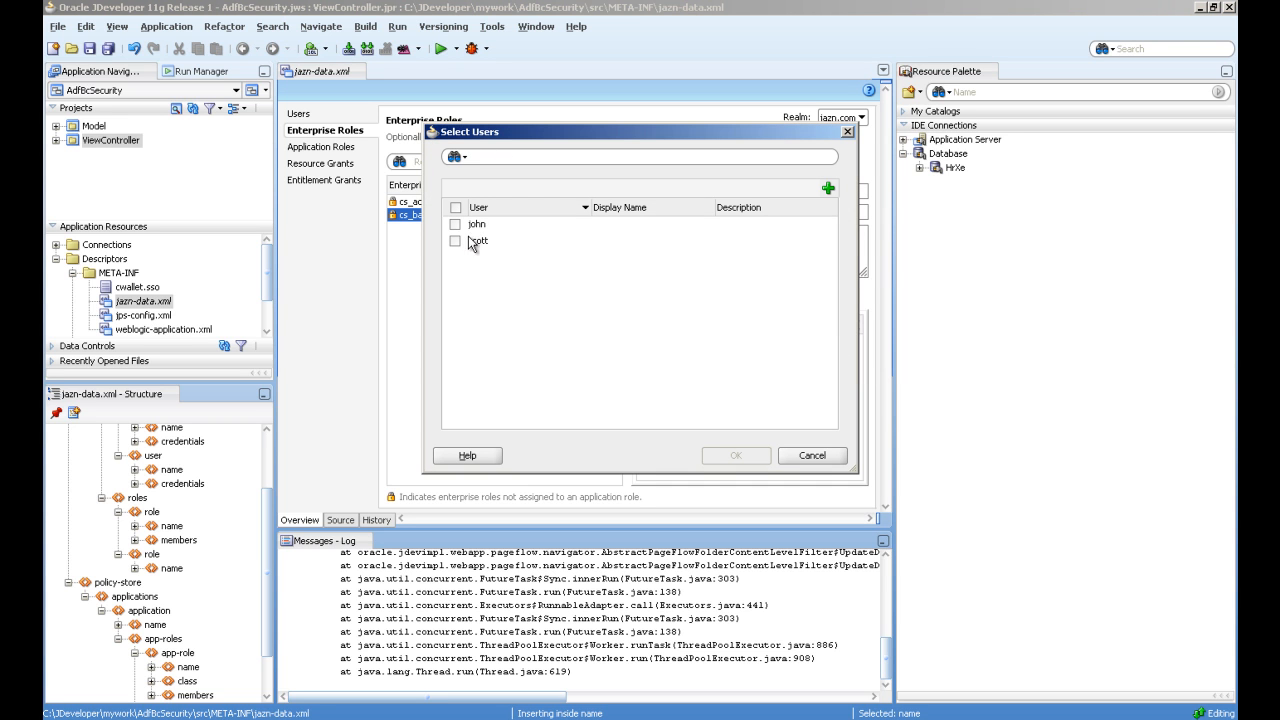
{"action": "left_click", "coordinate": [456, 240]}
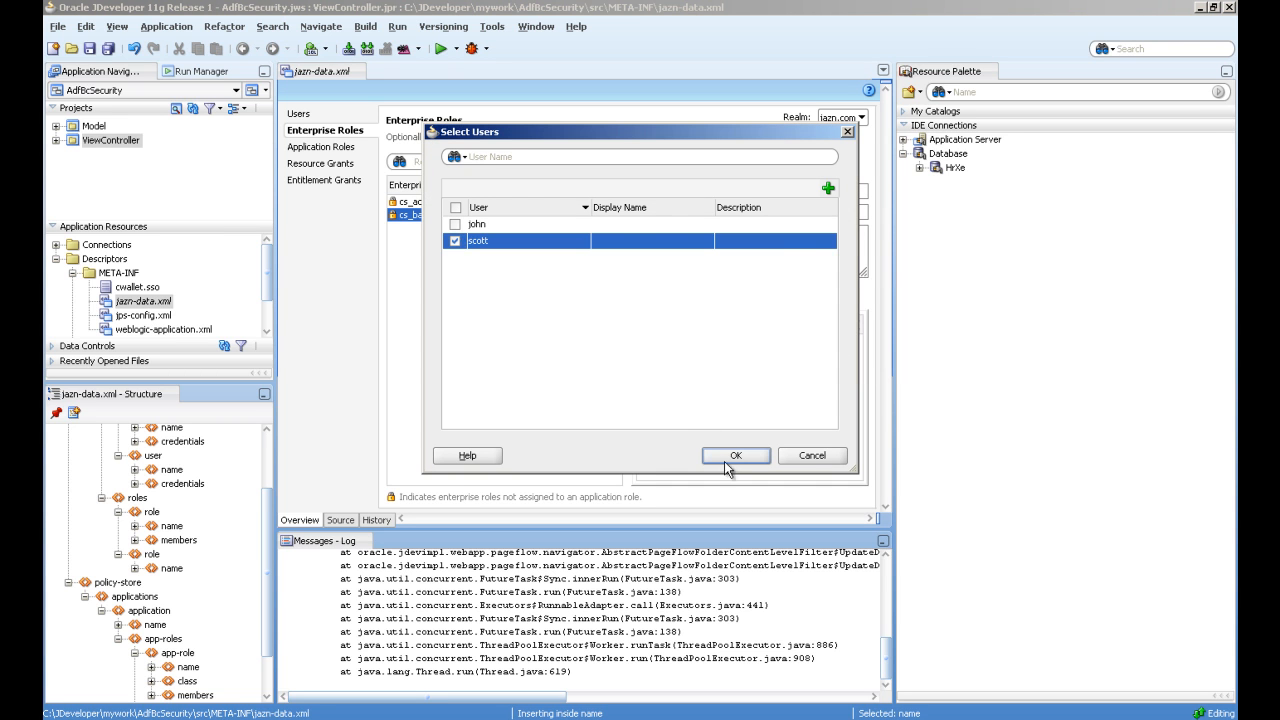
{"action": "left_click", "coordinate": [736, 456]}
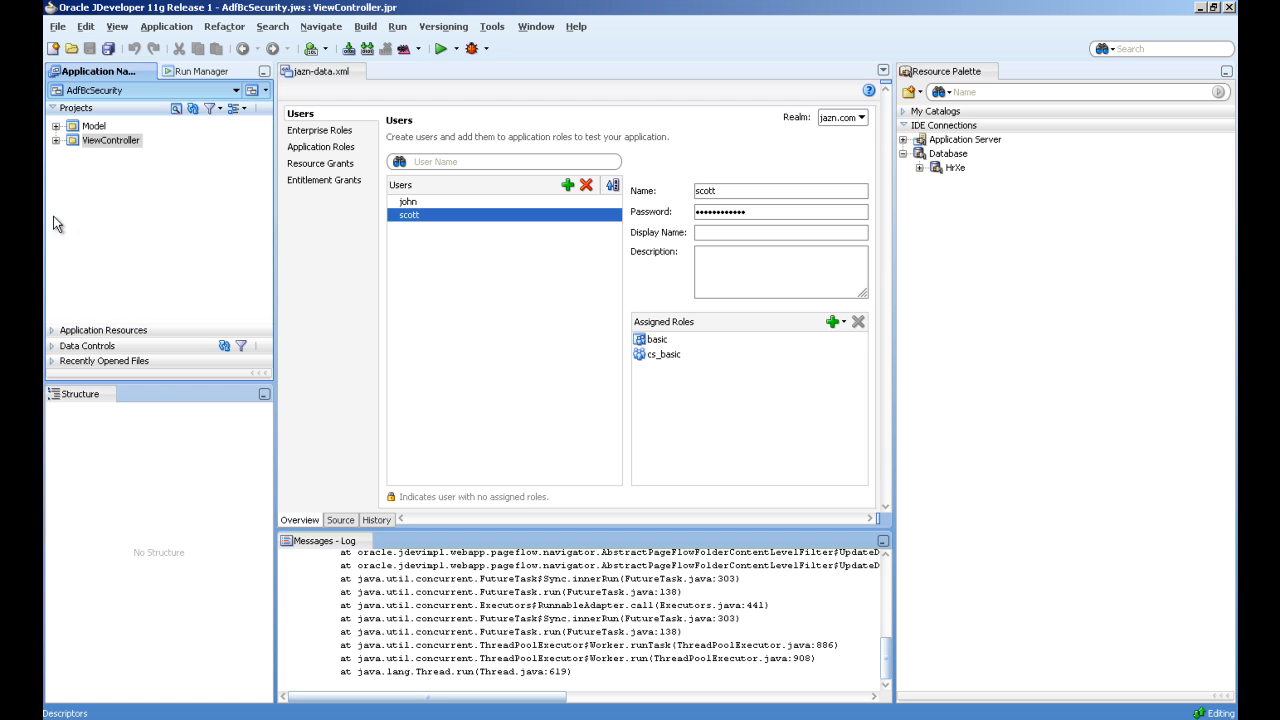
{"action": "left_click", "coordinate": [56, 124]}
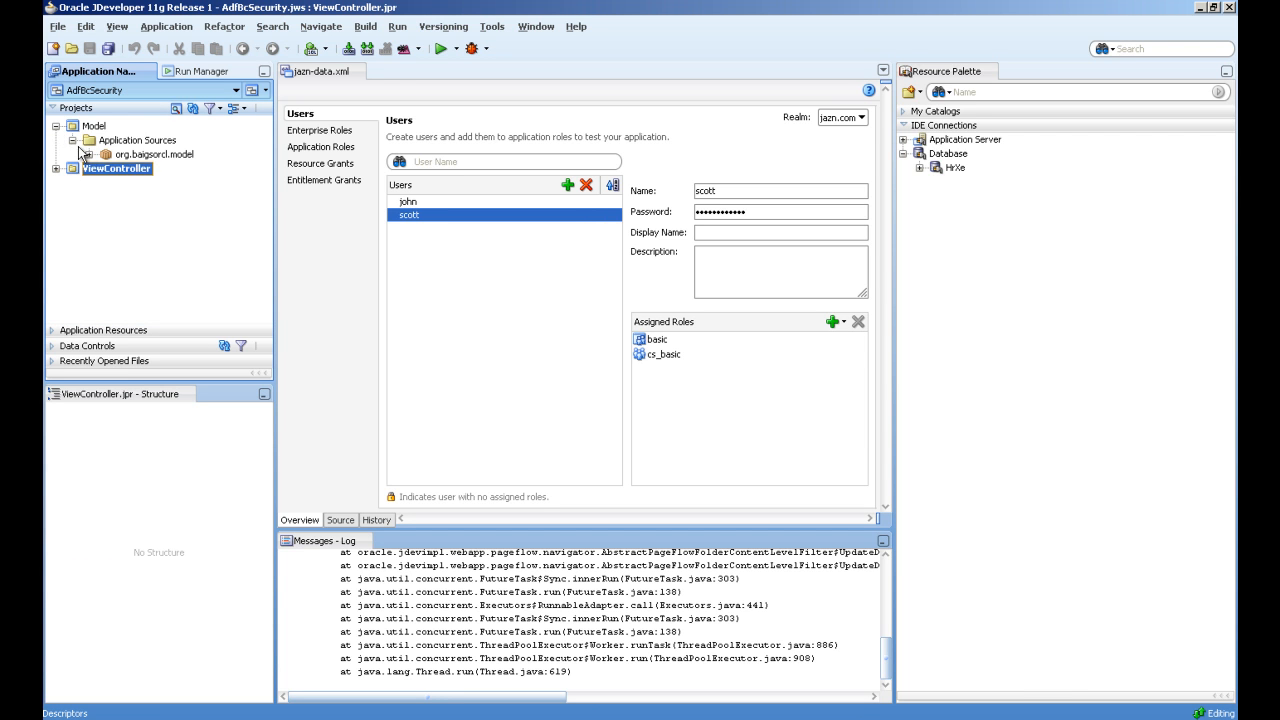
{"action": "left_click", "coordinate": [108, 154]}
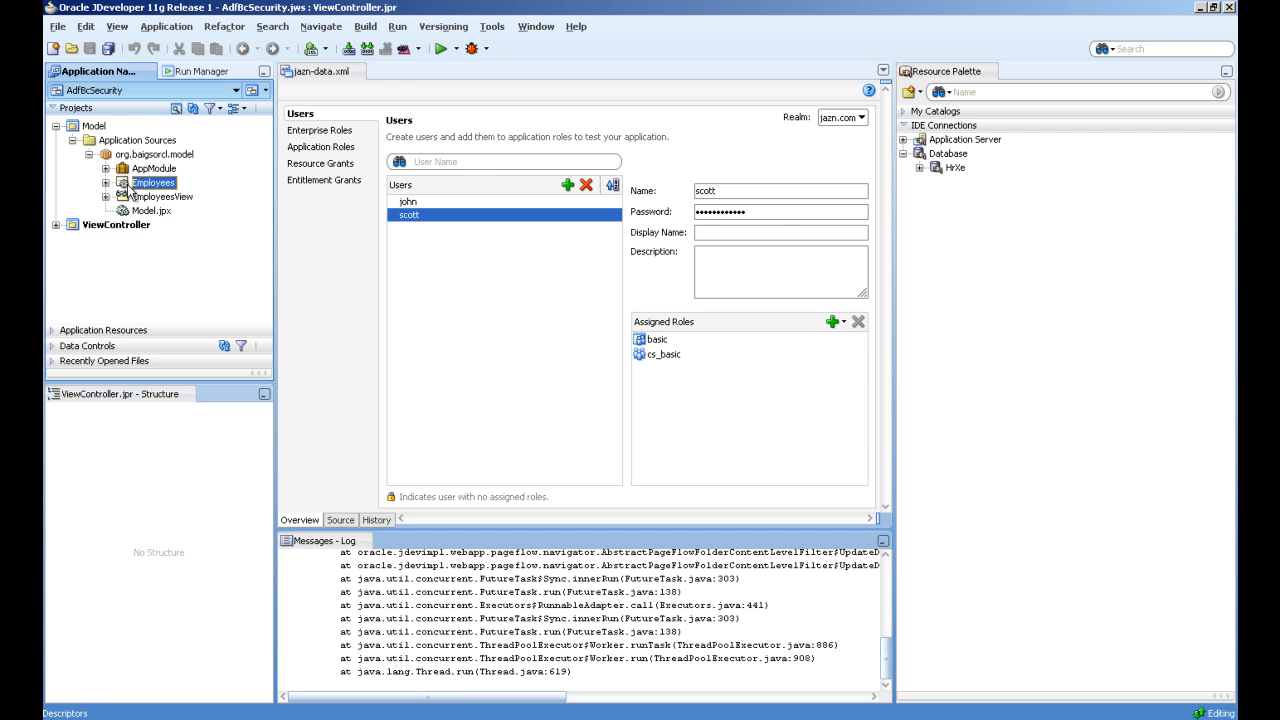
{"action": "double_click", "coordinate": [154, 182]}
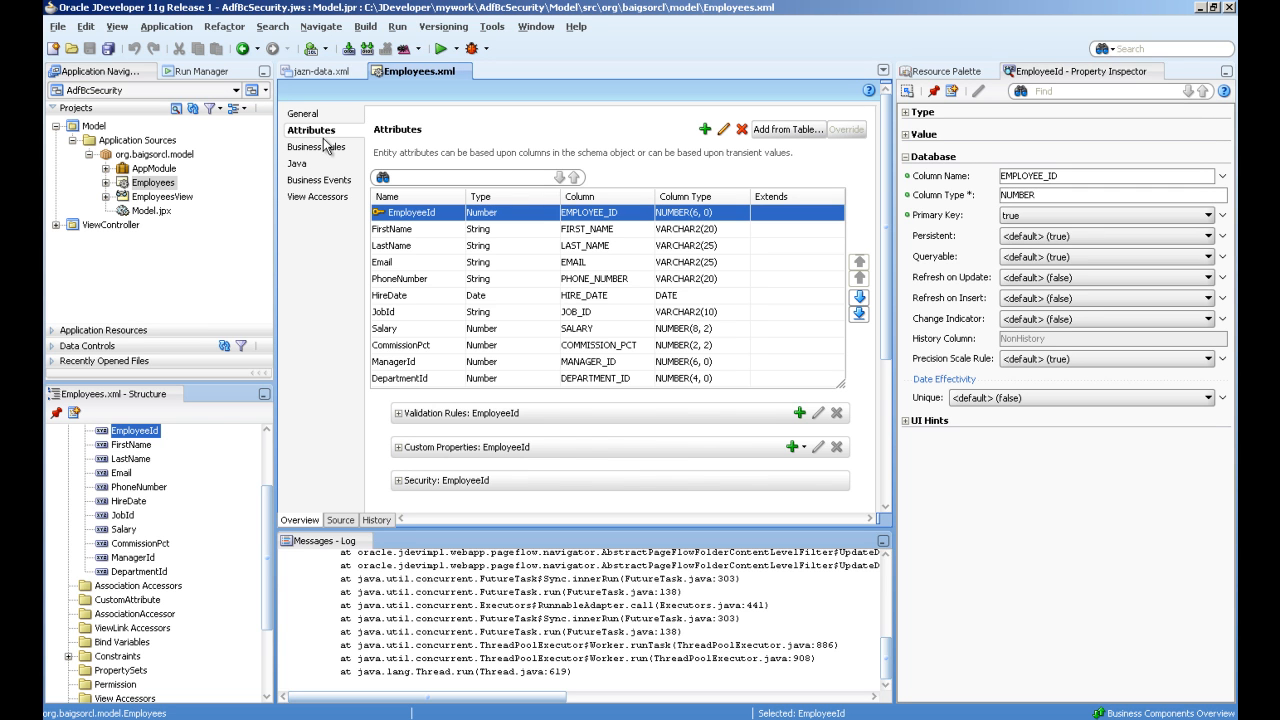
{"action": "left_click", "coordinate": [384, 328]}
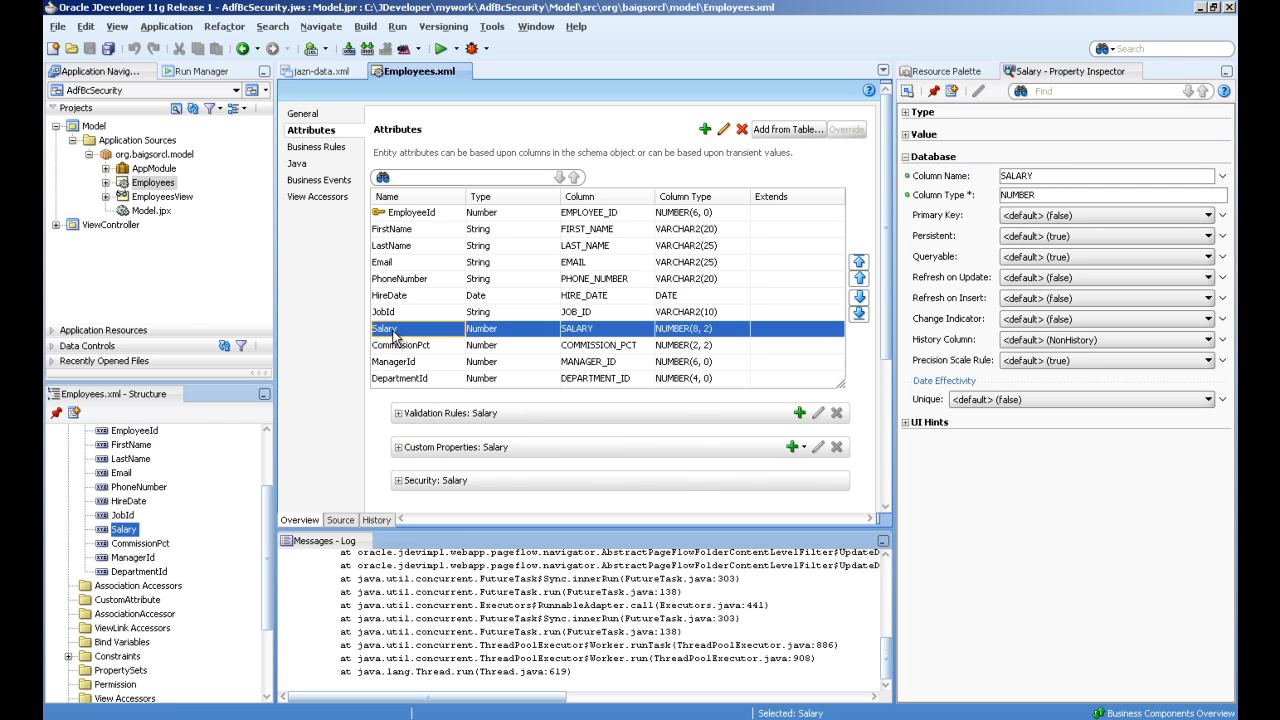
{"action": "mouse_move", "coordinate": [416, 480]}
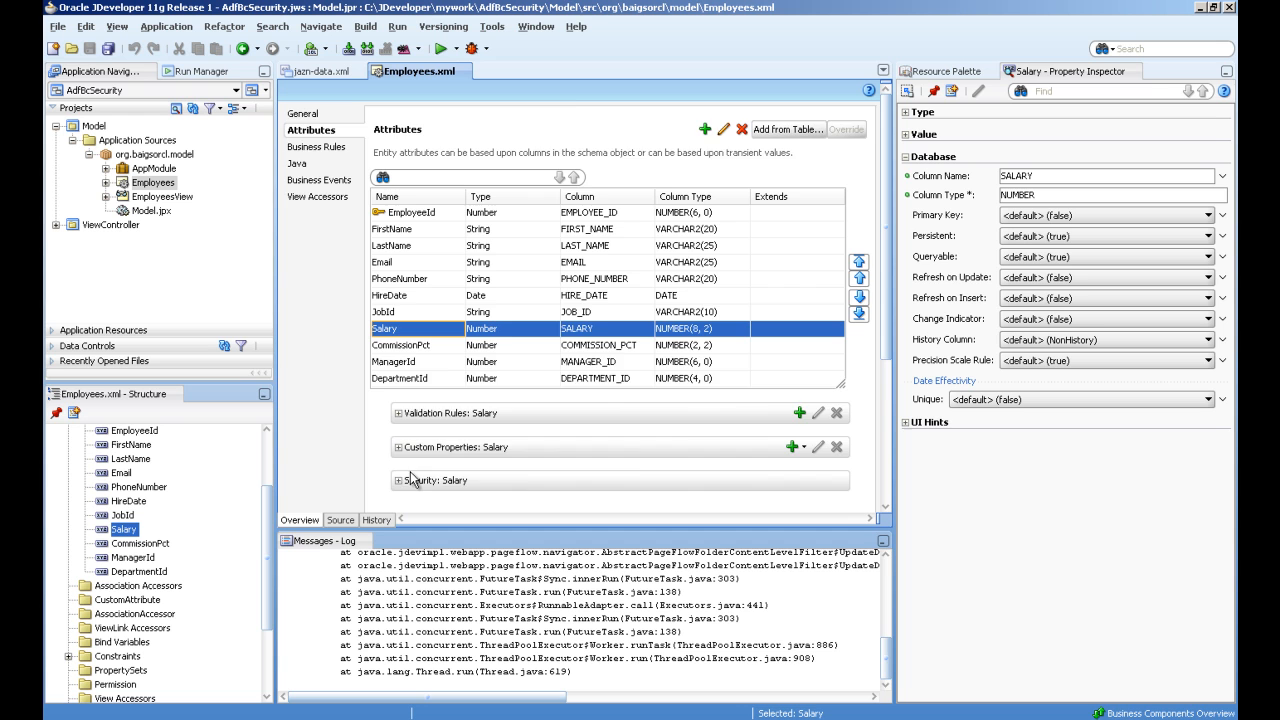
{"action": "left_click", "coordinate": [400, 480]}
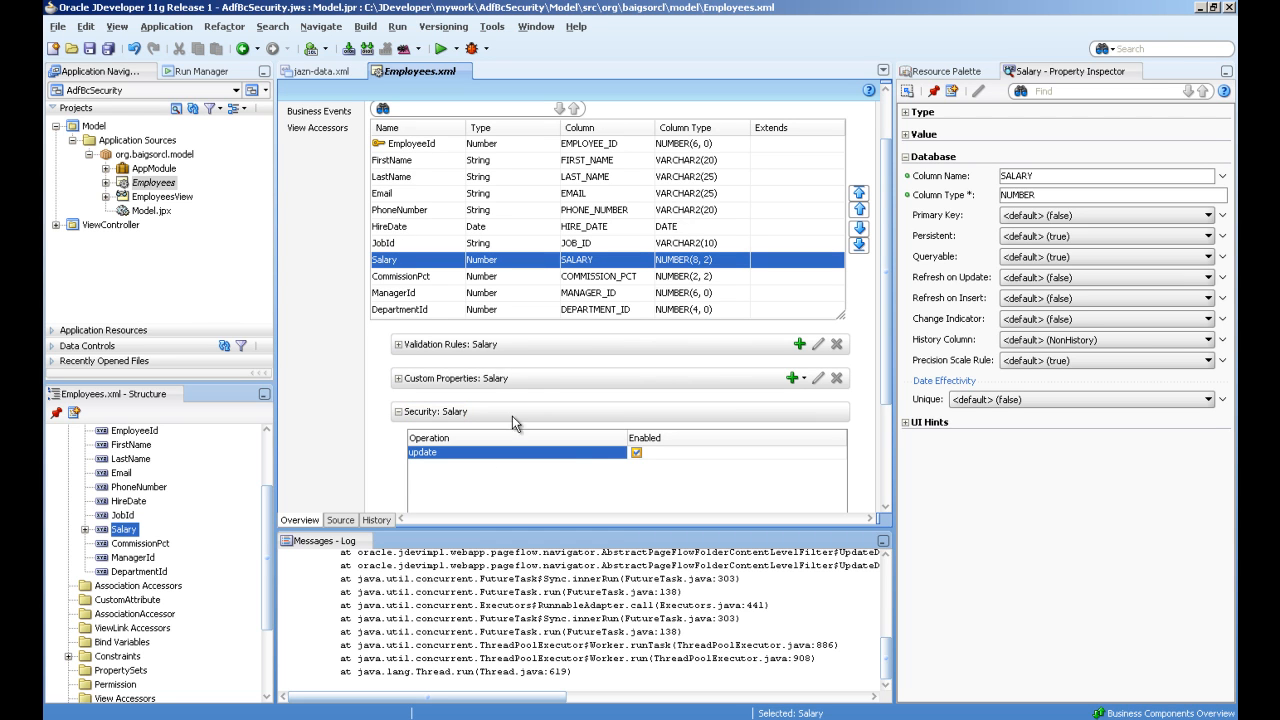
{"action": "mouse_move", "coordinate": [504, 440]}
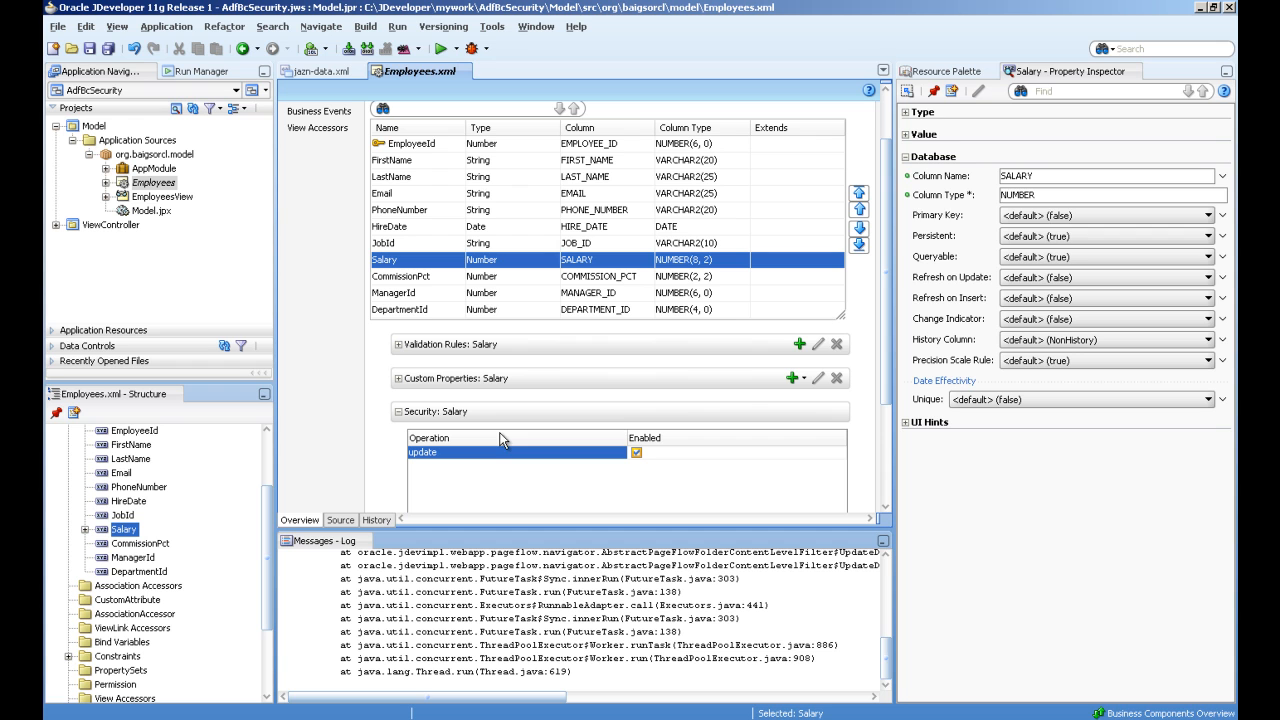
{"action": "mouse_move", "coordinate": [458, 268]}
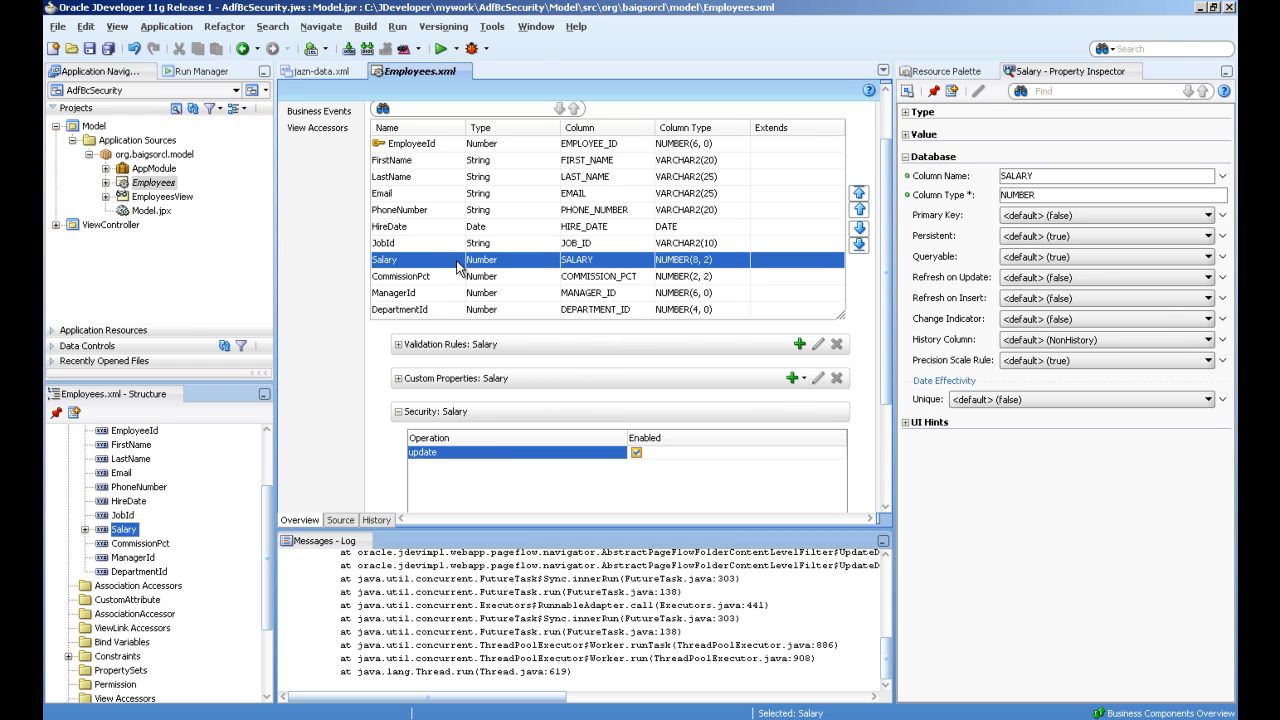
{"action": "mouse_move", "coordinate": [364, 504]}
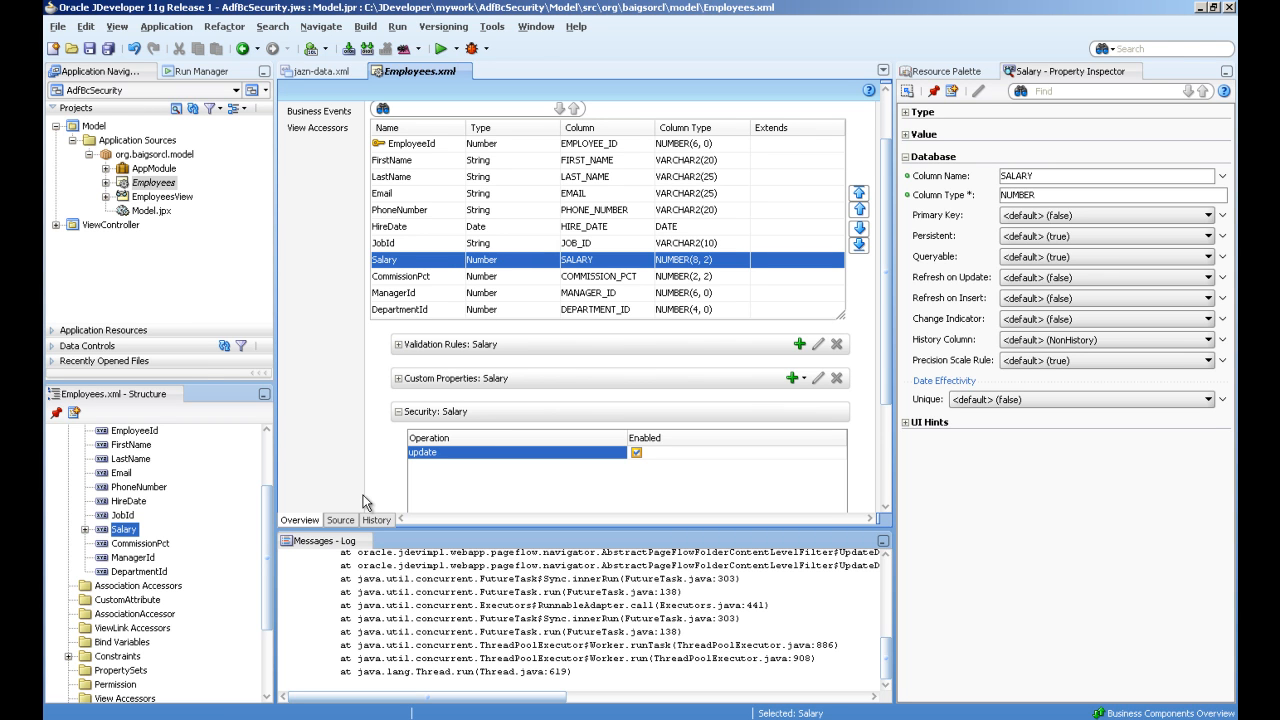
{"action": "mouse_move", "coordinate": [164, 524]}
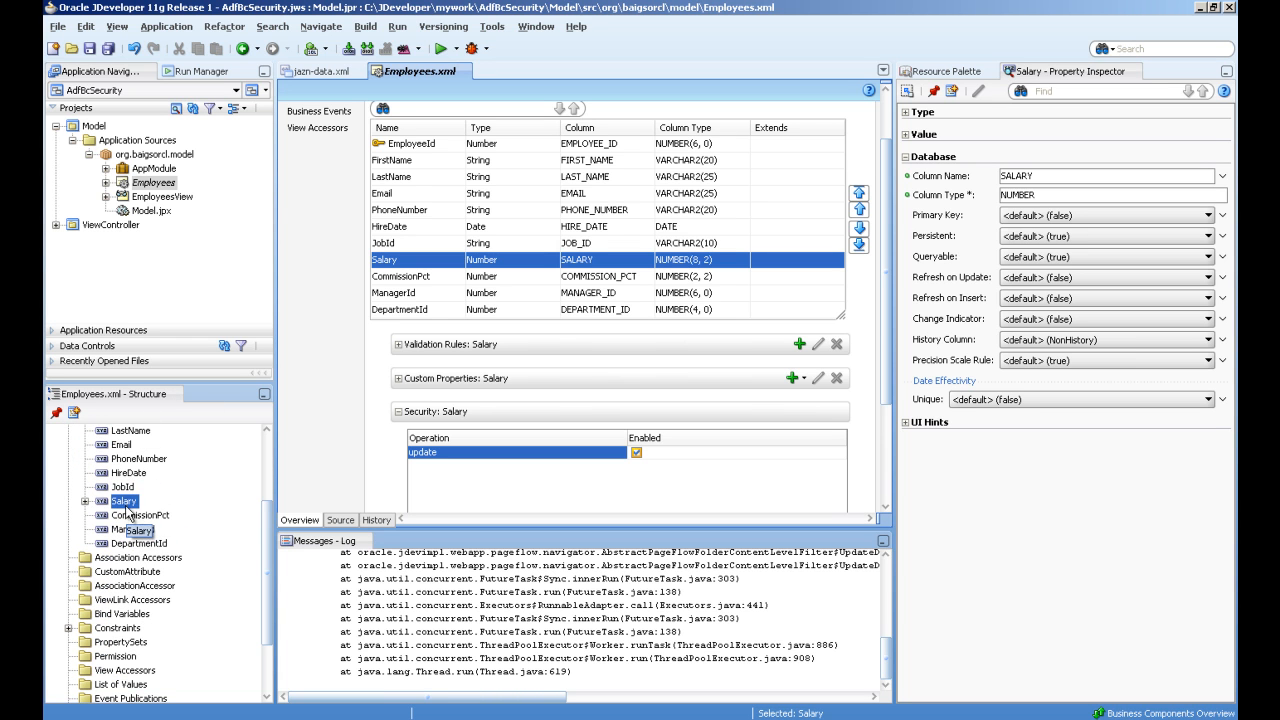
Grant the admin role Update privilege on Salary via Edit Authorization, then make the project
{"action": "right_click", "coordinate": [124, 500]}
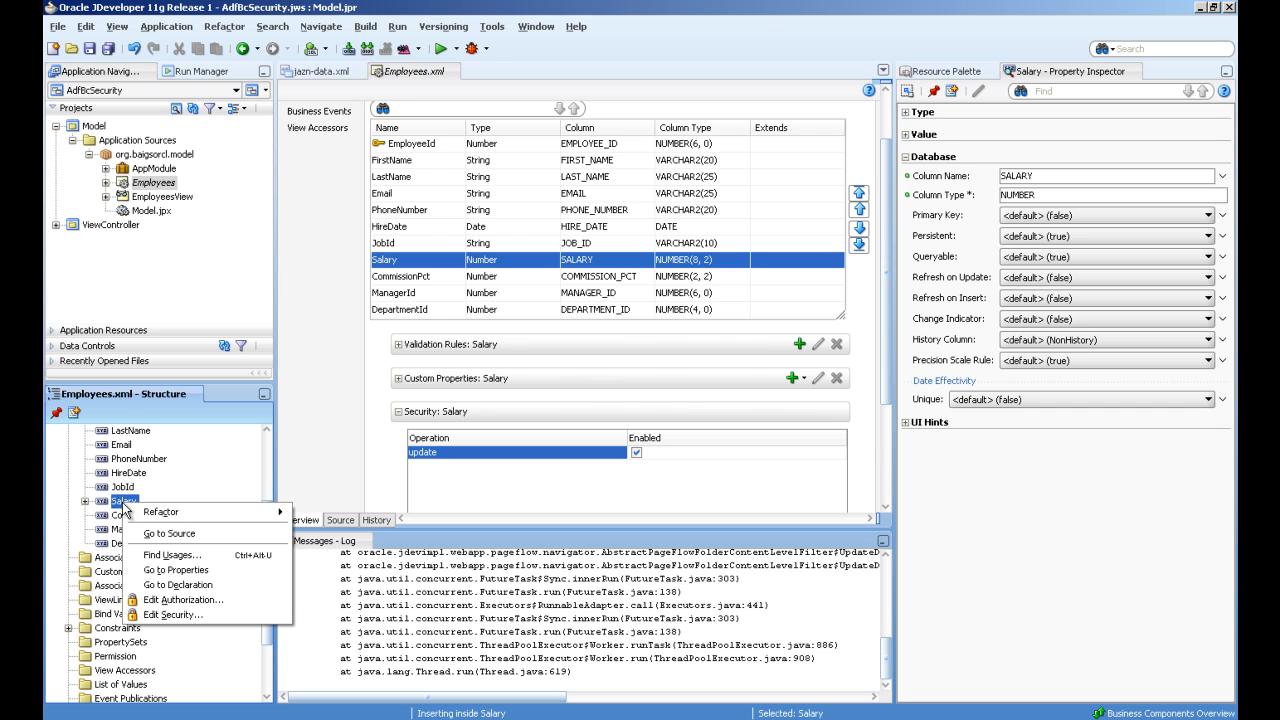
{"action": "mouse_move", "coordinate": [184, 600]}
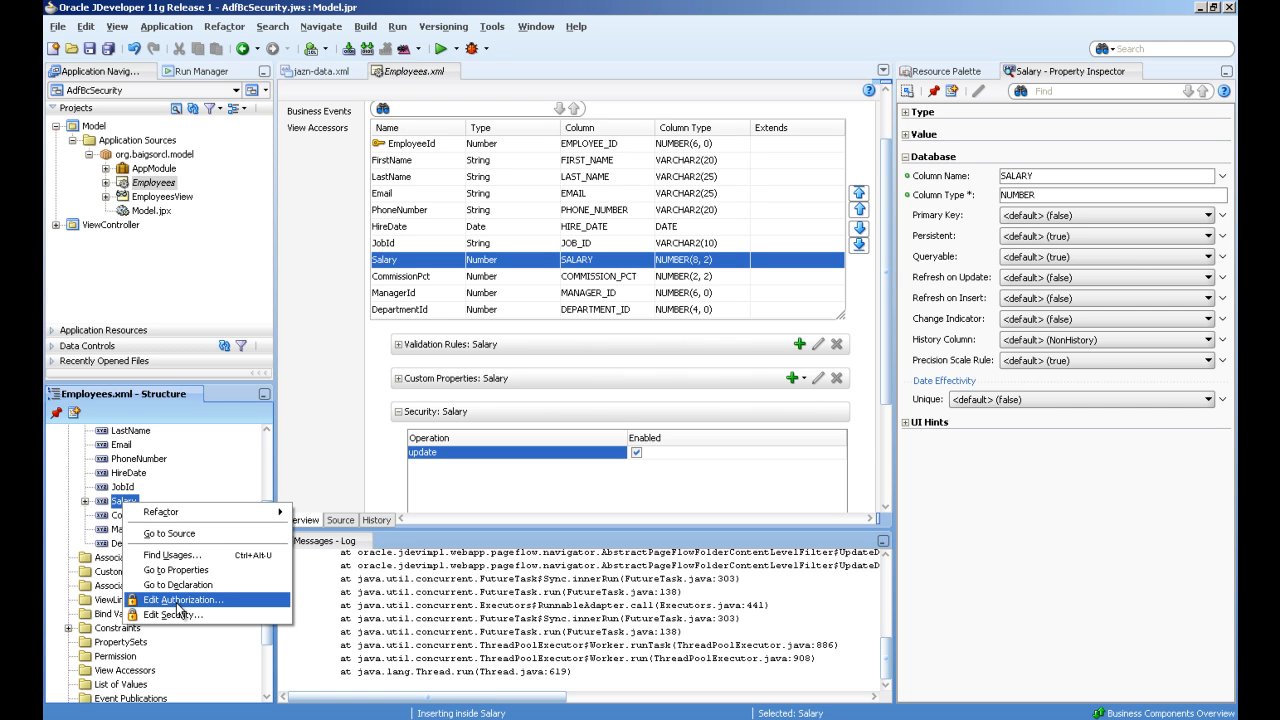
{"action": "mouse_move", "coordinate": [280, 564]}
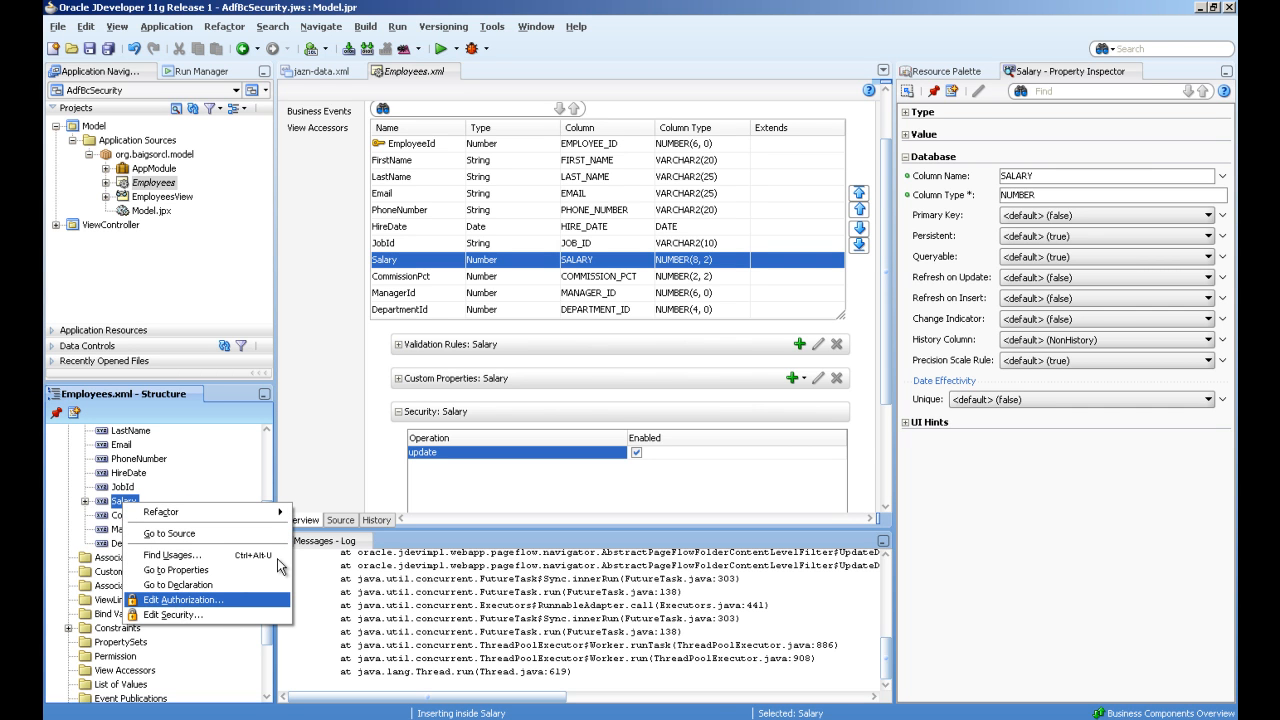
{"action": "left_click", "coordinate": [184, 600]}
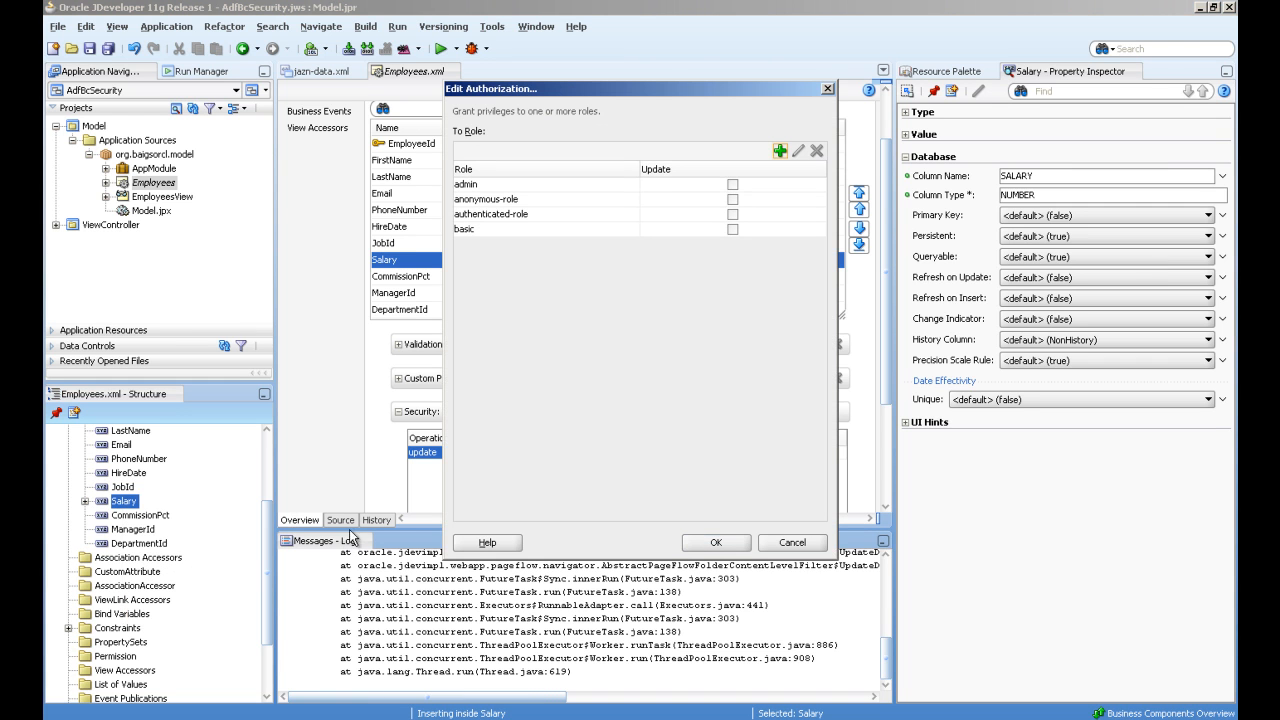
{"action": "left_click", "coordinate": [732, 184]}
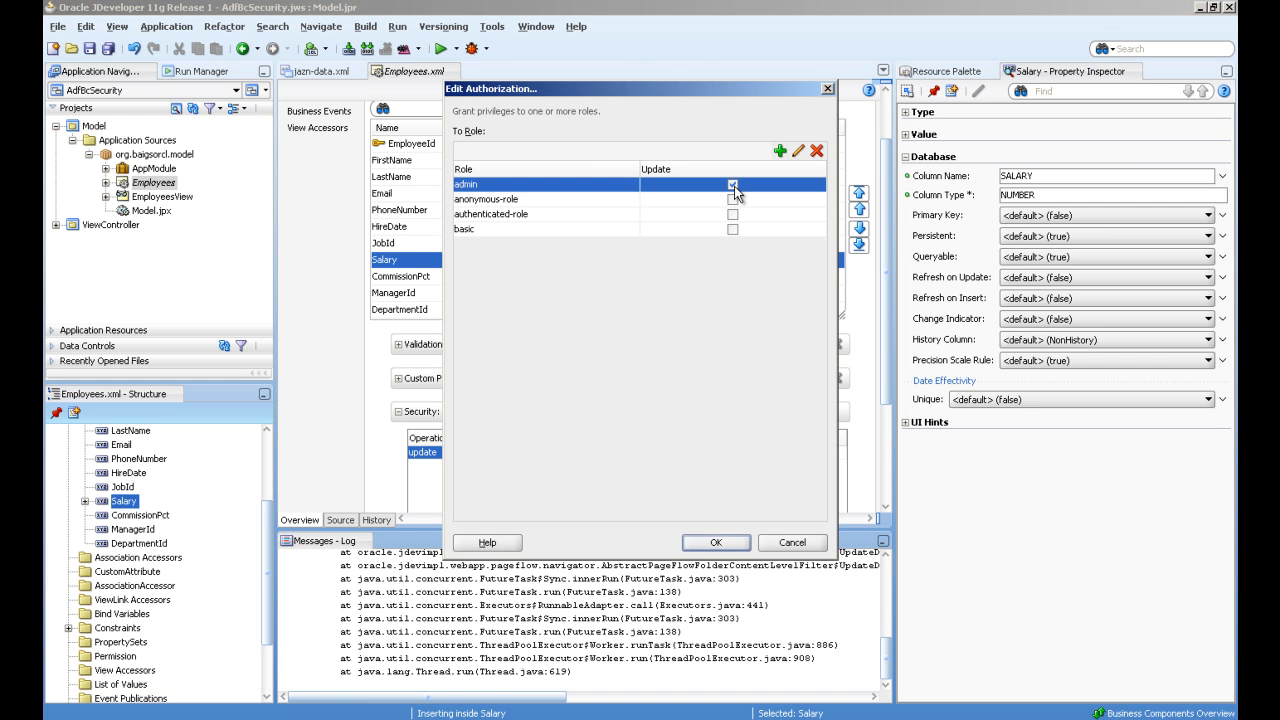
{"action": "left_click", "coordinate": [732, 184]}
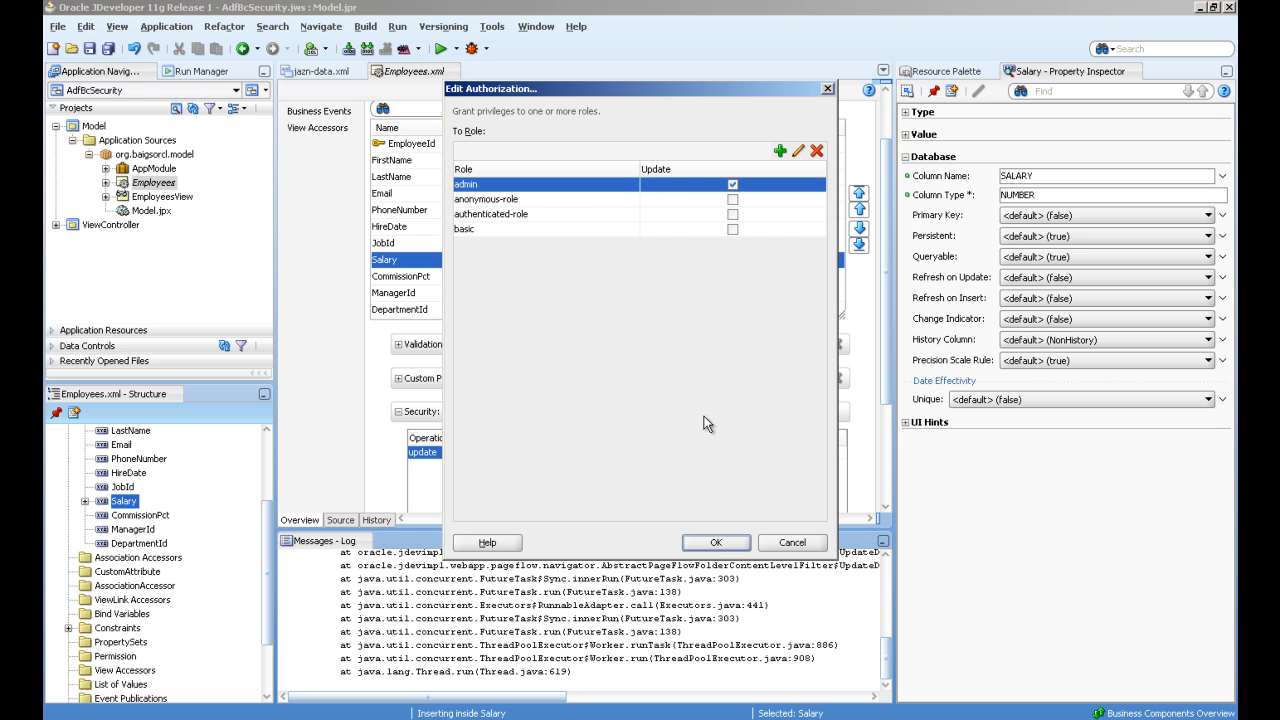
{"action": "left_click", "coordinate": [716, 542]}
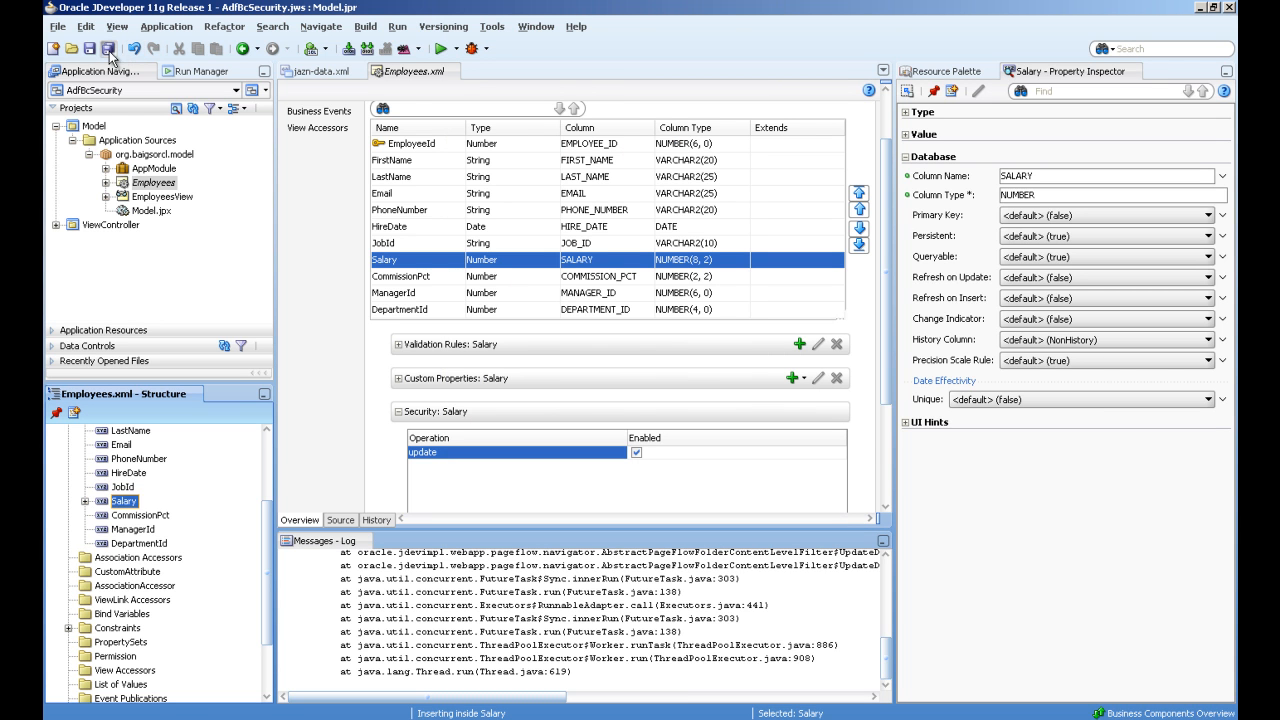
{"action": "right_click", "coordinate": [124, 168]}
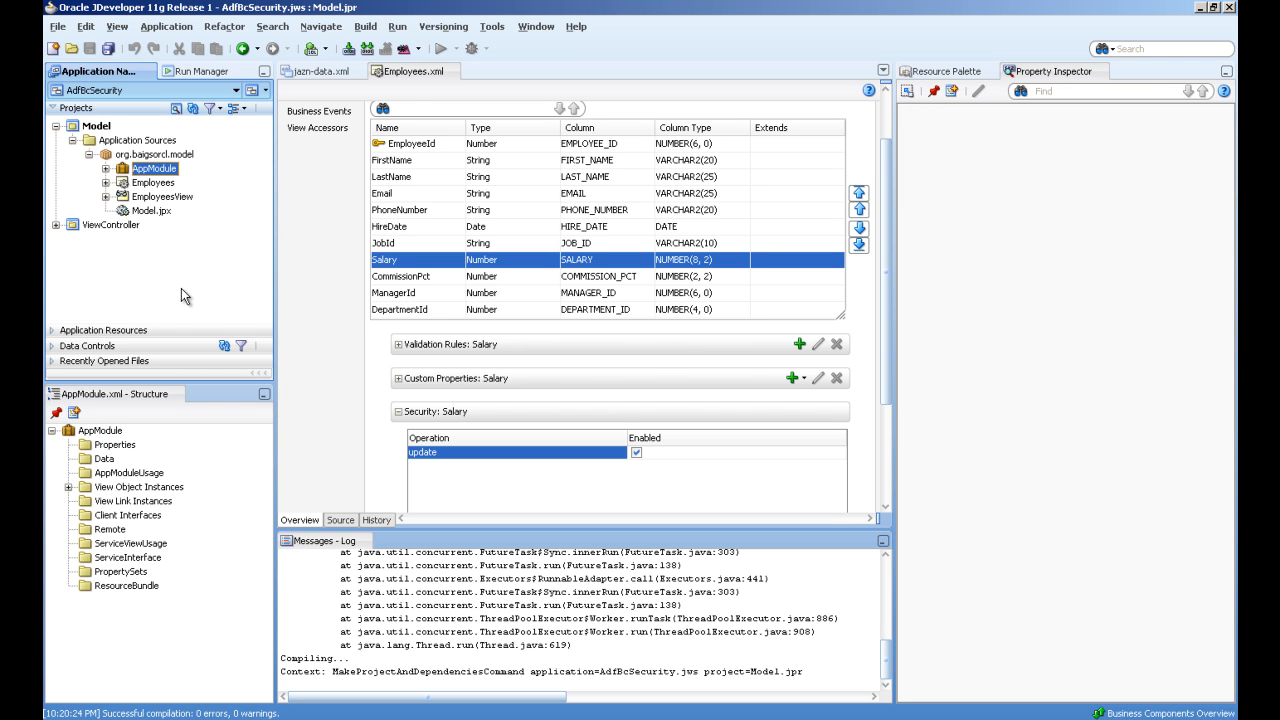
Run AppModule as scott, browse EmployeesView1 records with Salary read-only, and close the tester
{"action": "left_click", "coordinate": [440, 48]}
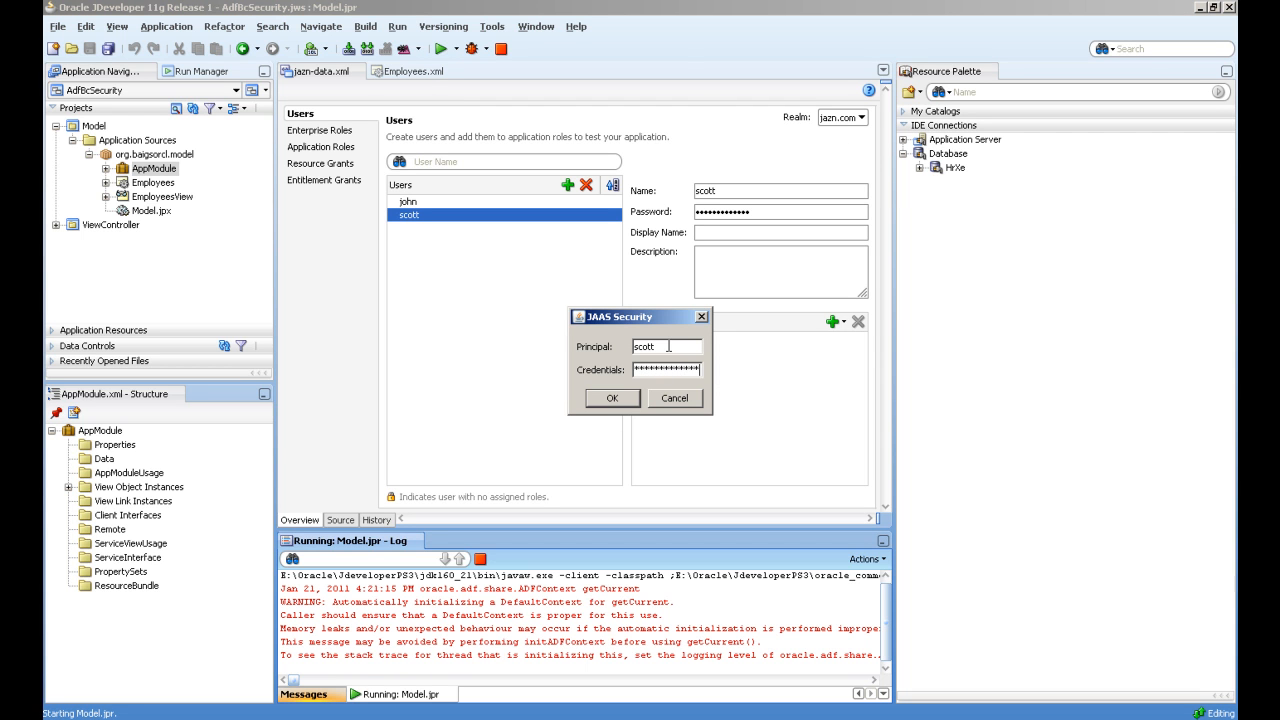
{"action": "left_click", "coordinate": [612, 398]}
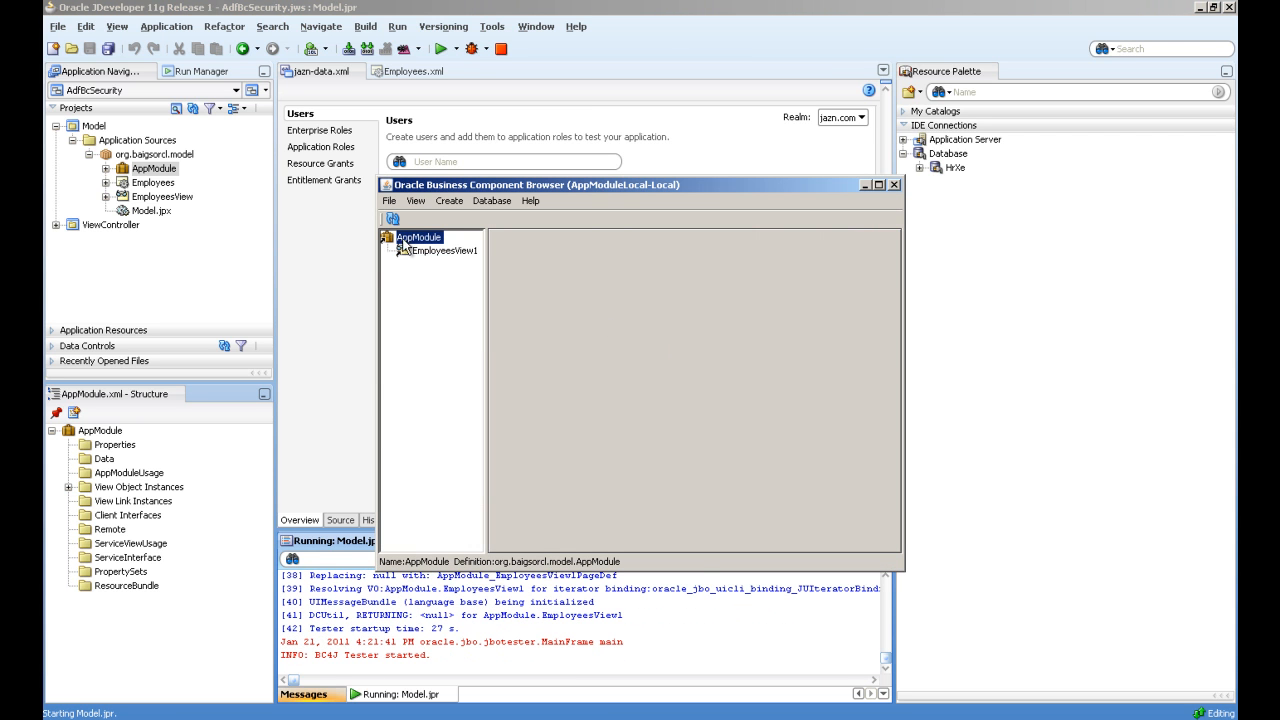
{"action": "left_click", "coordinate": [440, 250]}
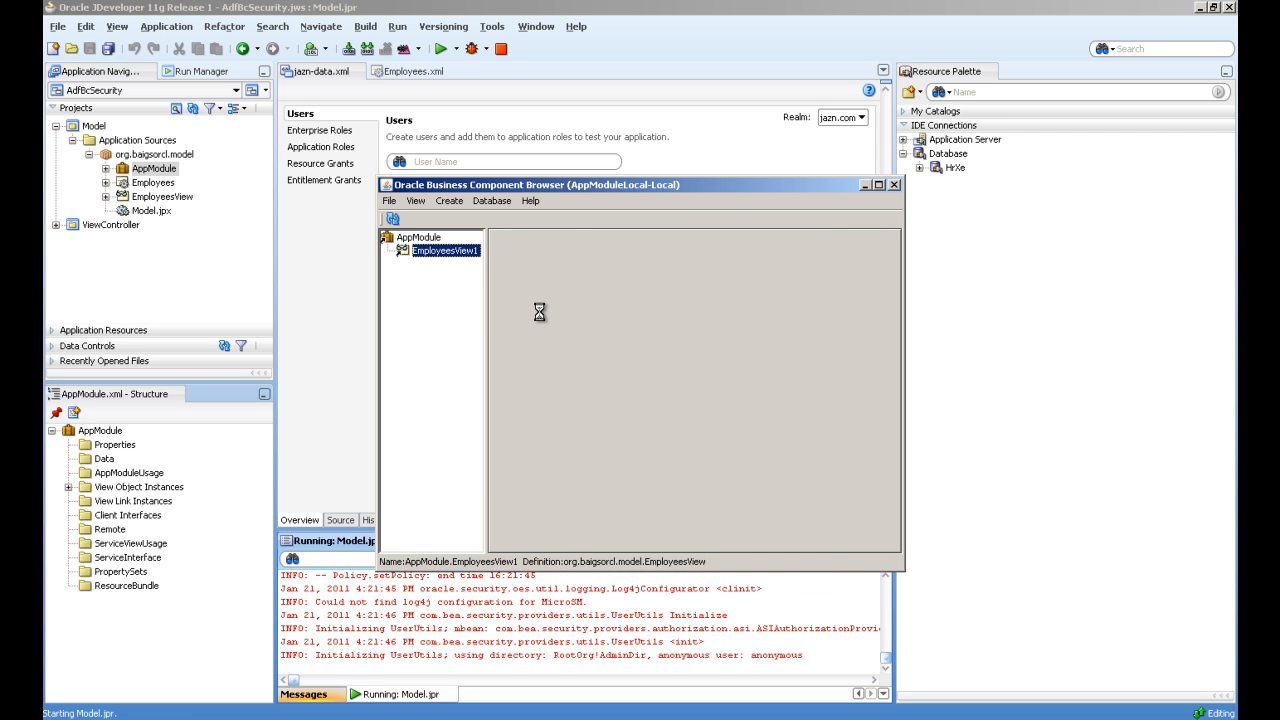
{"action": "double_click", "coordinate": [444, 250]}
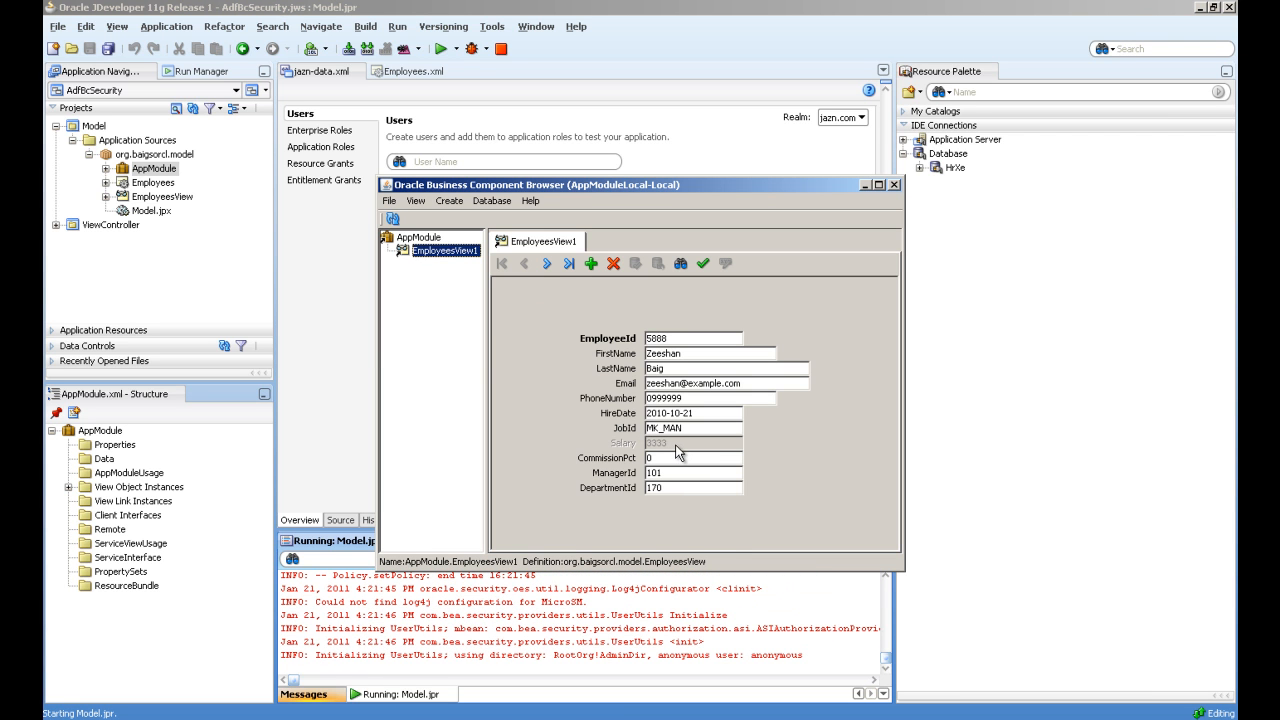
{"action": "left_click", "coordinate": [548, 264]}
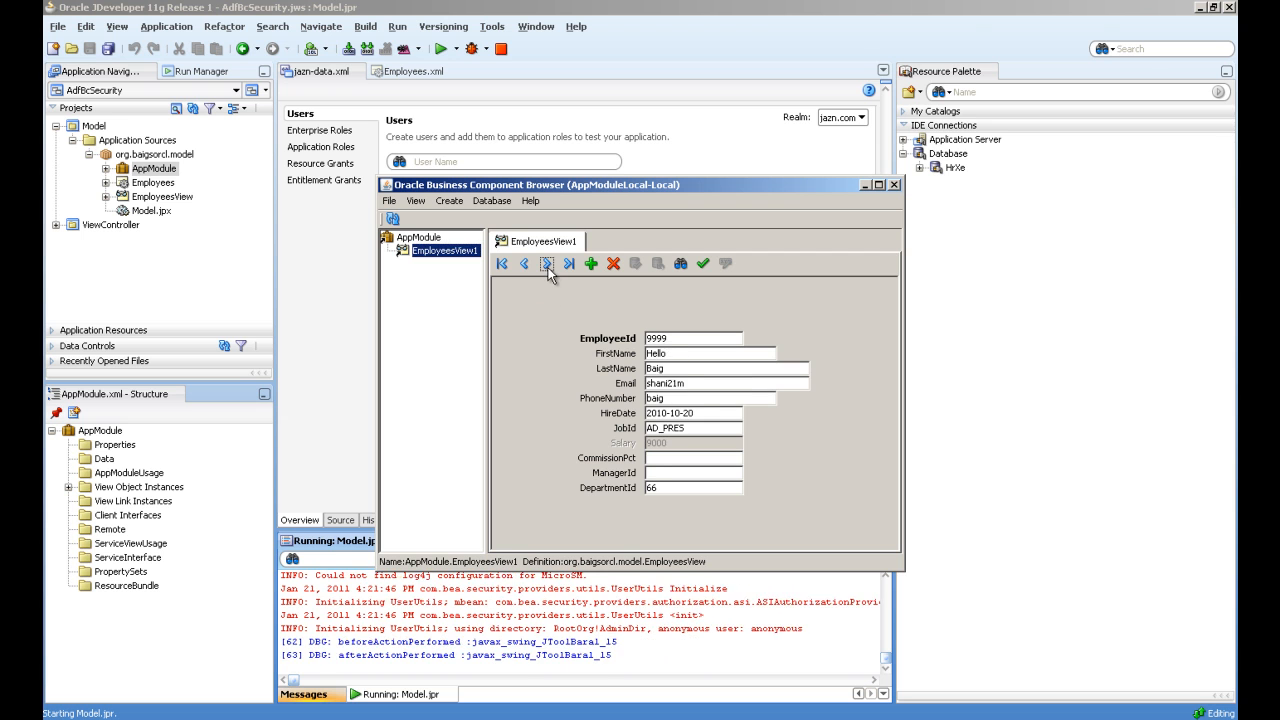
{"action": "left_click", "coordinate": [548, 264]}
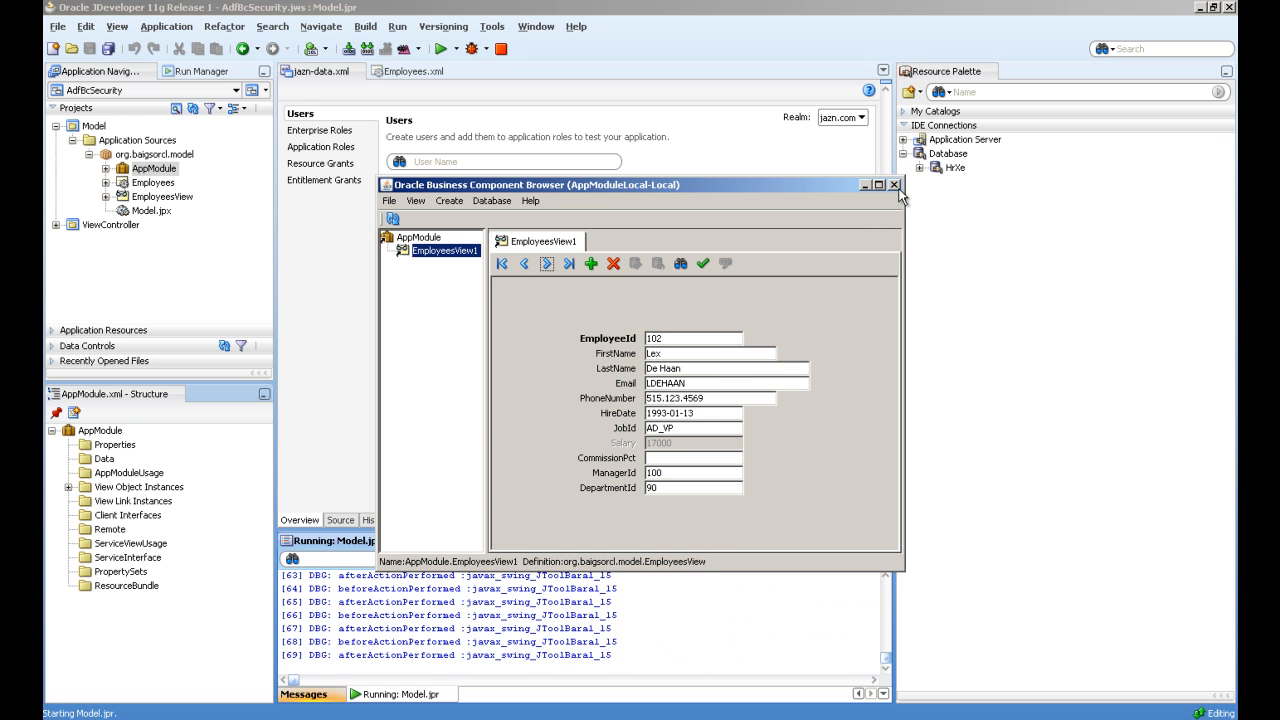
{"action": "left_click", "coordinate": [892, 184]}
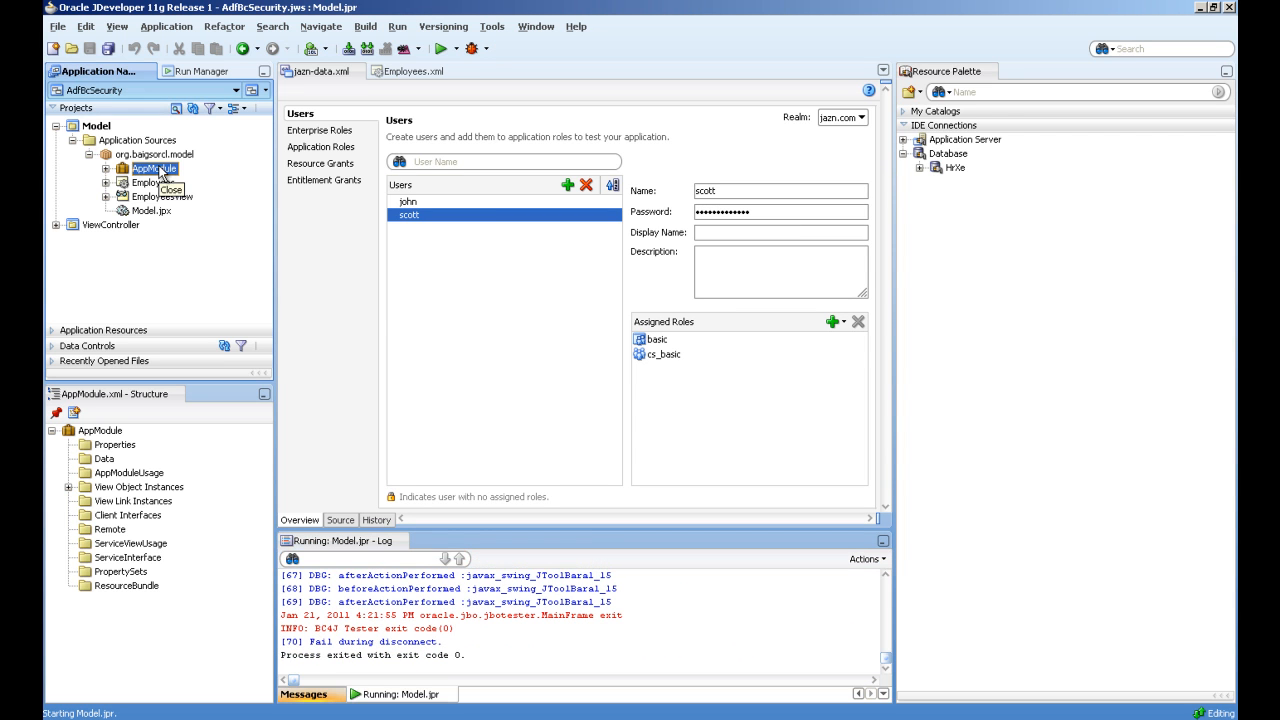
Run AppModule again and log in as john with his password
{"action": "right_click", "coordinate": [150, 168]}
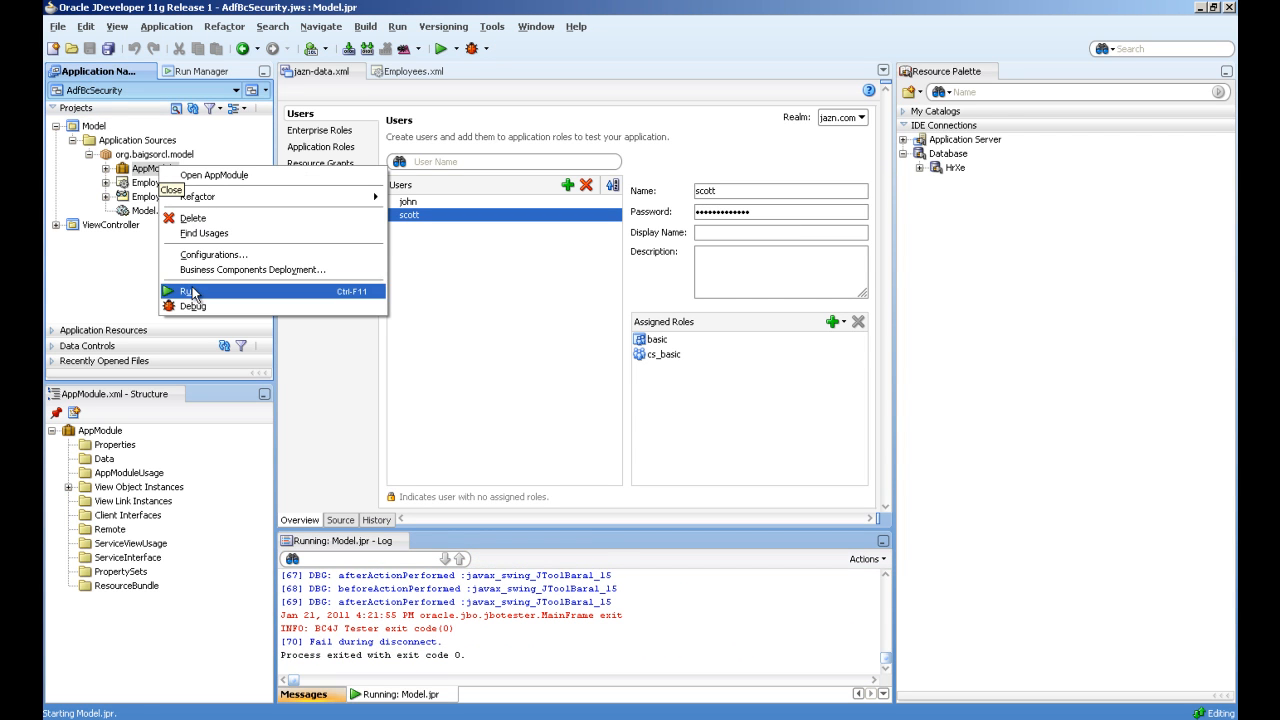
{"action": "left_click", "coordinate": [188, 292]}
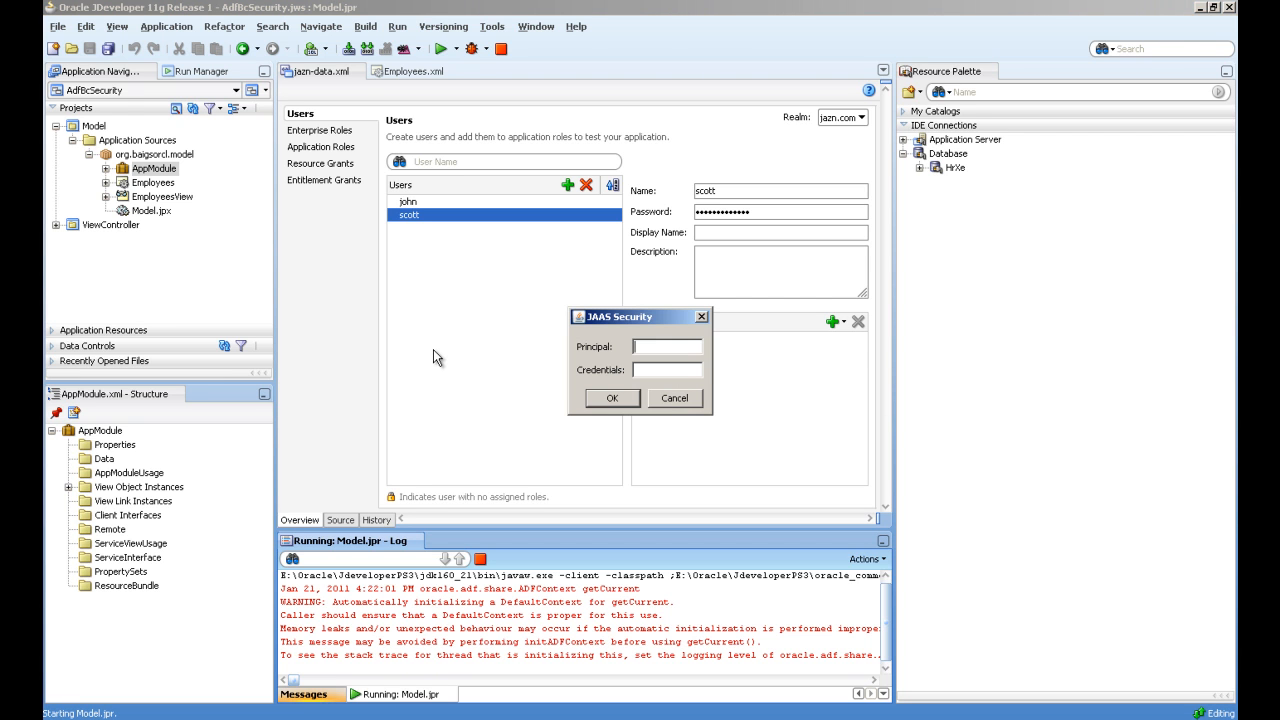
{"action": "type", "text": "john"}
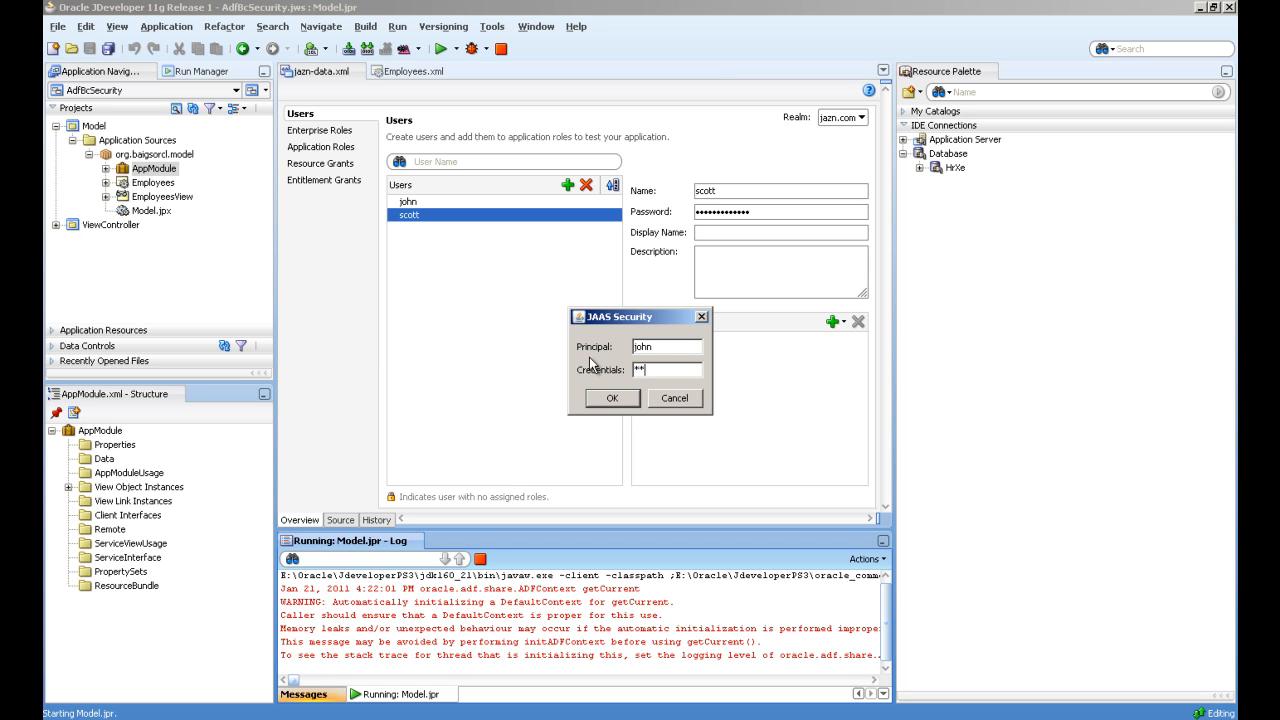
{"action": "type", "text": "password"}
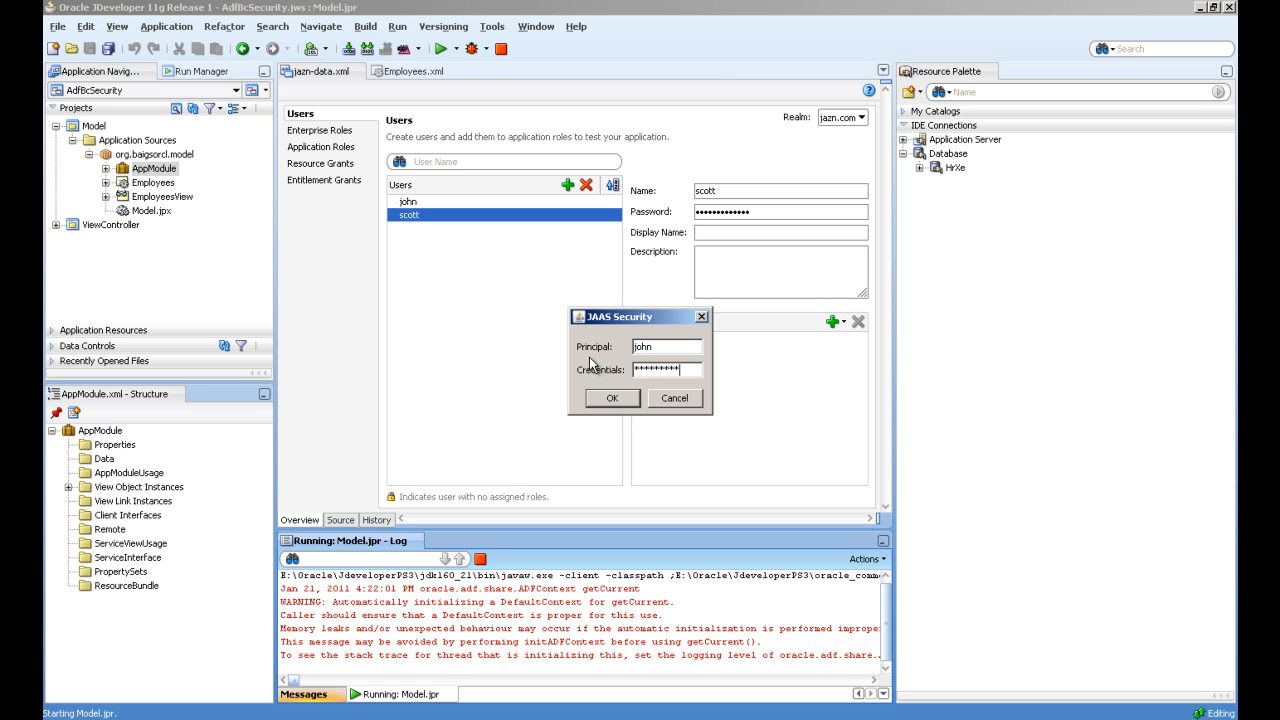
{"action": "left_click", "coordinate": [612, 398]}
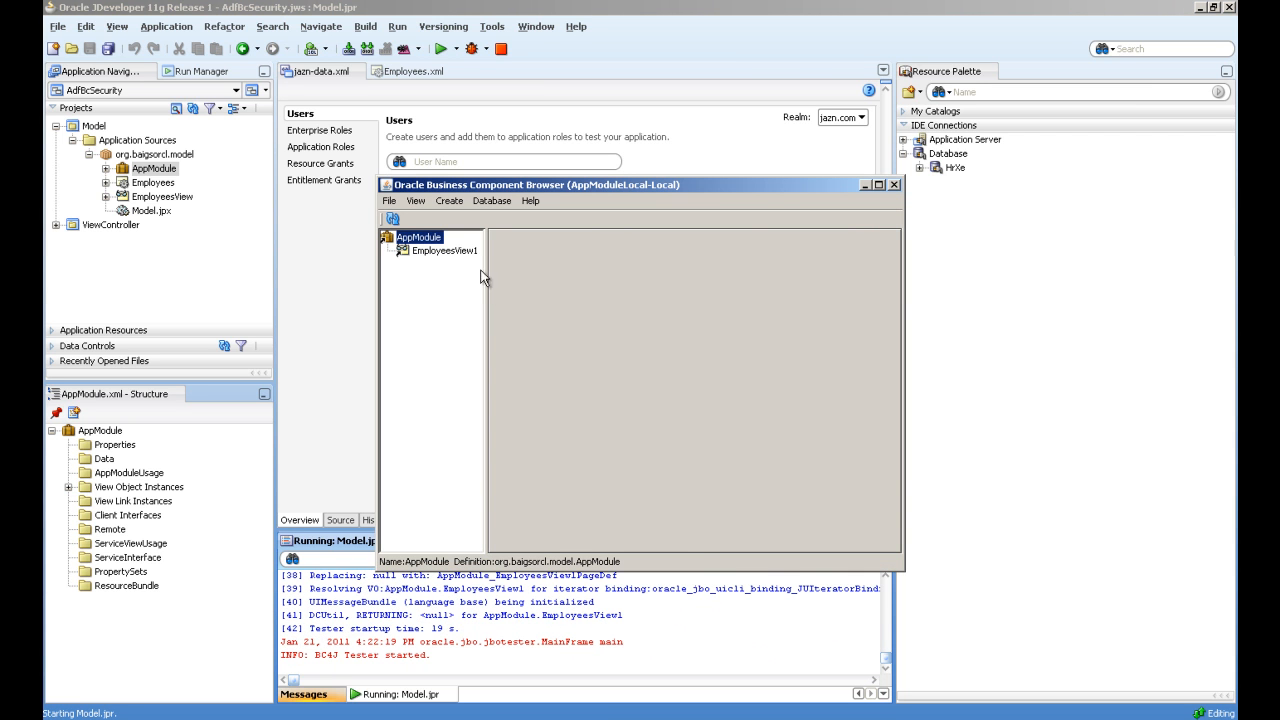
In EmployeesView1 set Salary to 6000, commit the change, and close the tester
{"action": "left_click", "coordinate": [444, 250]}
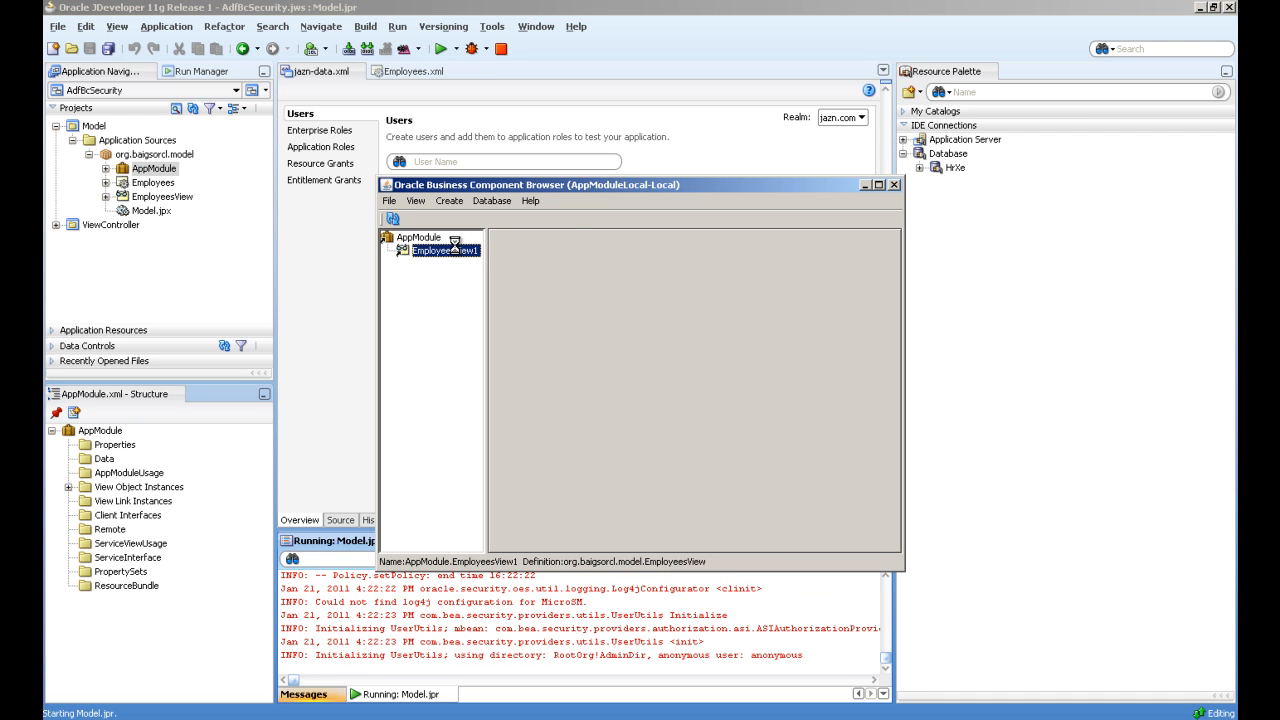
{"action": "double_click", "coordinate": [444, 250]}
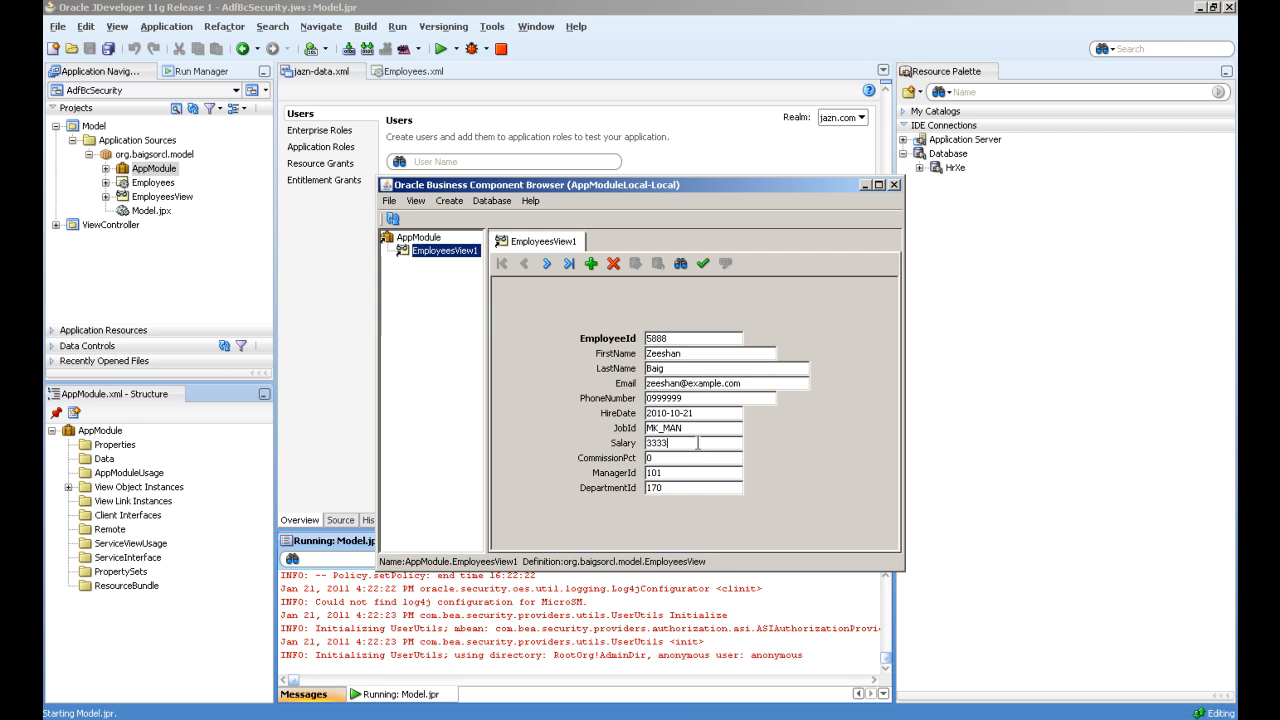
{"action": "type", "text": "6000"}
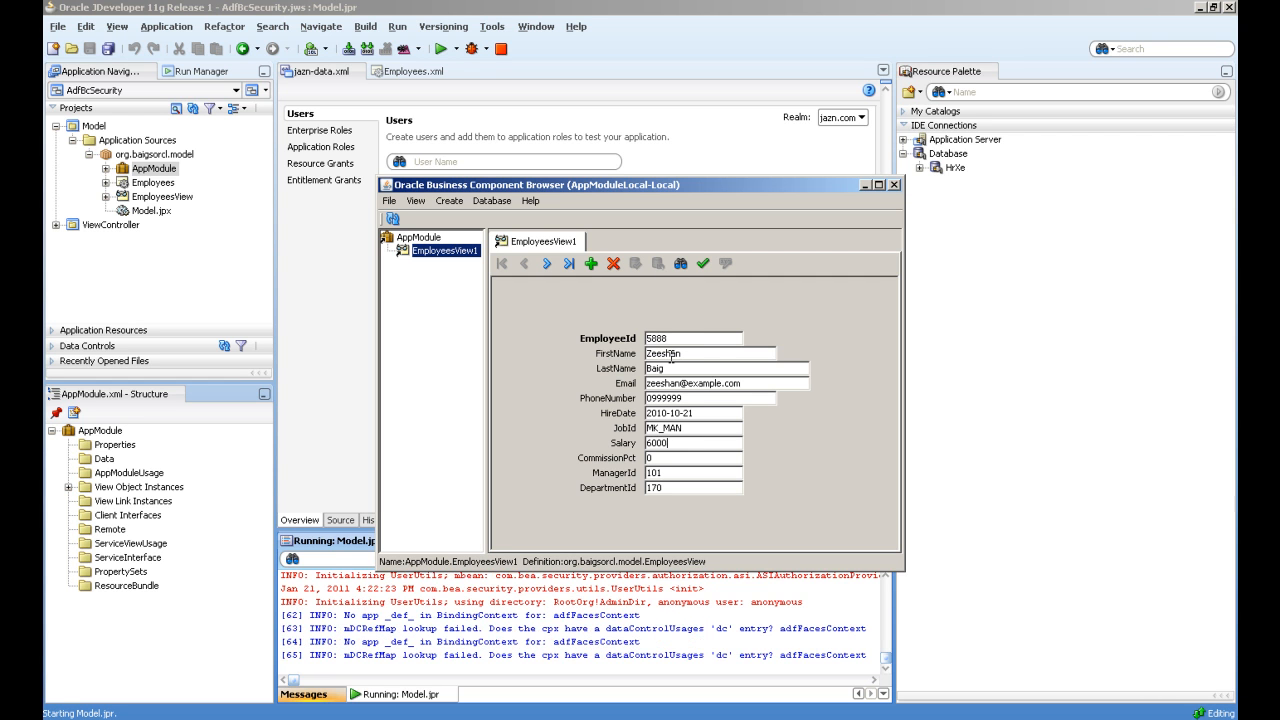
{"action": "left_click", "coordinate": [680, 264]}
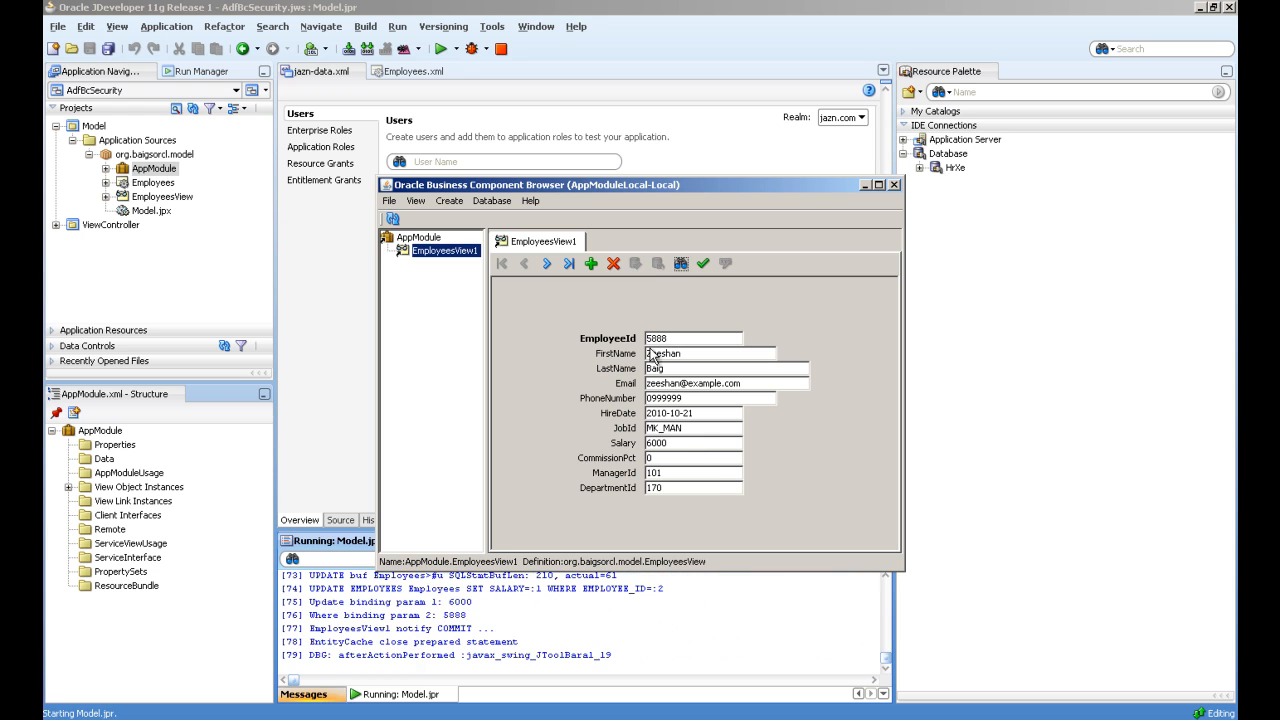
{"action": "mouse_move", "coordinate": [644, 292]}
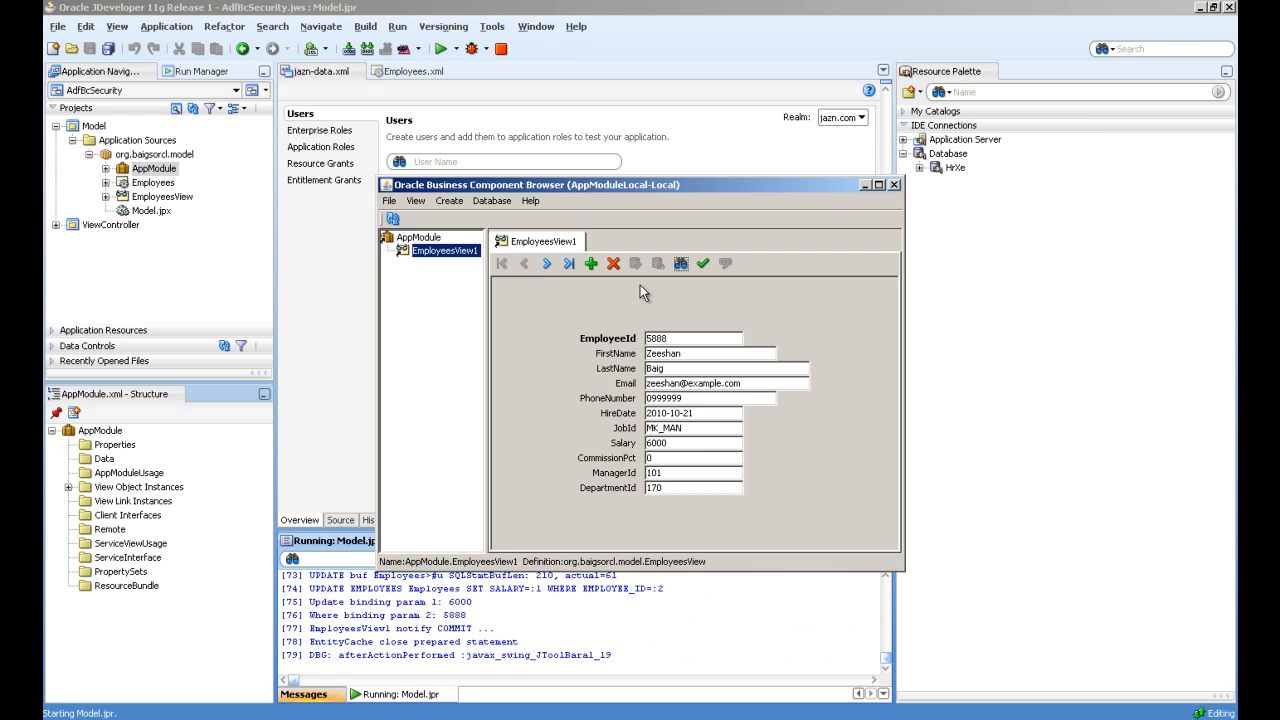
{"action": "mouse_move", "coordinate": [890, 206]}
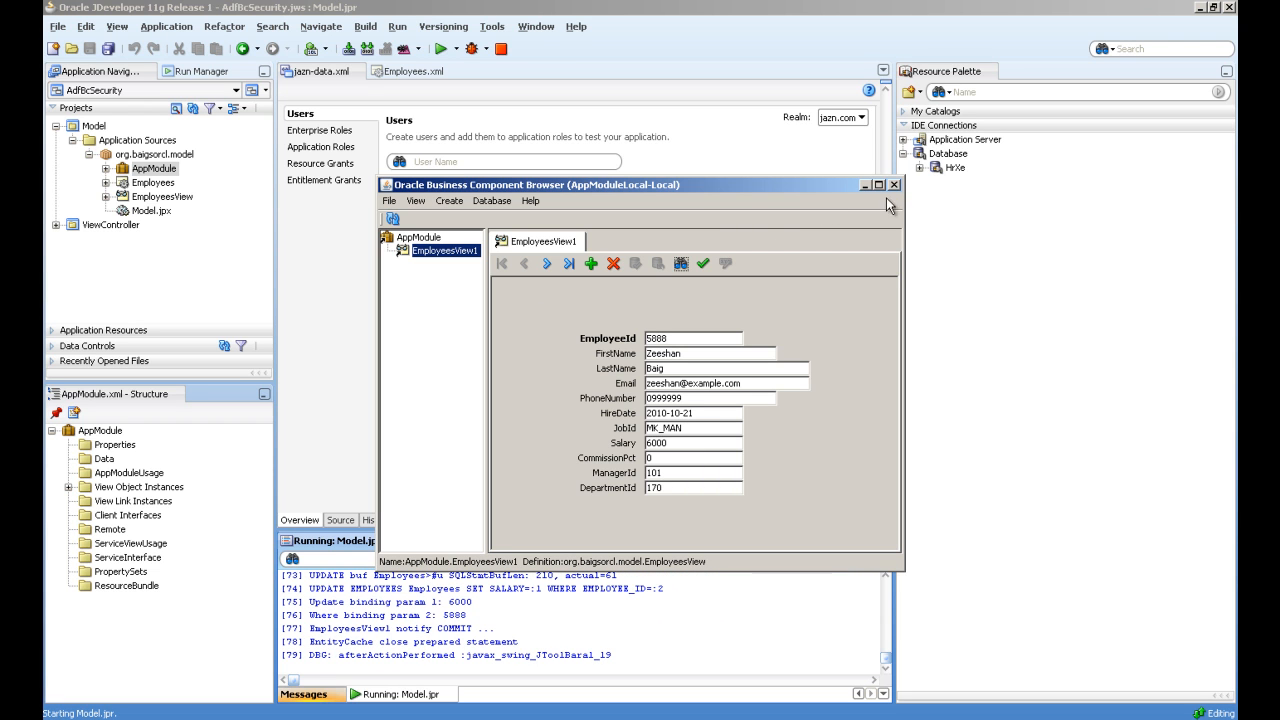
{"action": "left_click", "coordinate": [892, 184]}
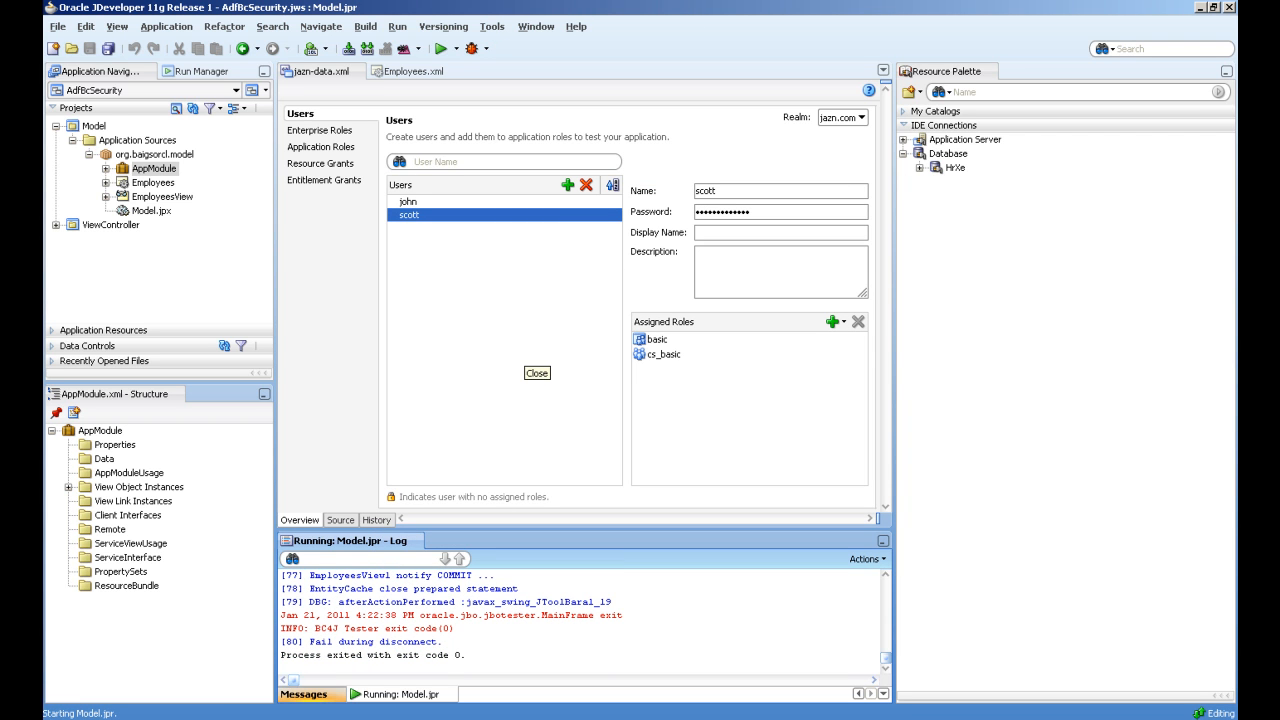
{"action": "left_click", "coordinate": [536, 374]}
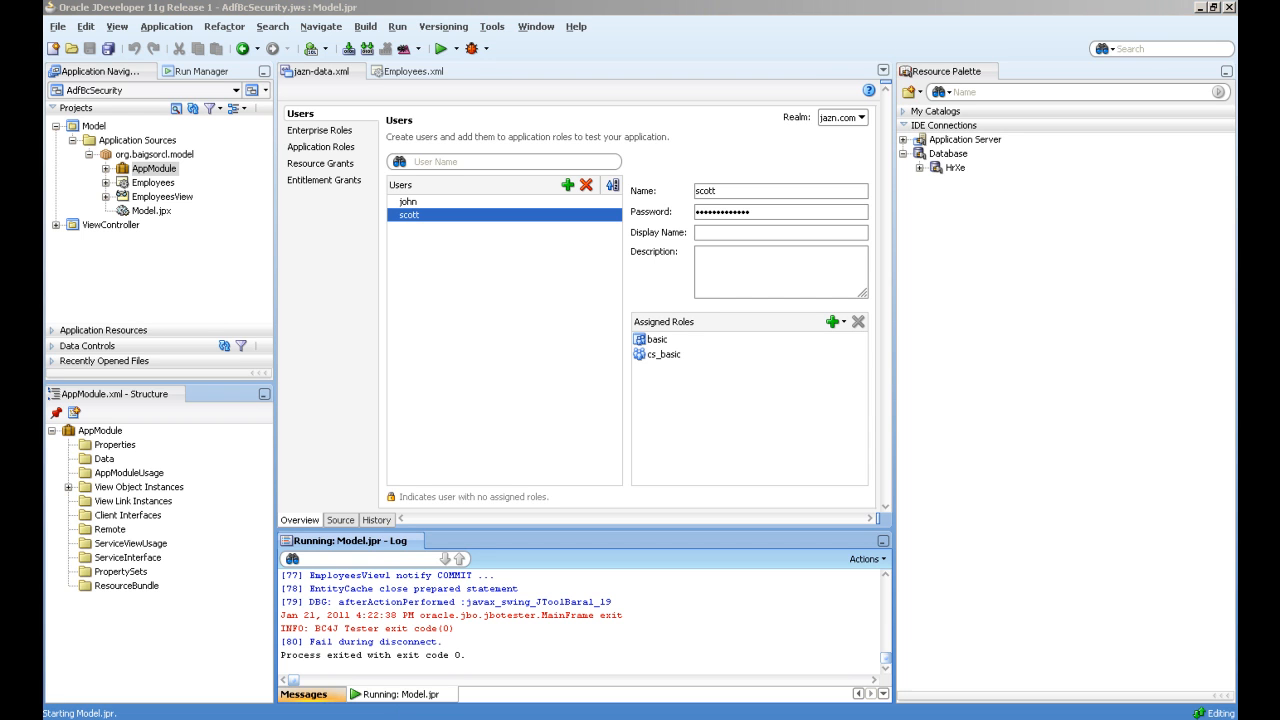